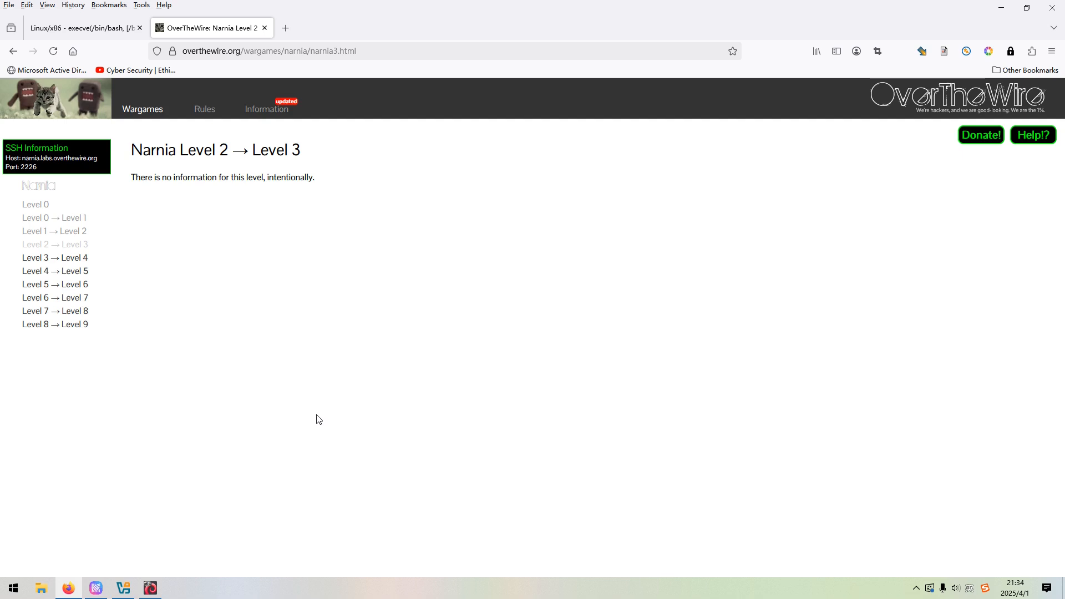
mouse_move(224, 331)
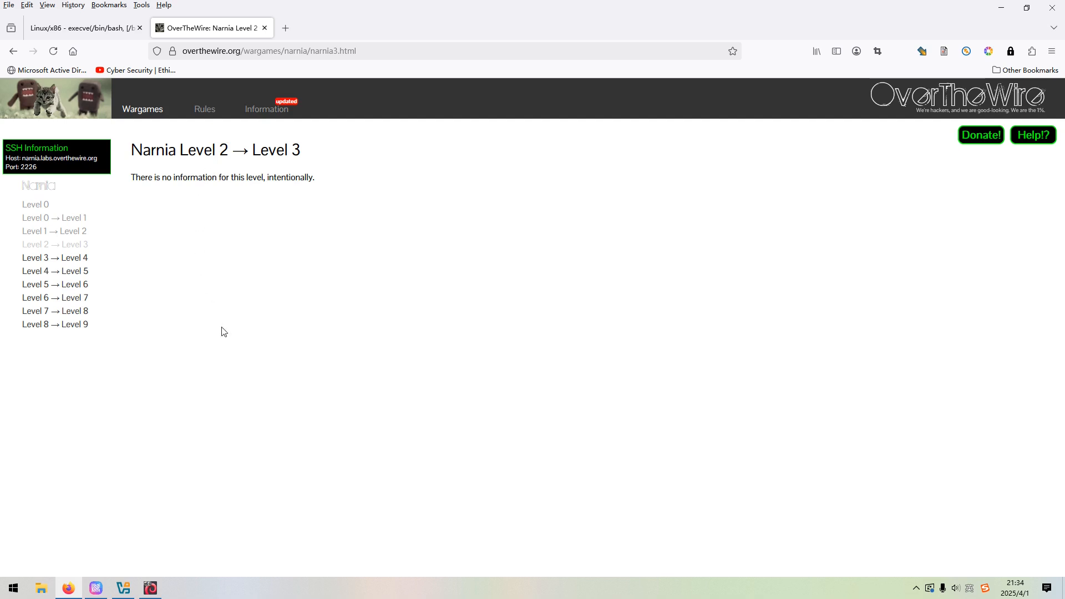
Step: Exit the existing narnia2 session on the Narnia server
left_click(123, 588)
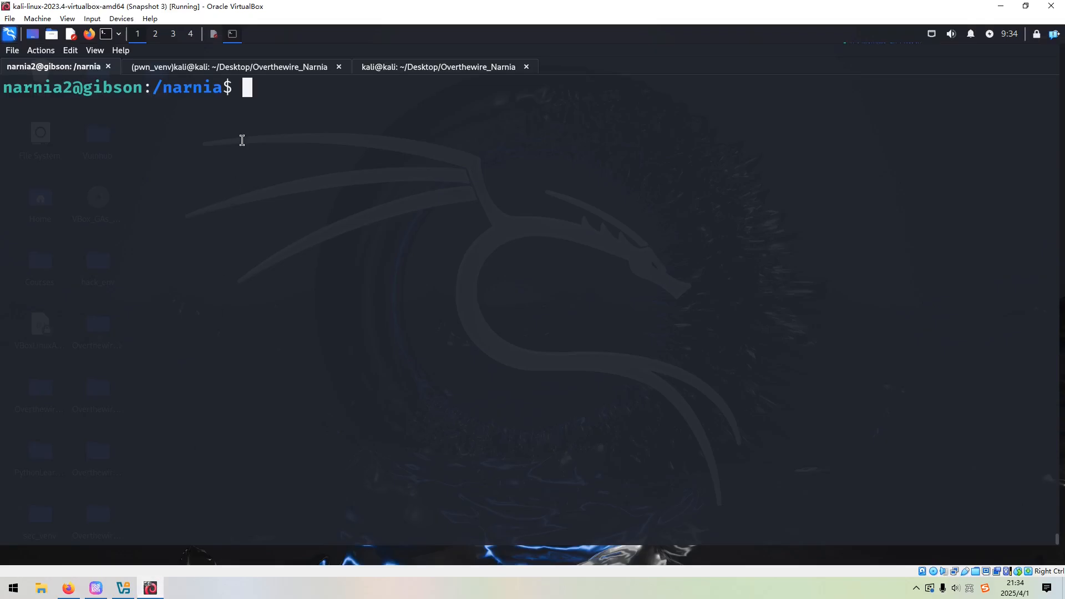
type("exit")
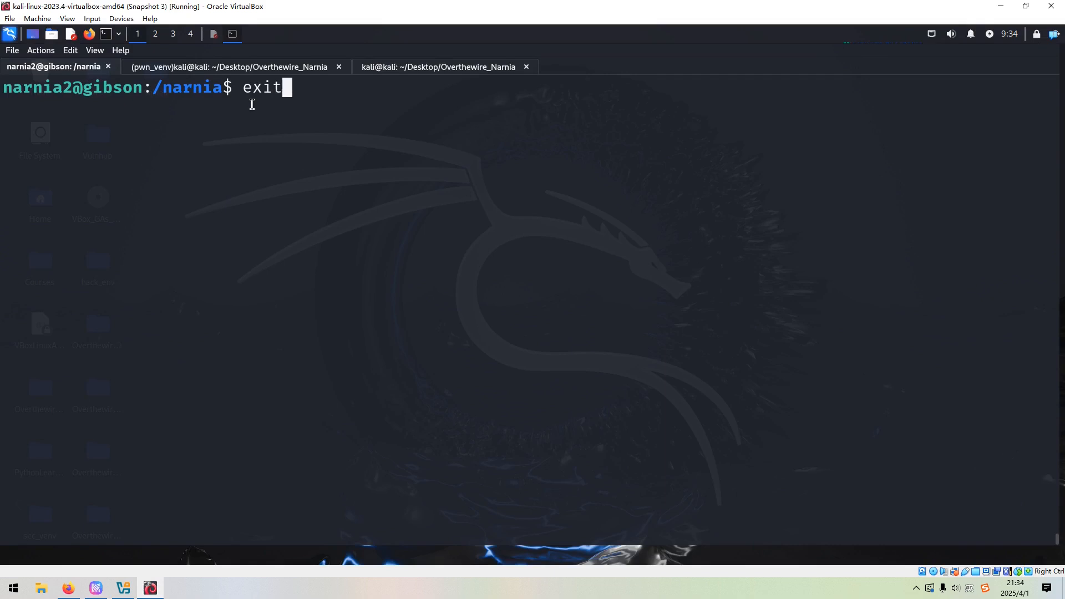
key("Return")
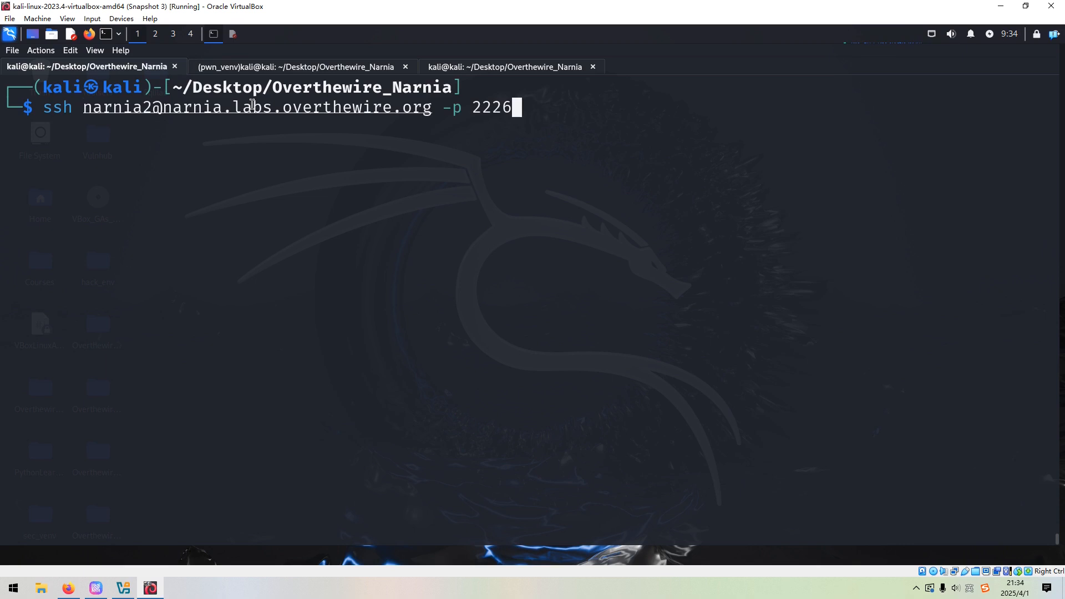
Step: SSH back in as narnia2 on port 2226, pasting the saved level 2 password
key("Return")
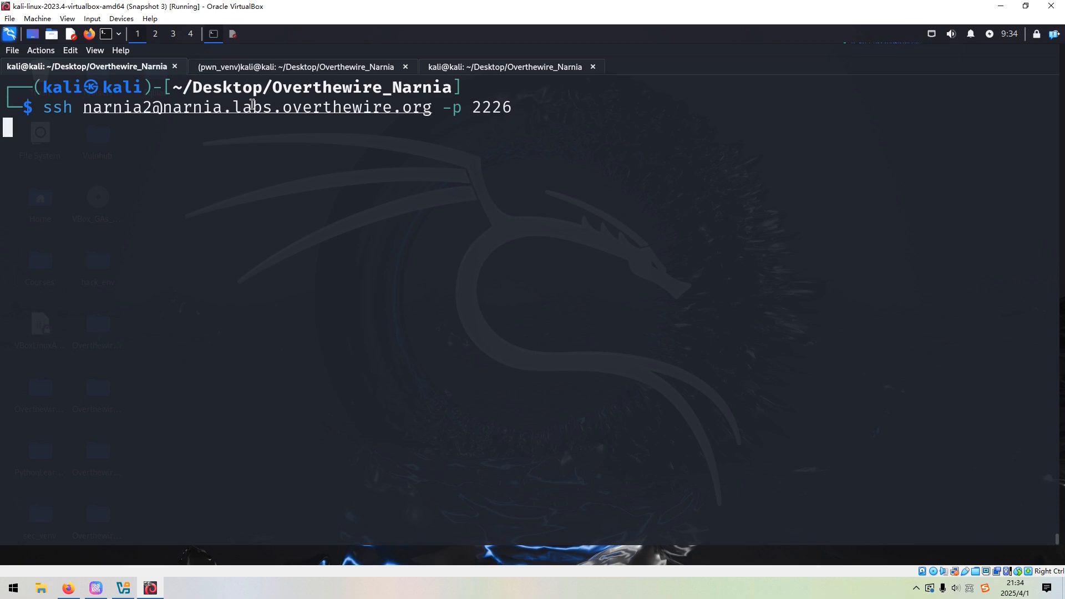
key("Return")
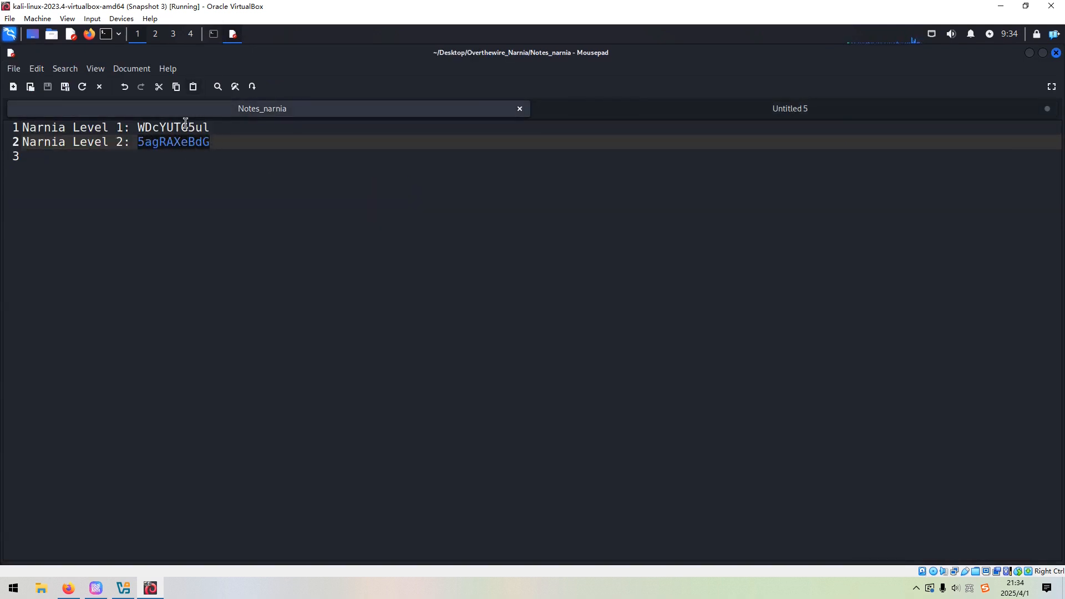
right_click(486, 326)
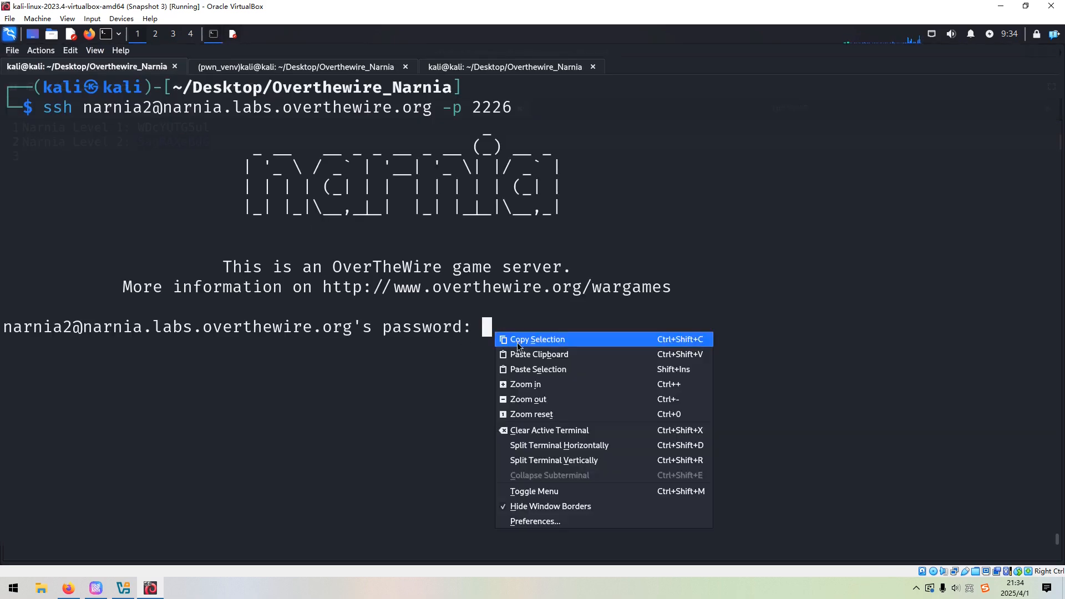
left_click(519, 351)
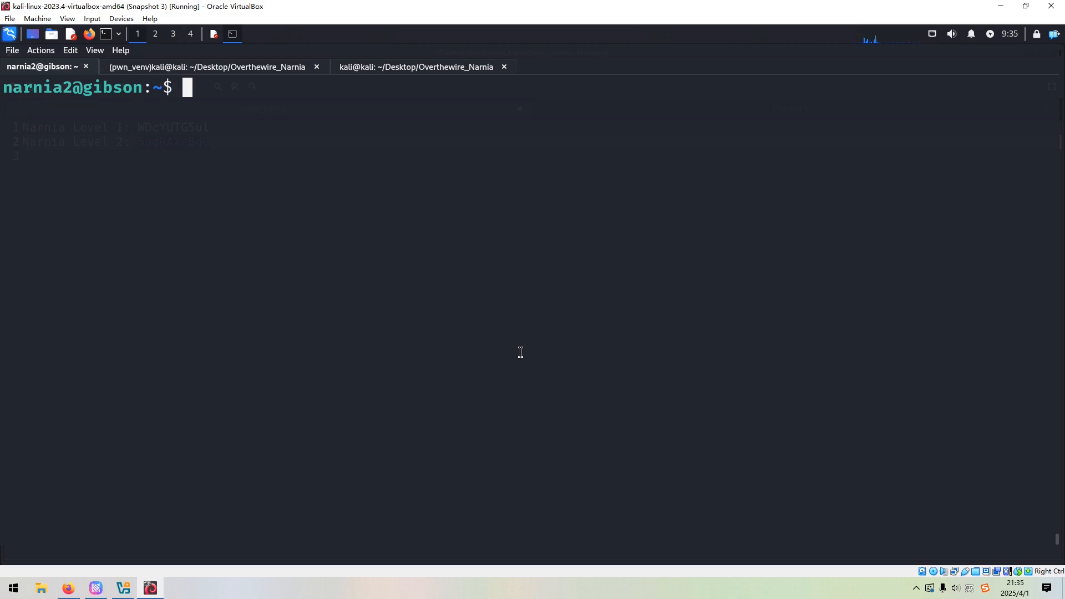
Step: Change into /narnia and show its detailed listing with ls -alh
type("cd")
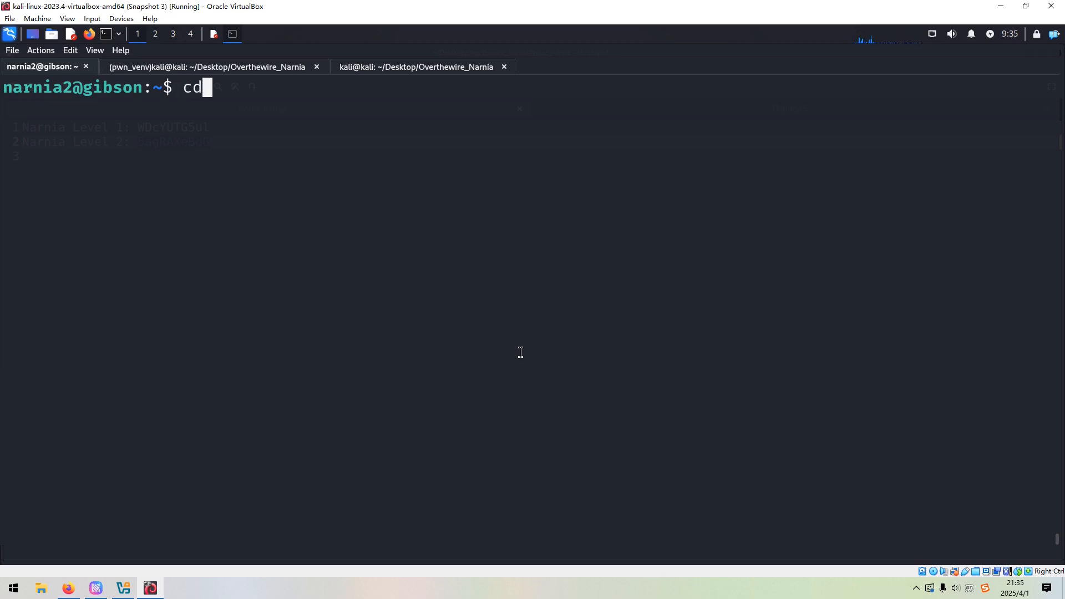
type("/")
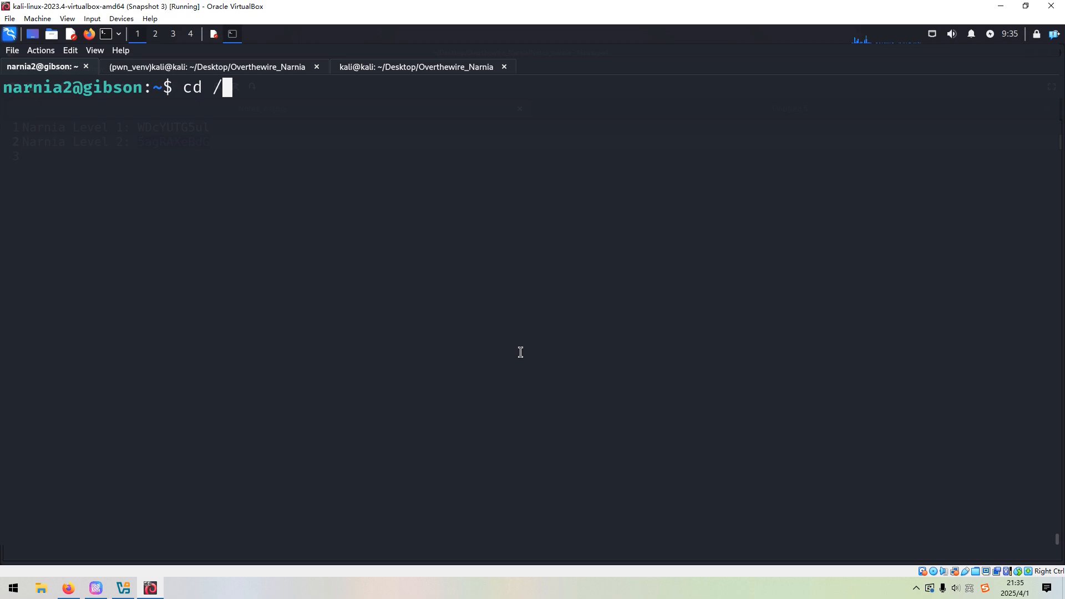
type("narnia/")
type("ls")
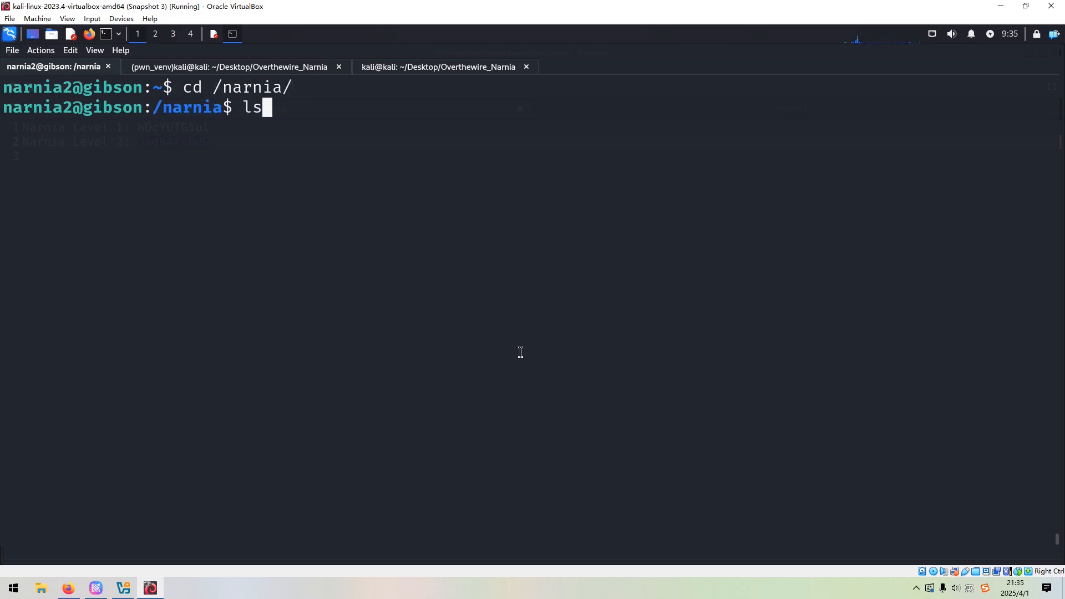
type("-al")
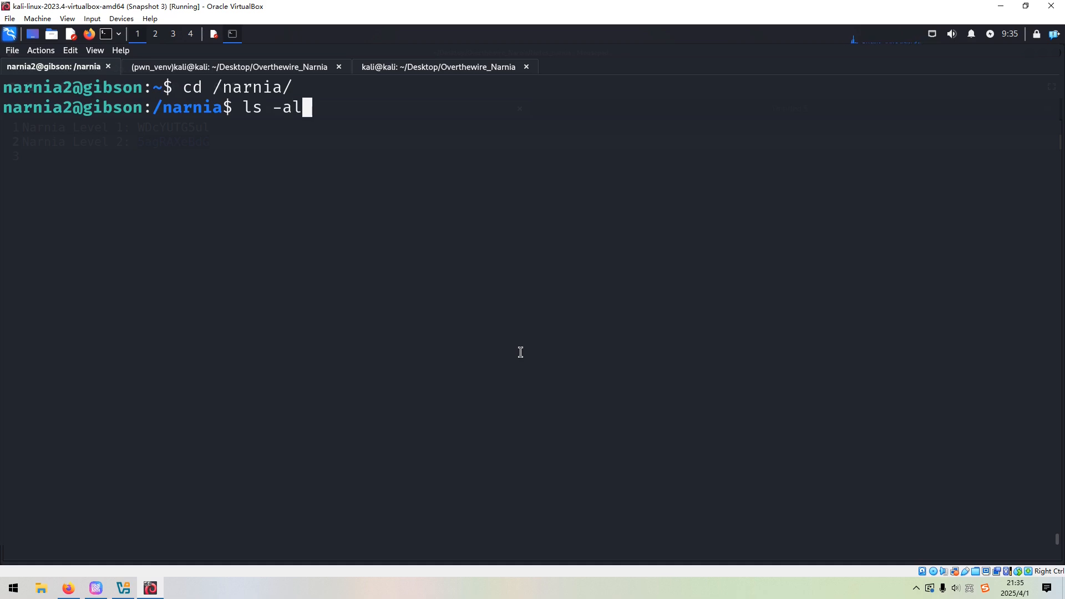
key("Return")
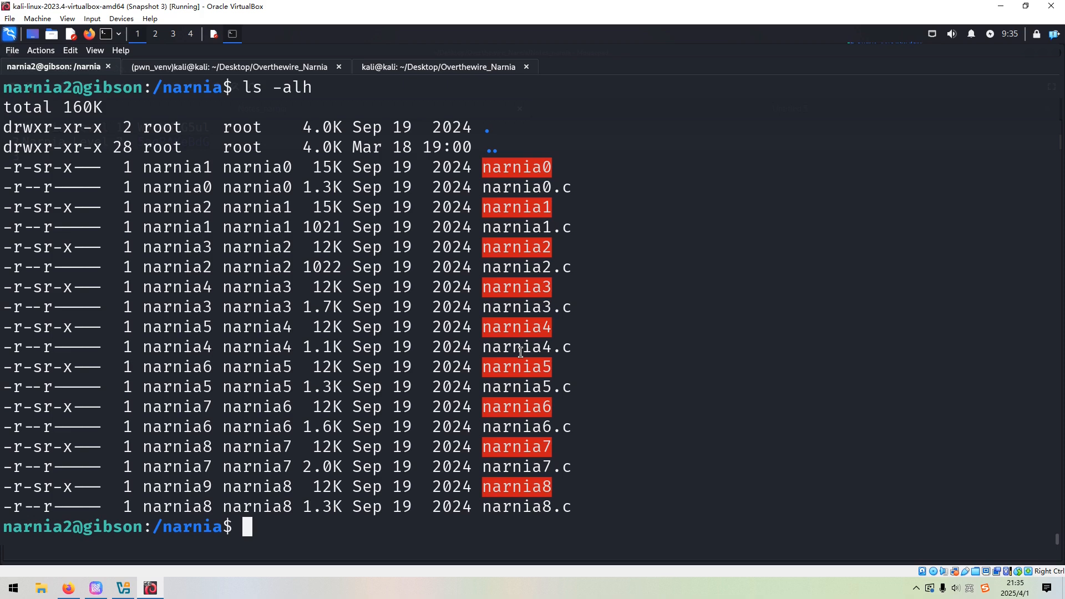
mouse_move(496, 277)
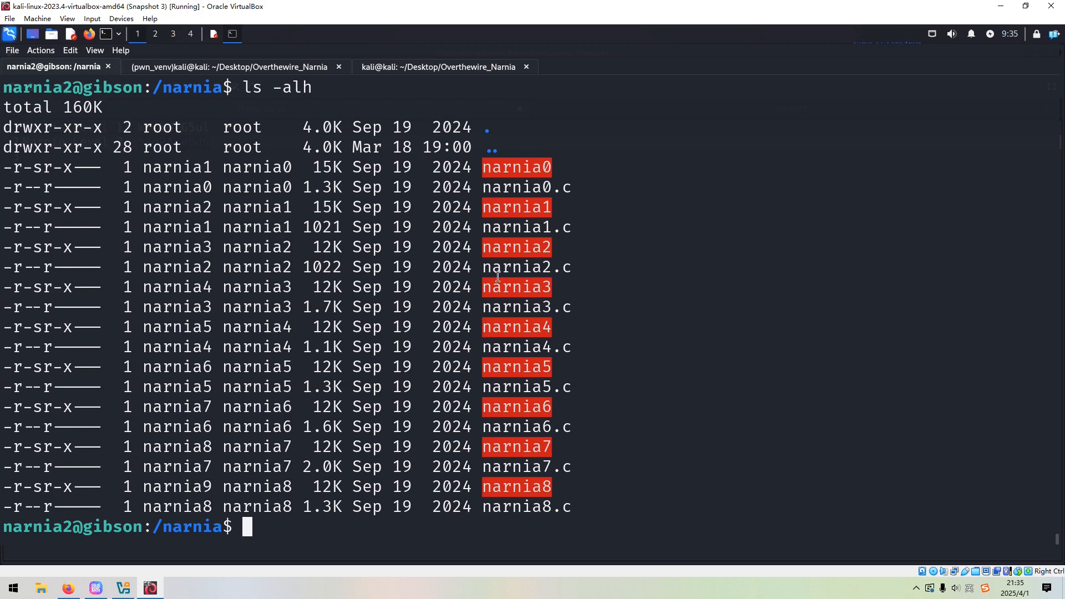
mouse_move(483, 246)
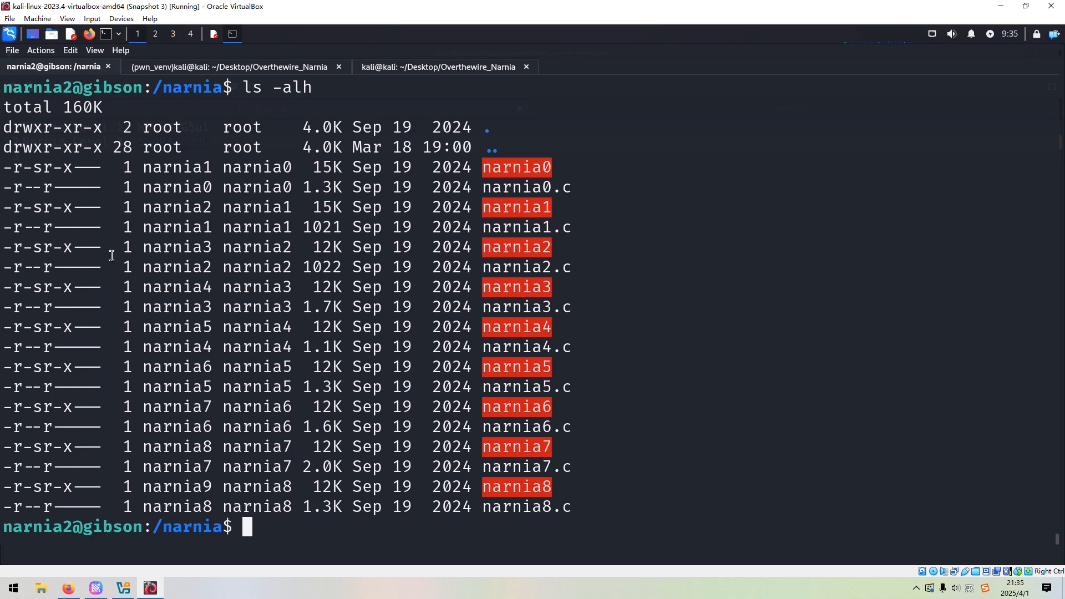
mouse_move(192, 253)
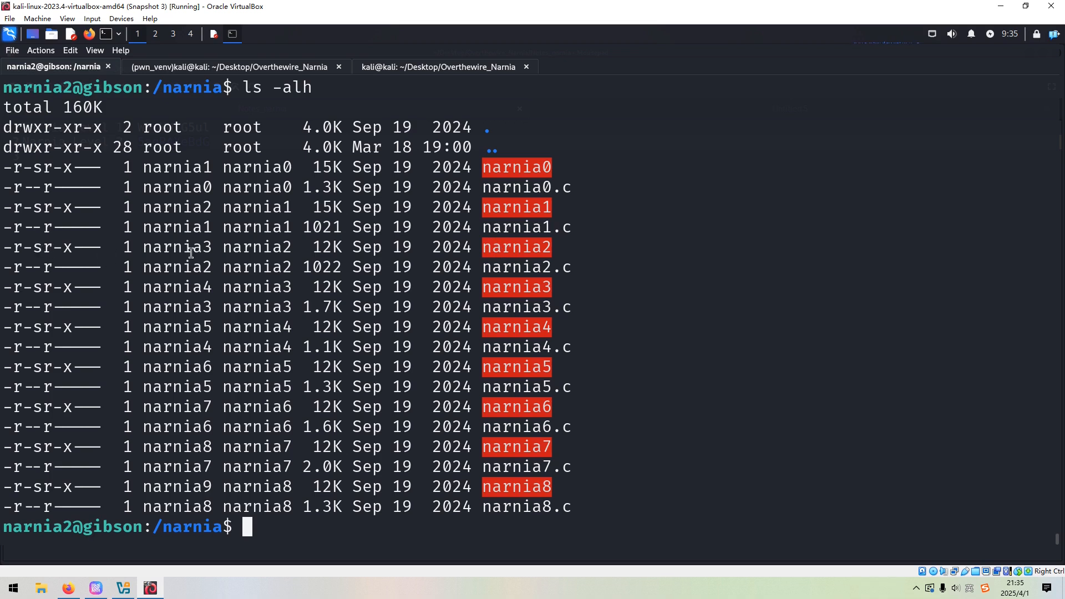
mouse_move(461, 244)
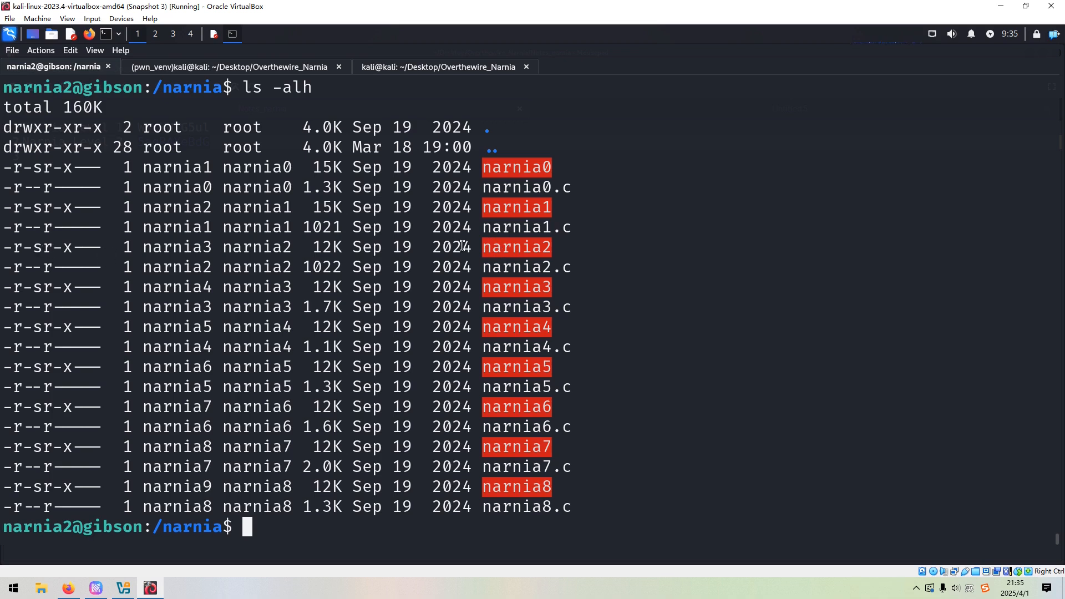
mouse_move(294, 247)
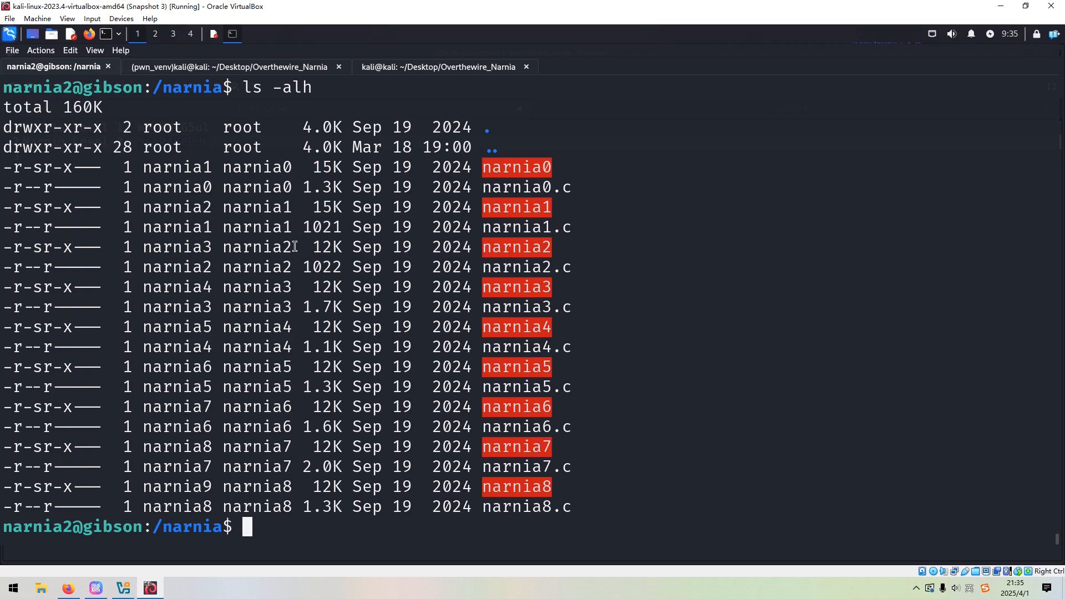
Step: Highlight that the setuid narnia2 binary is owned by narnia3 with group narnia2
double_click(262, 246)
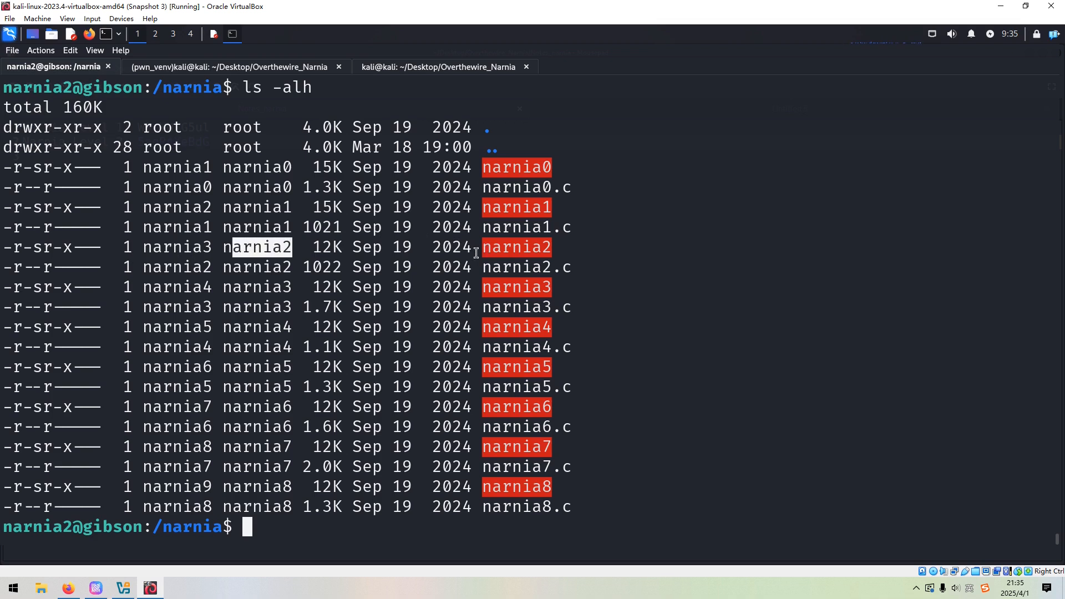
mouse_move(275, 272)
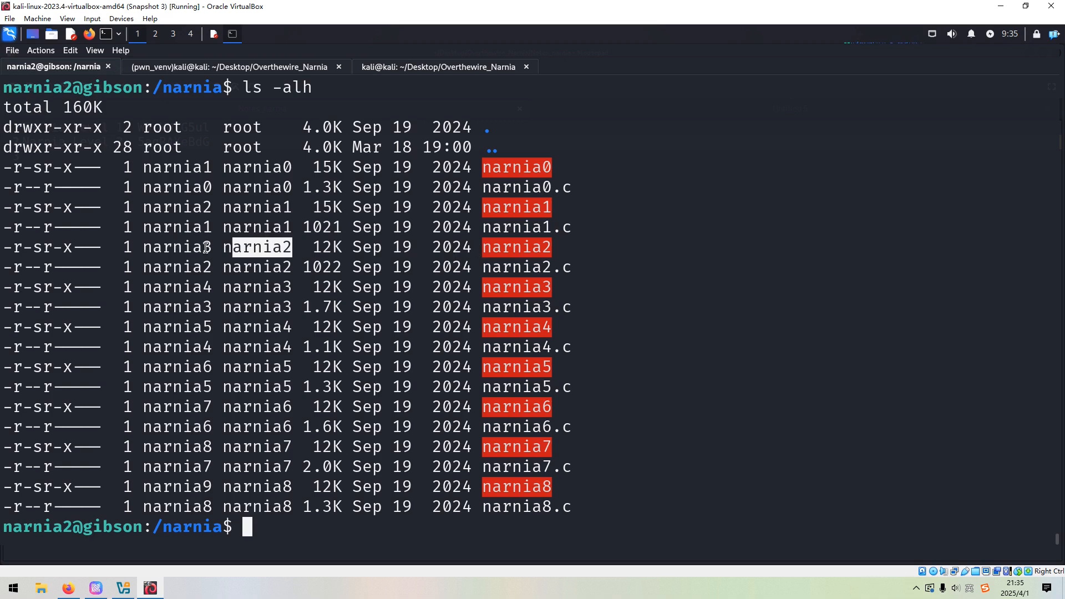
double_click(176, 247)
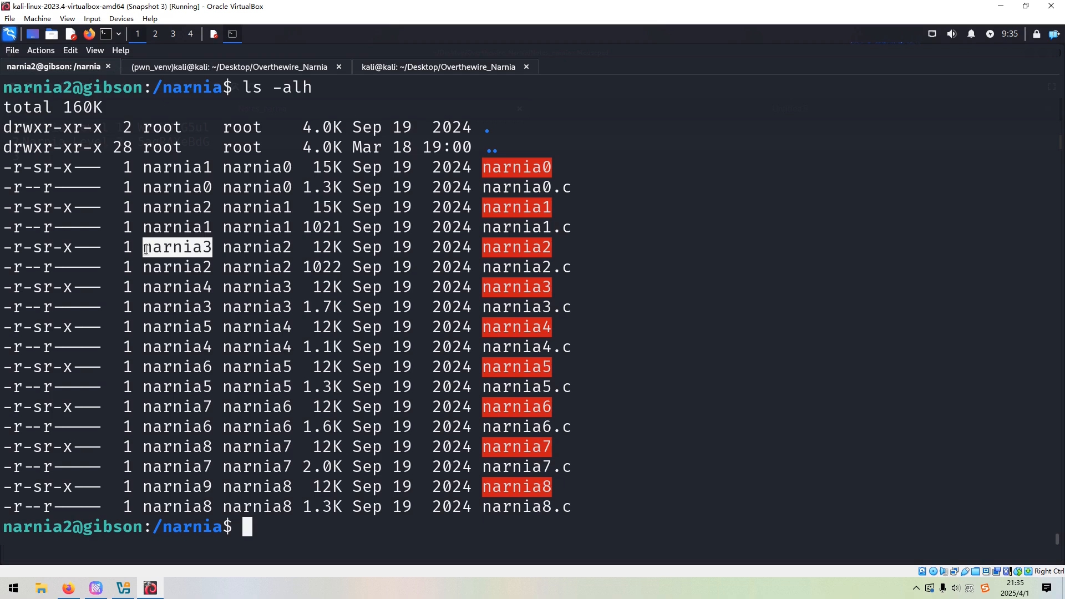
mouse_move(412, 281)
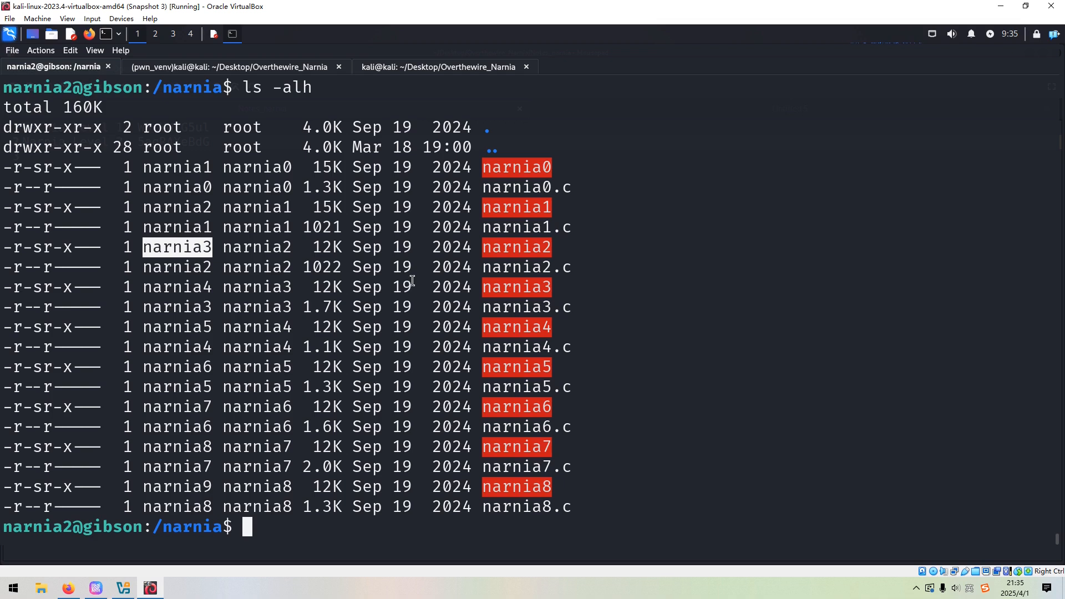
Step: Check narnia2's file type with file narnia2
type("file")
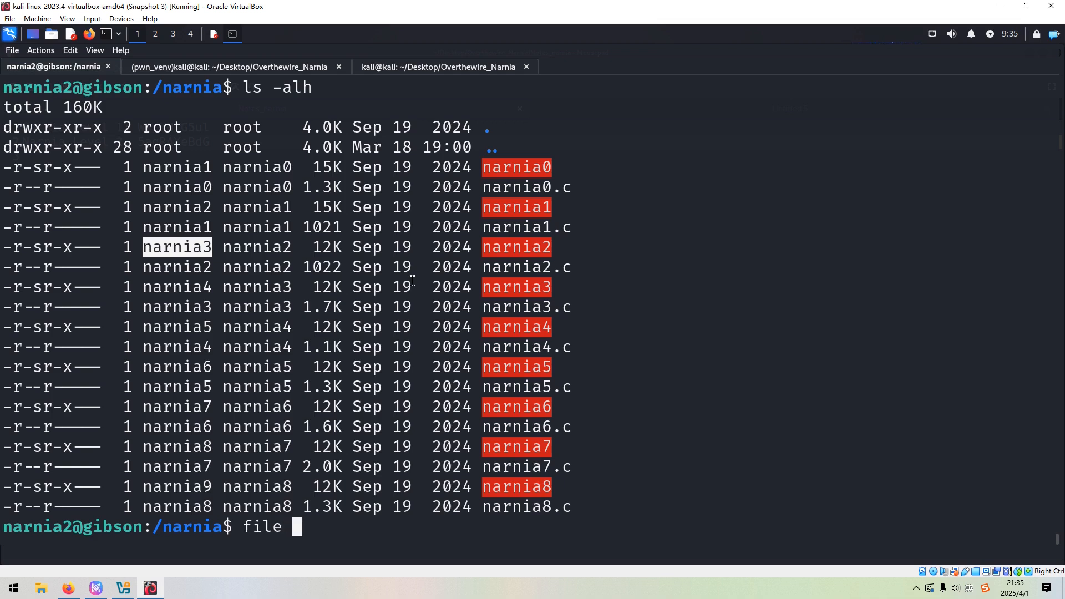
type("narnia")
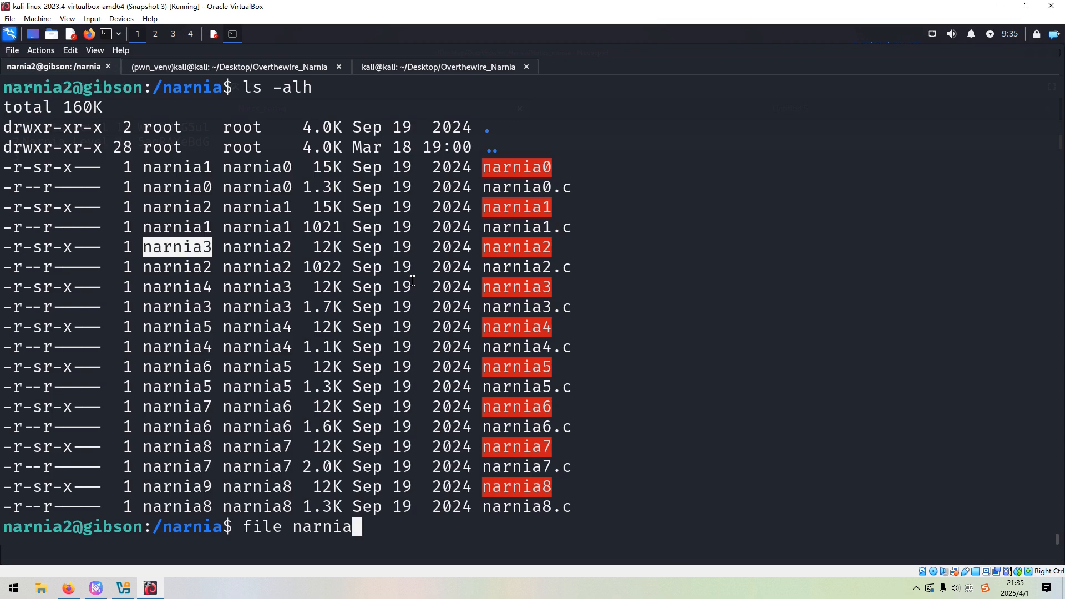
key("Return")
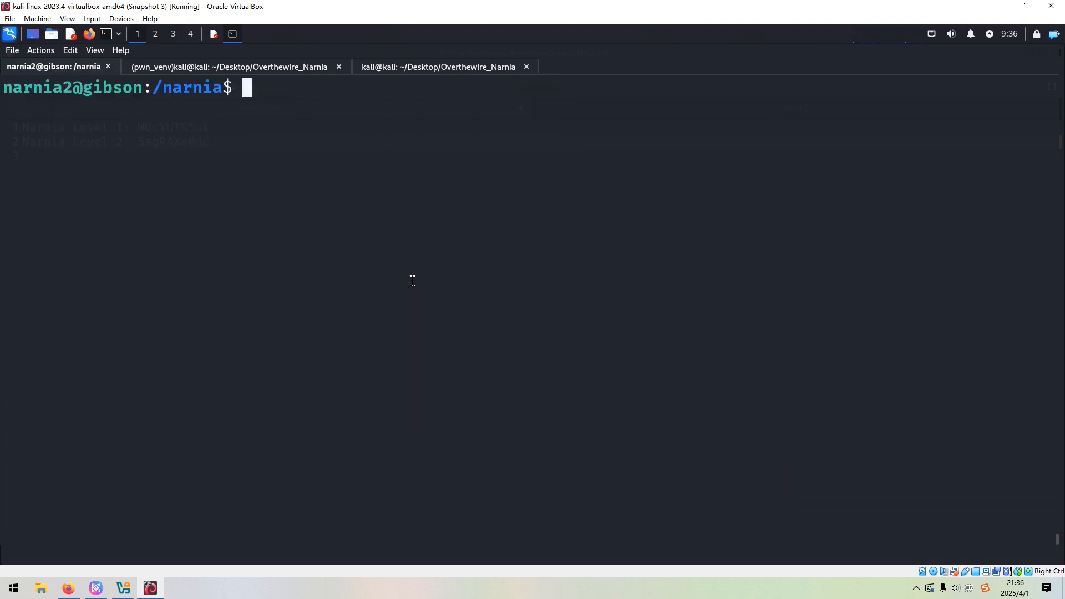
Step: Clear the screen and start a cat narnia2.c command to read the source
type("cat")
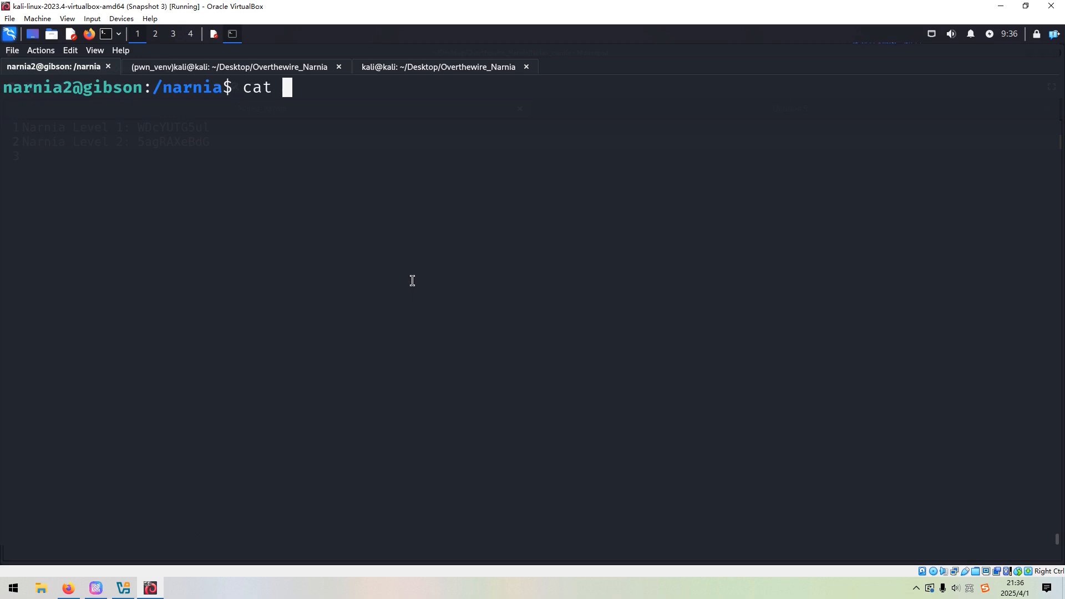
type("narnia")
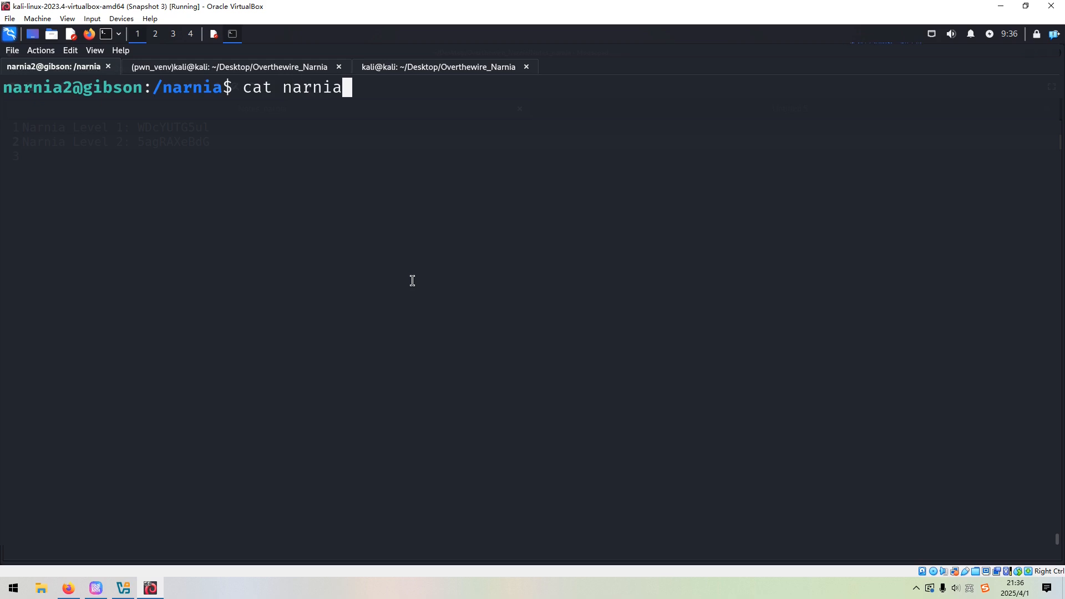
type("2.")
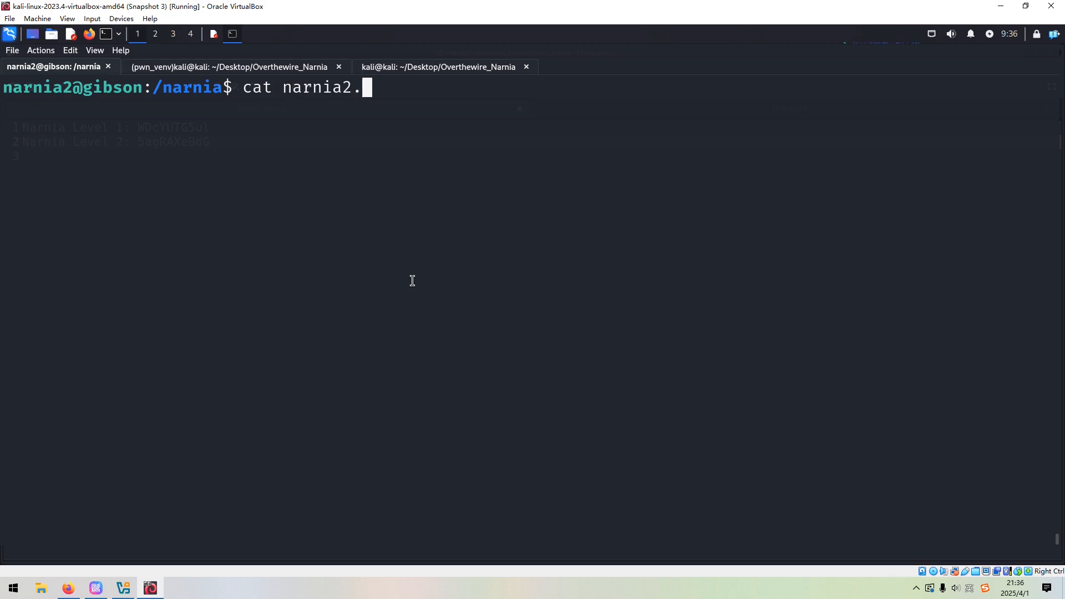
key("Return")
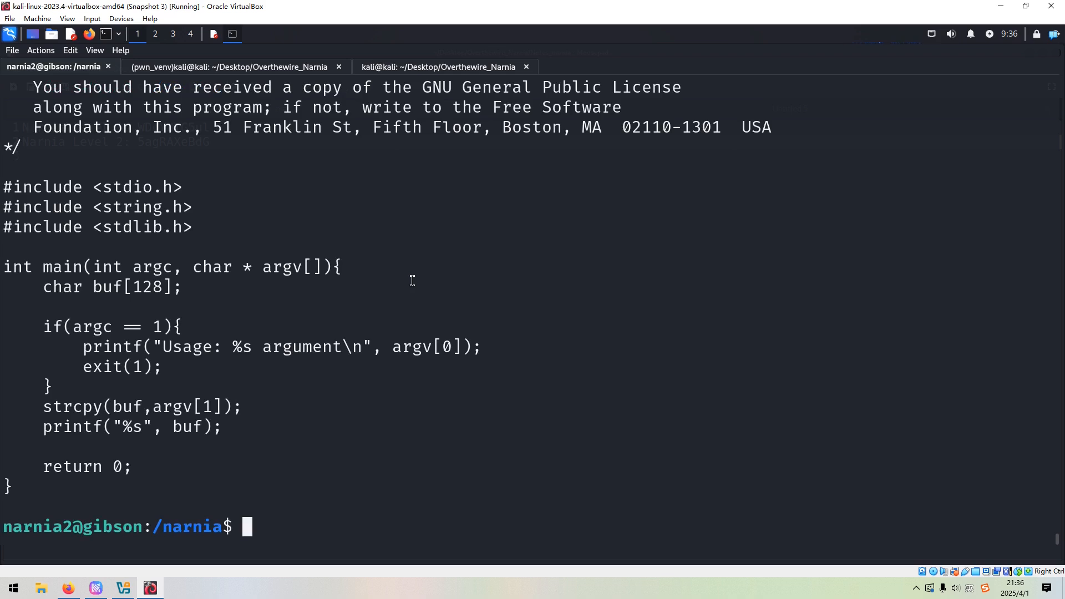
mouse_move(113, 302)
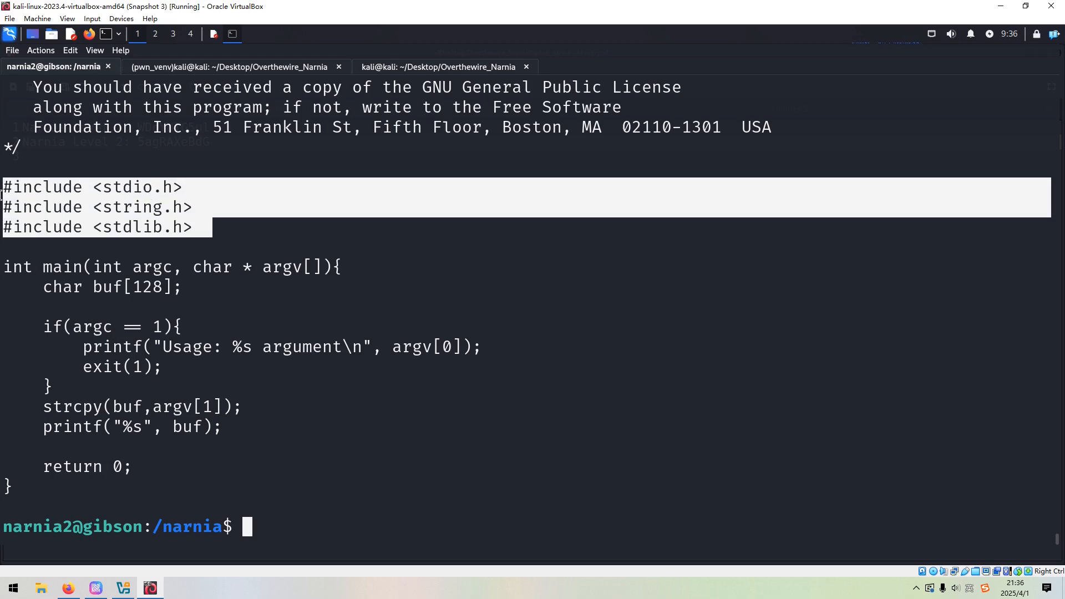
mouse_move(64, 275)
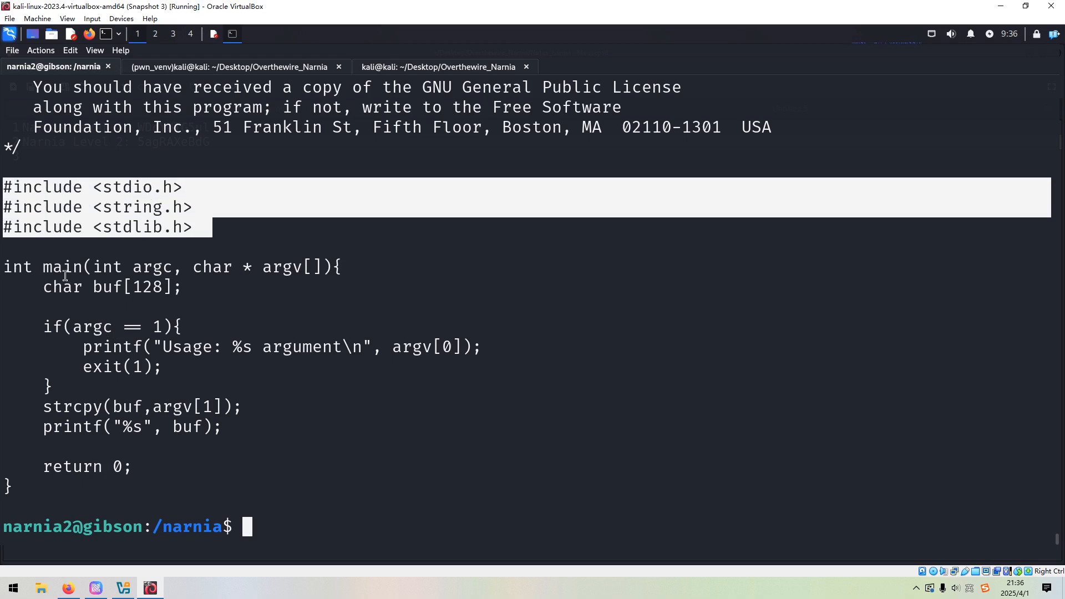
mouse_move(82, 312)
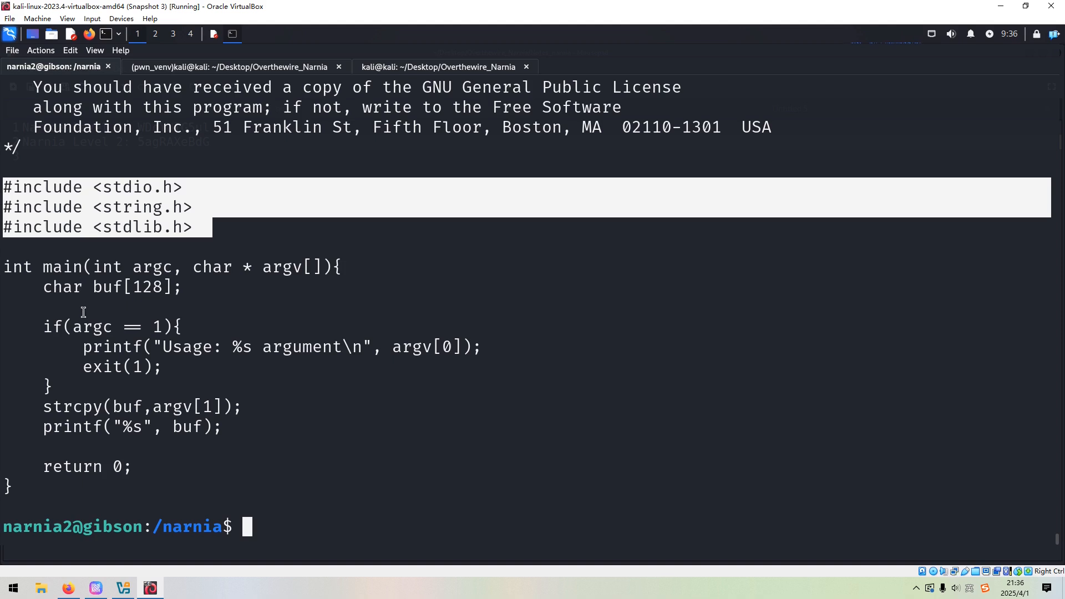
mouse_move(156, 226)
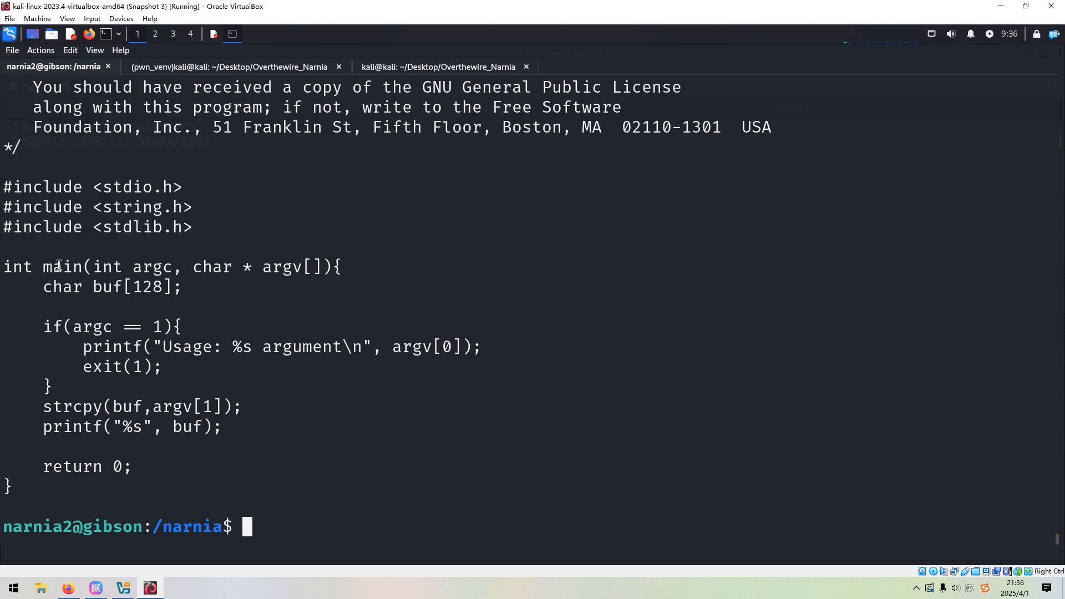
mouse_move(89, 276)
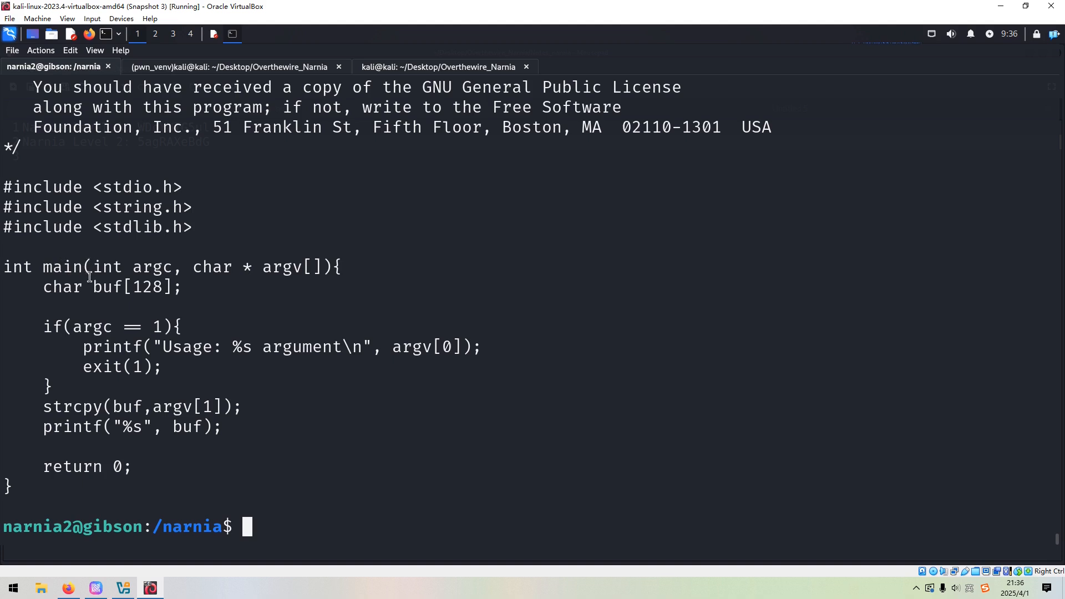
mouse_move(168, 266)
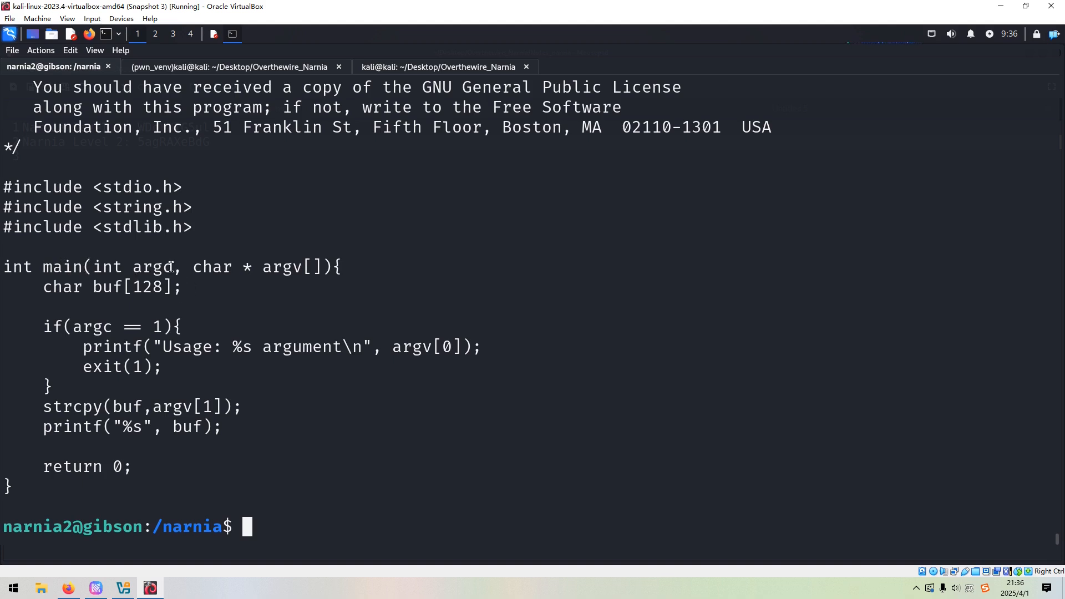
double_click(152, 266)
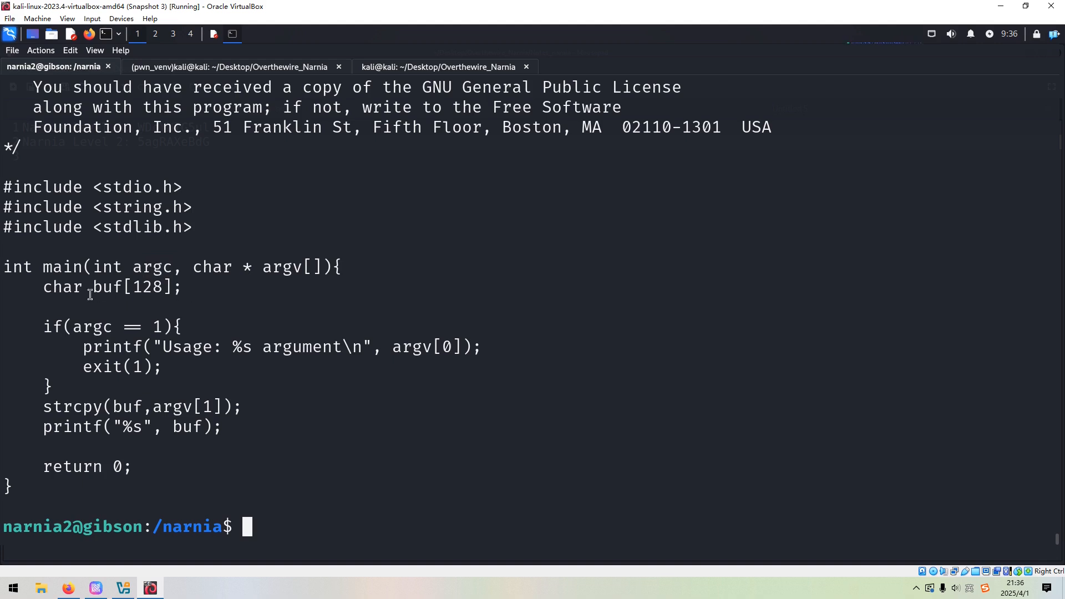
double_click(62, 286)
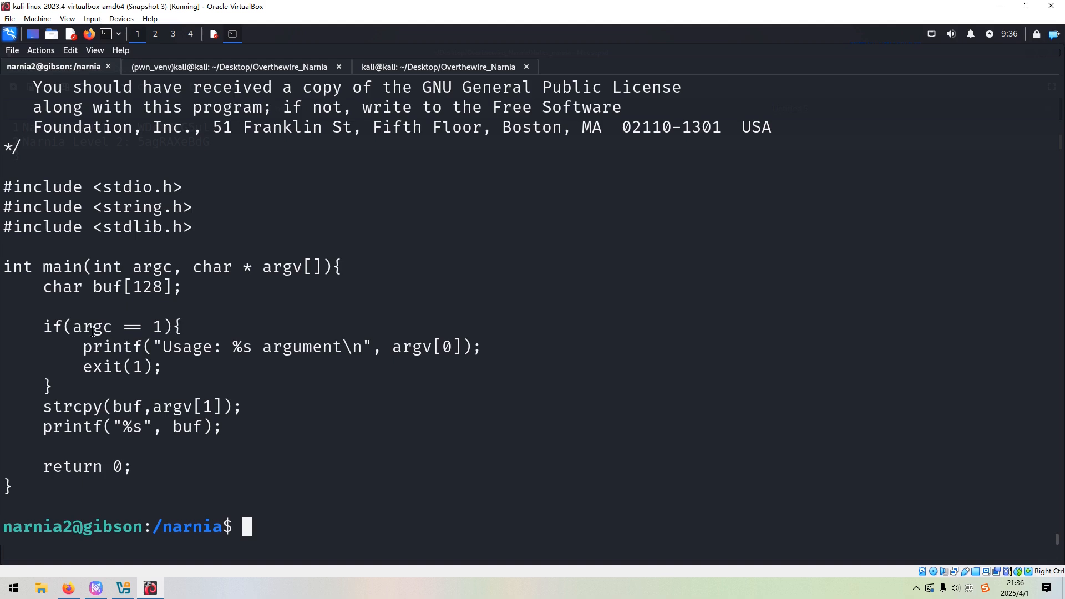
mouse_move(100, 328)
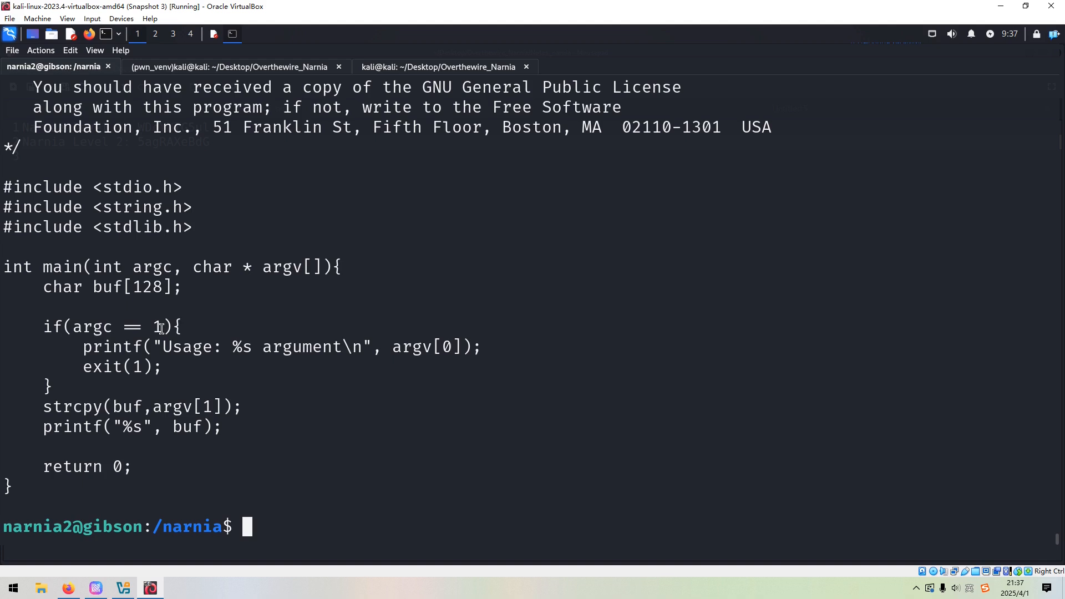
mouse_move(162, 329)
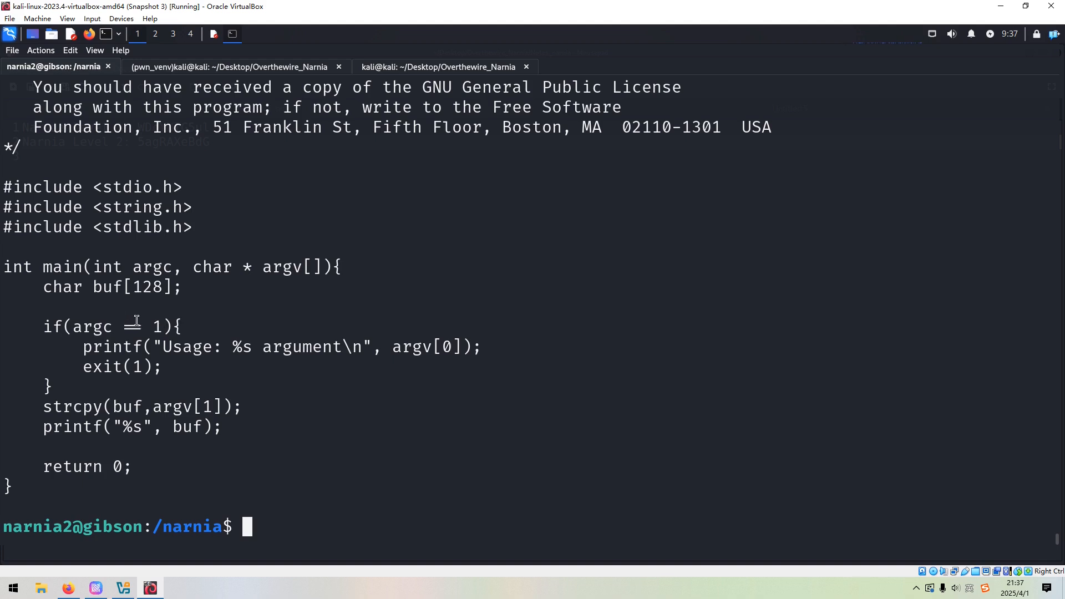
mouse_move(135, 329)
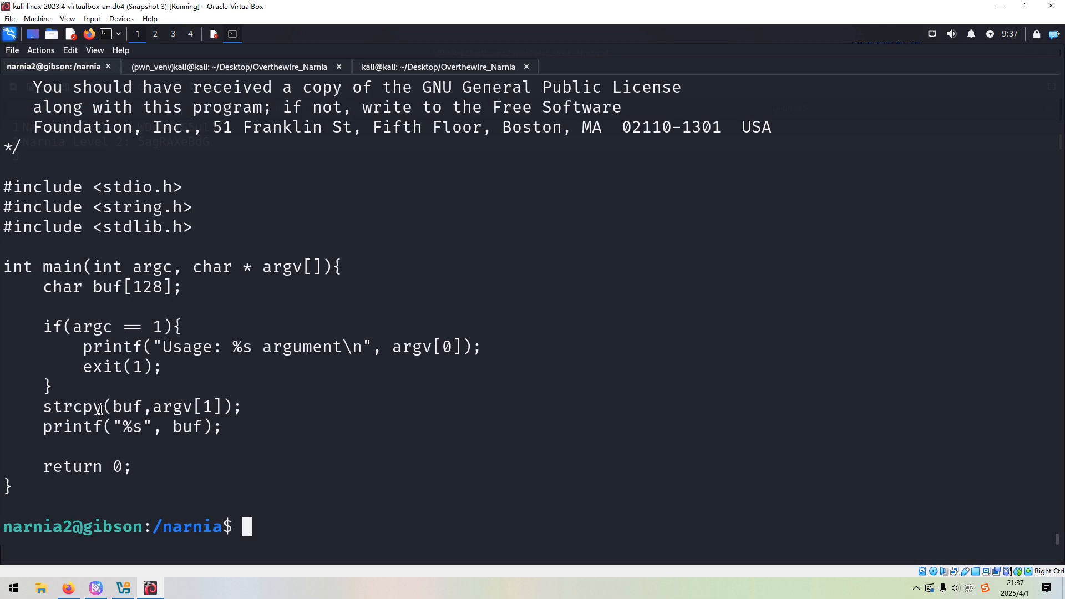
double_click(179, 407)
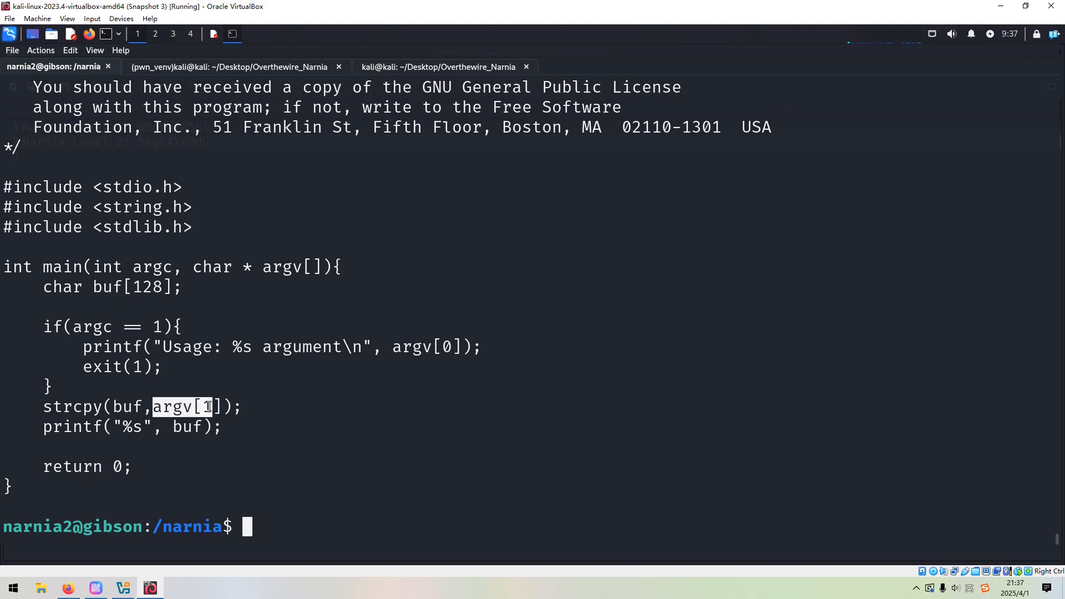
mouse_move(140, 406)
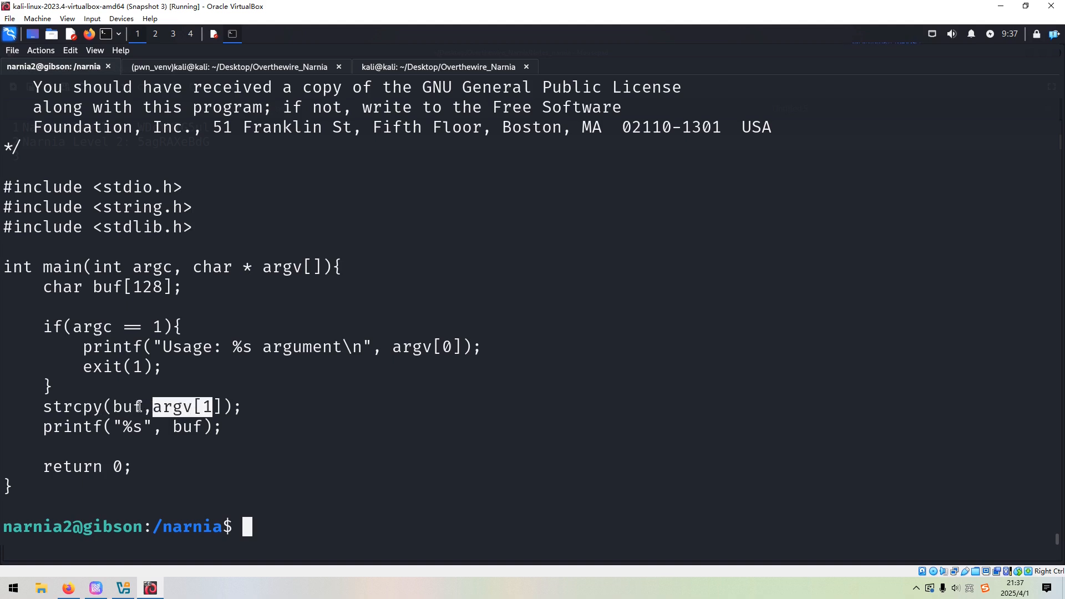
double_click(125, 406)
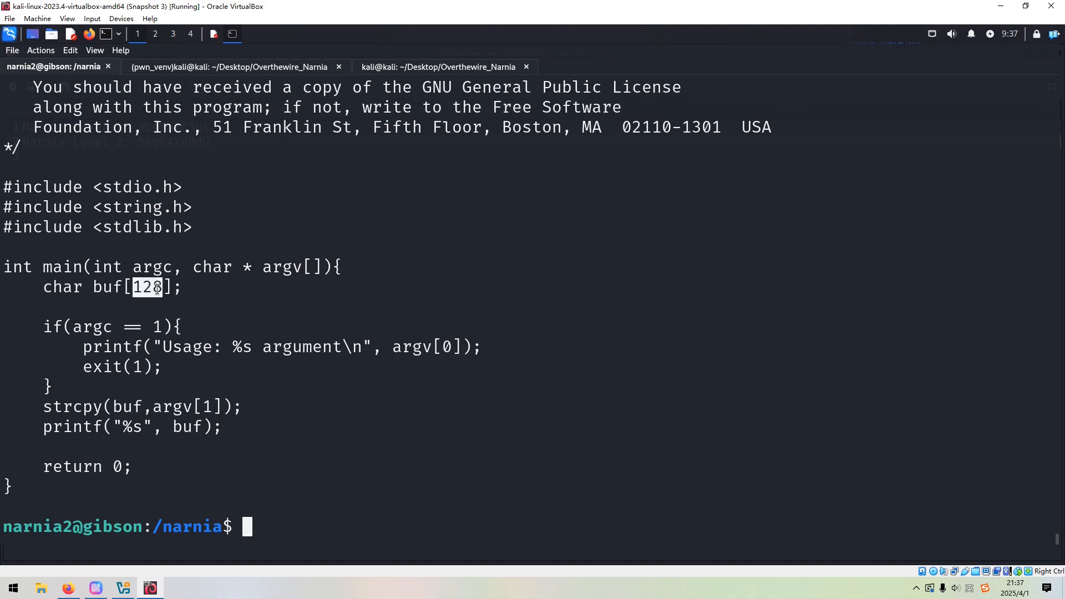
mouse_move(175, 426)
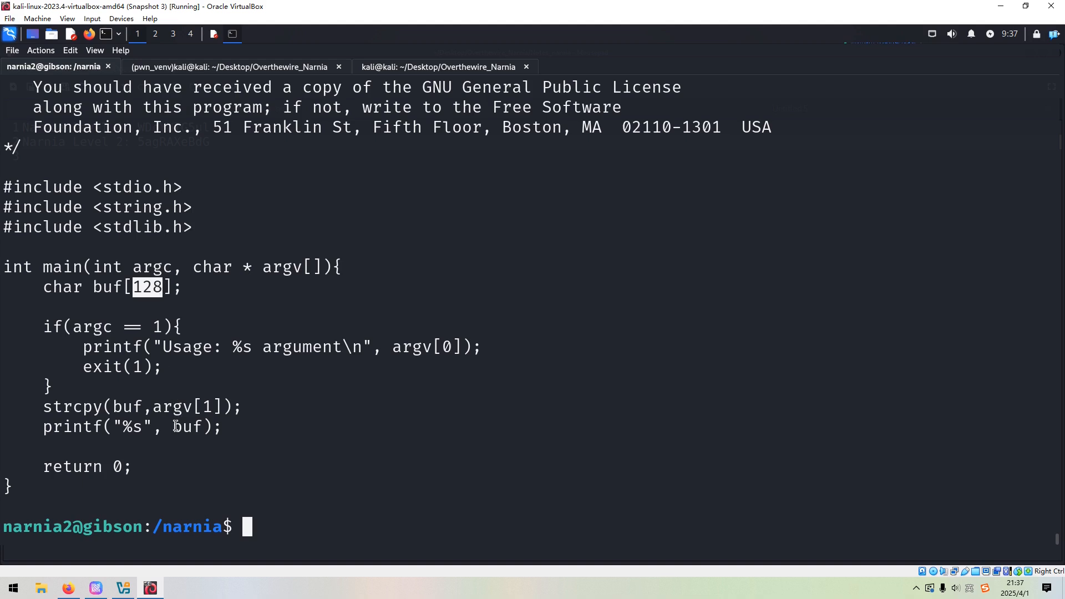
double_click(171, 406)
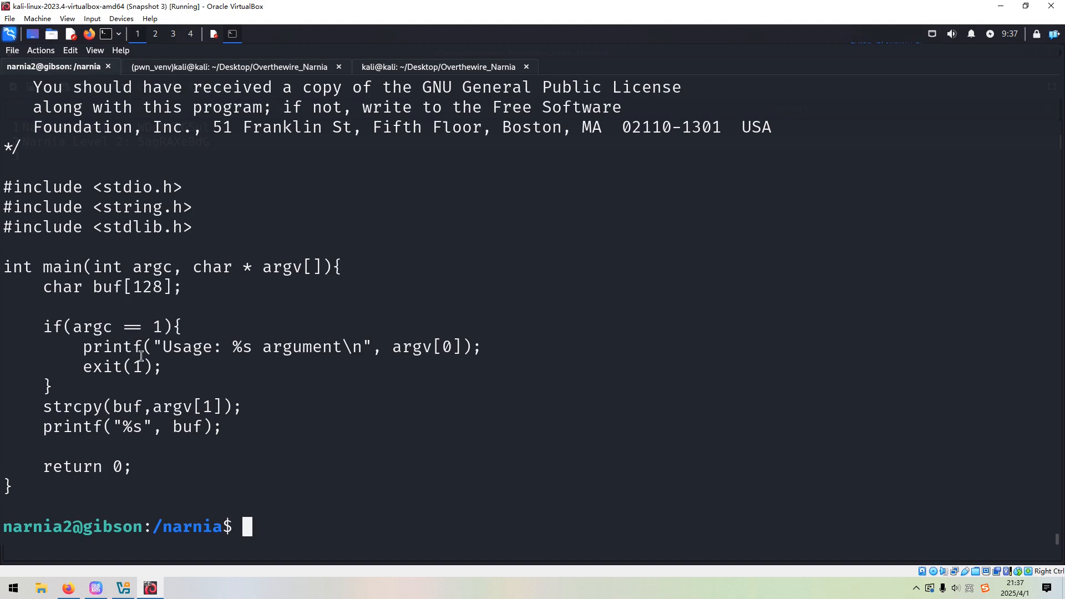
mouse_move(147, 385)
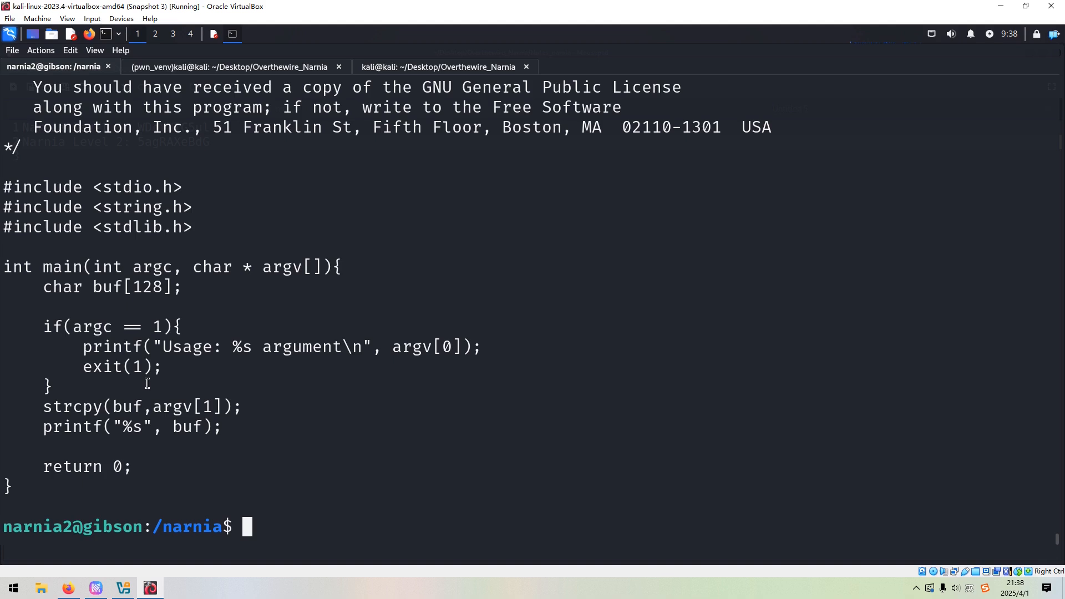
mouse_move(222, 368)
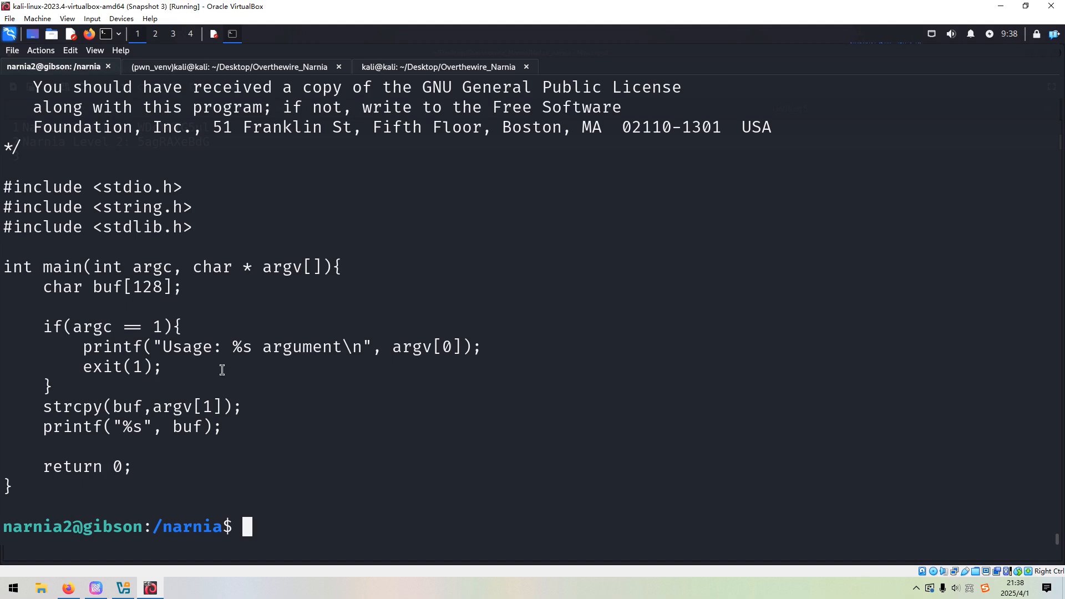
mouse_move(219, 377)
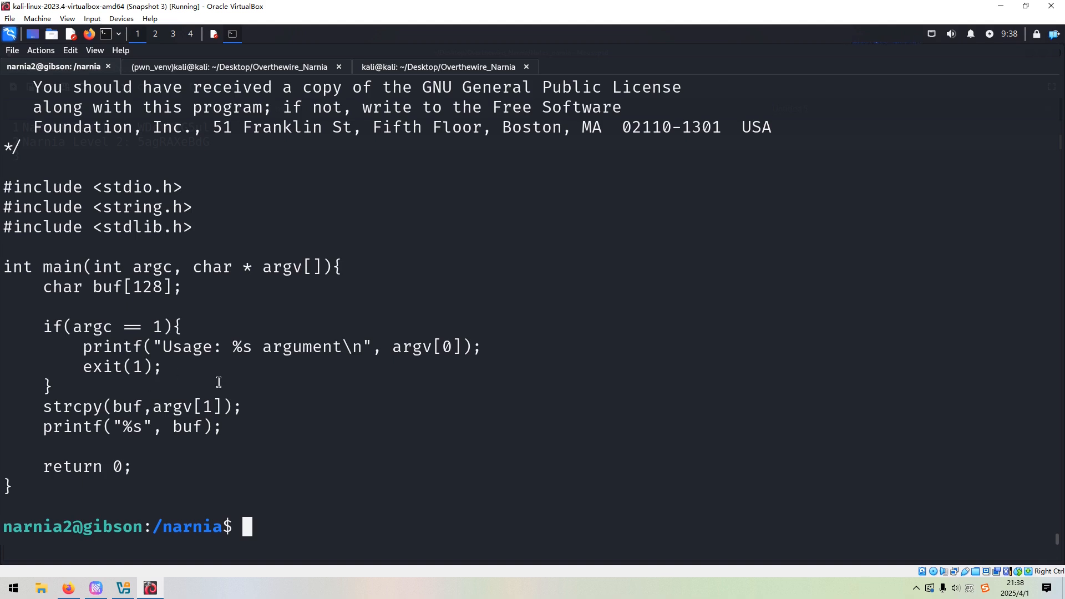
mouse_move(350, 435)
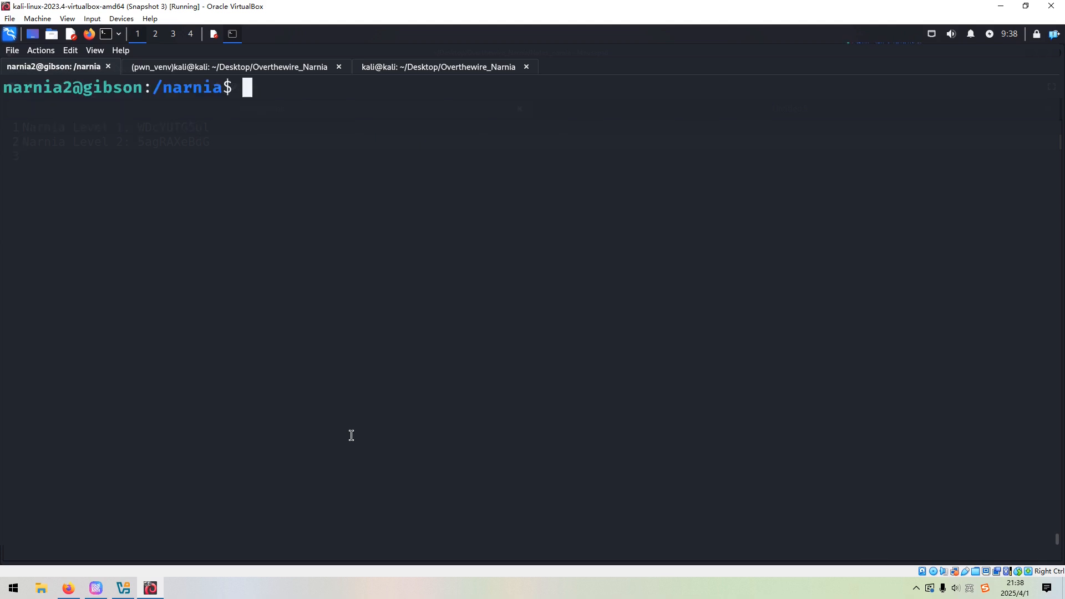
Step: Run ./narnia2 with no argument for usage, then with aaaaaaa, which it echoes back
type("./narnia2")
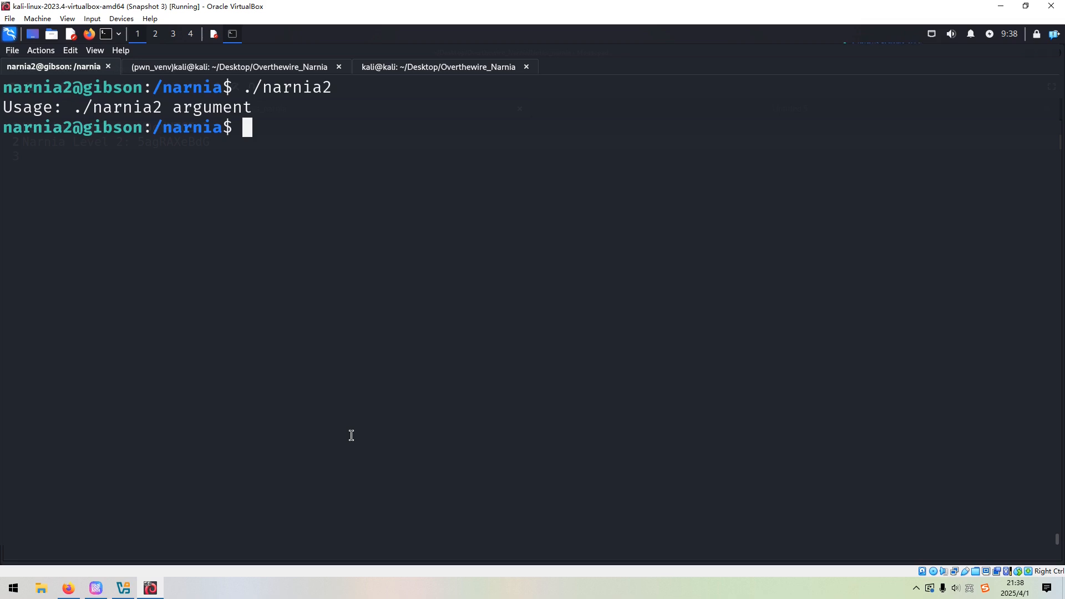
type("./narnia2")
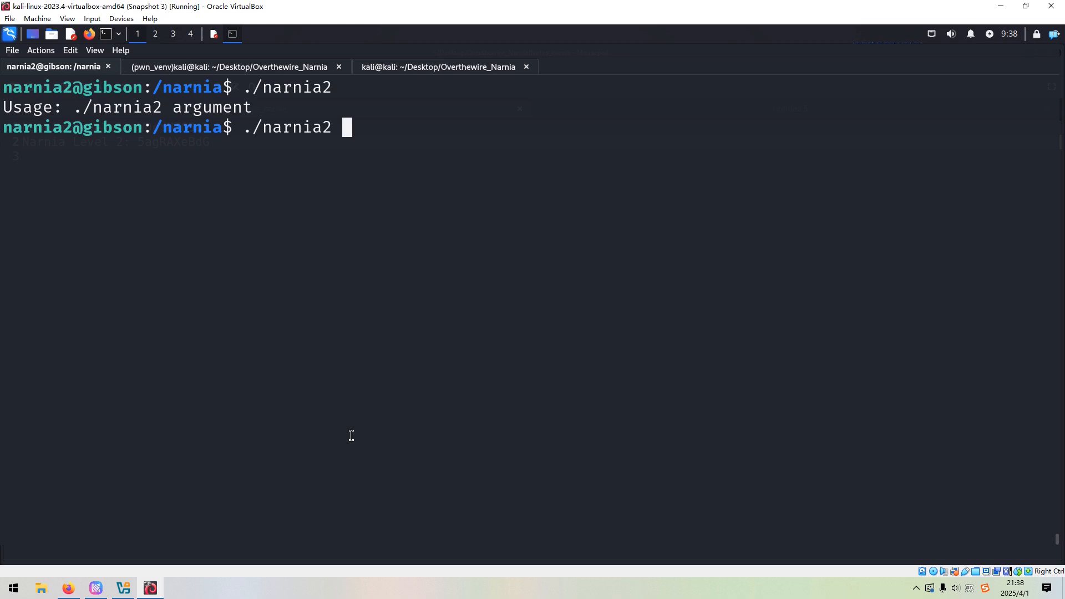
type("aaaaaaa")
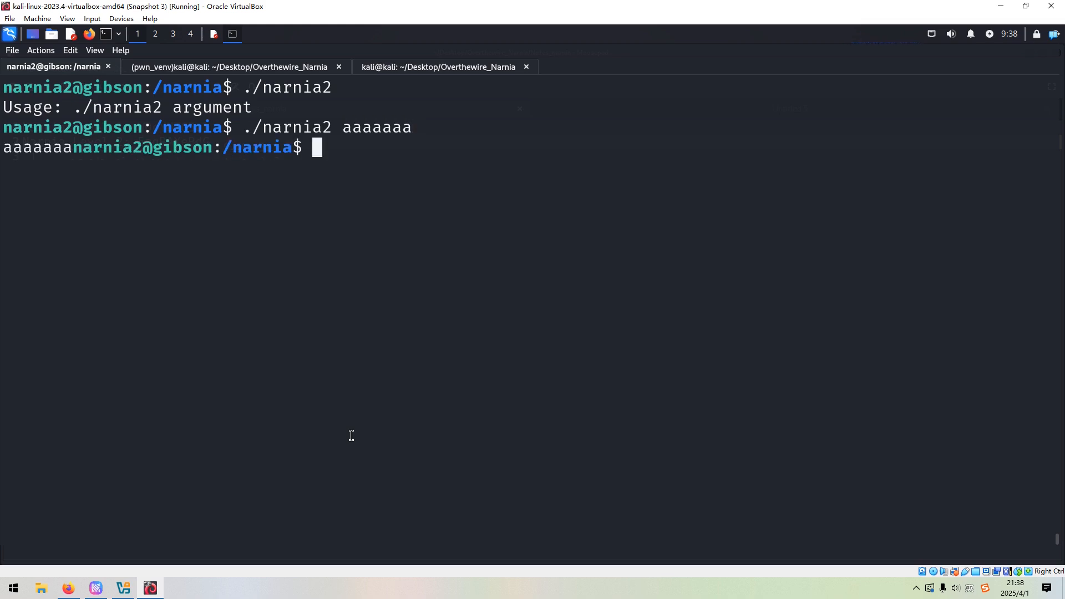
mouse_move(122, 177)
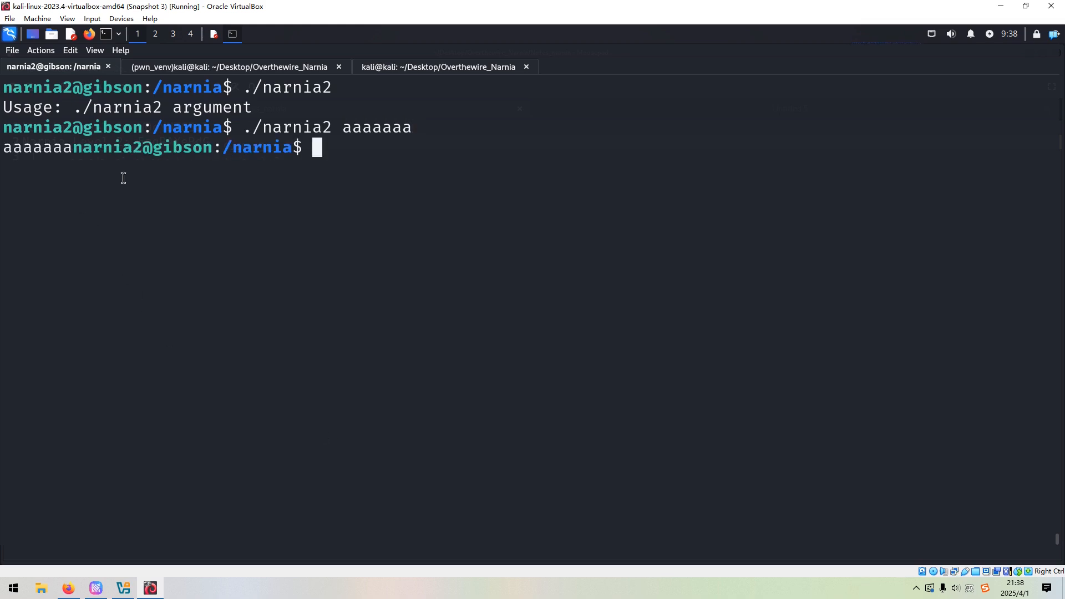
mouse_move(106, 172)
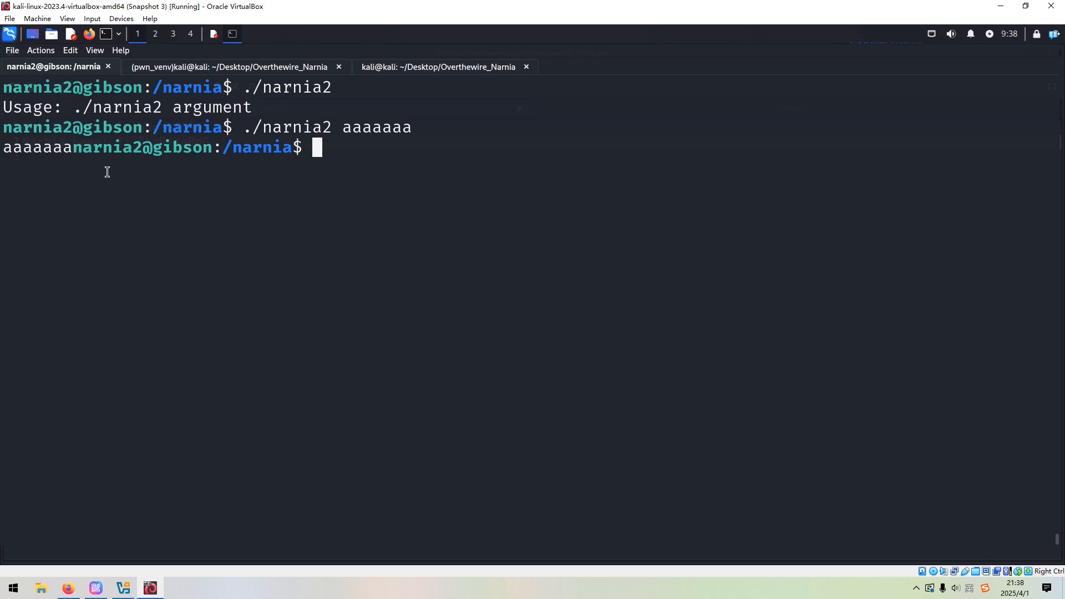
mouse_move(67, 170)
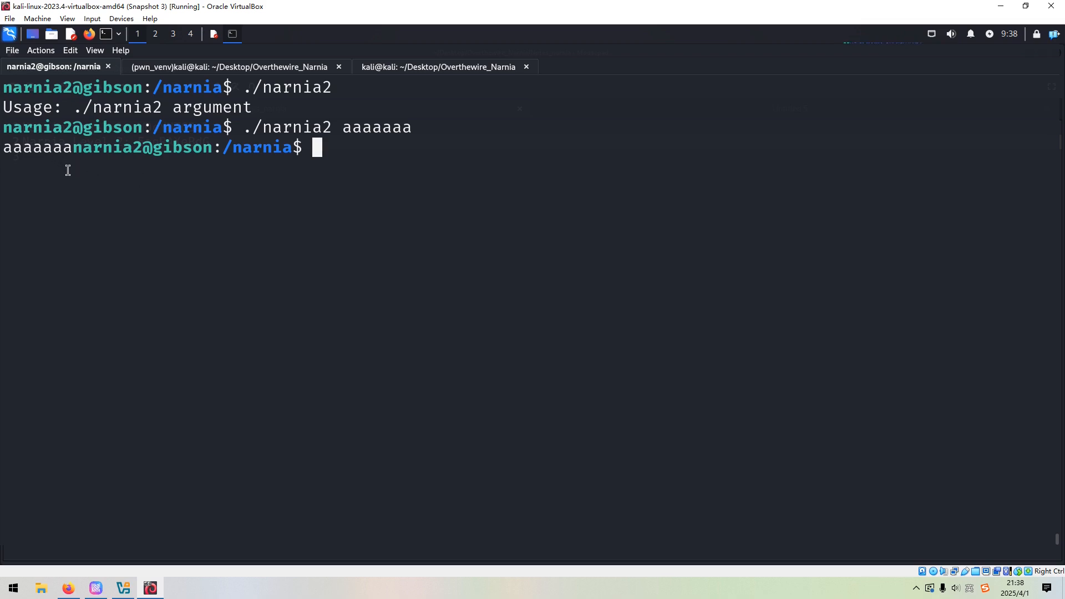
mouse_move(371, 159)
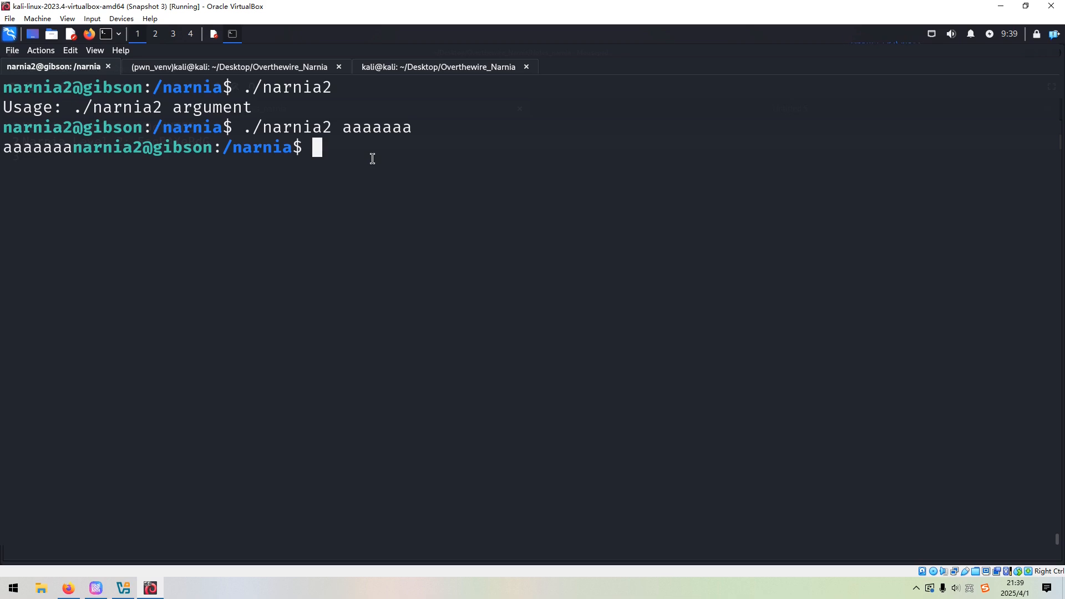
Step: Load ./narnia2 in gdb
type("gd")
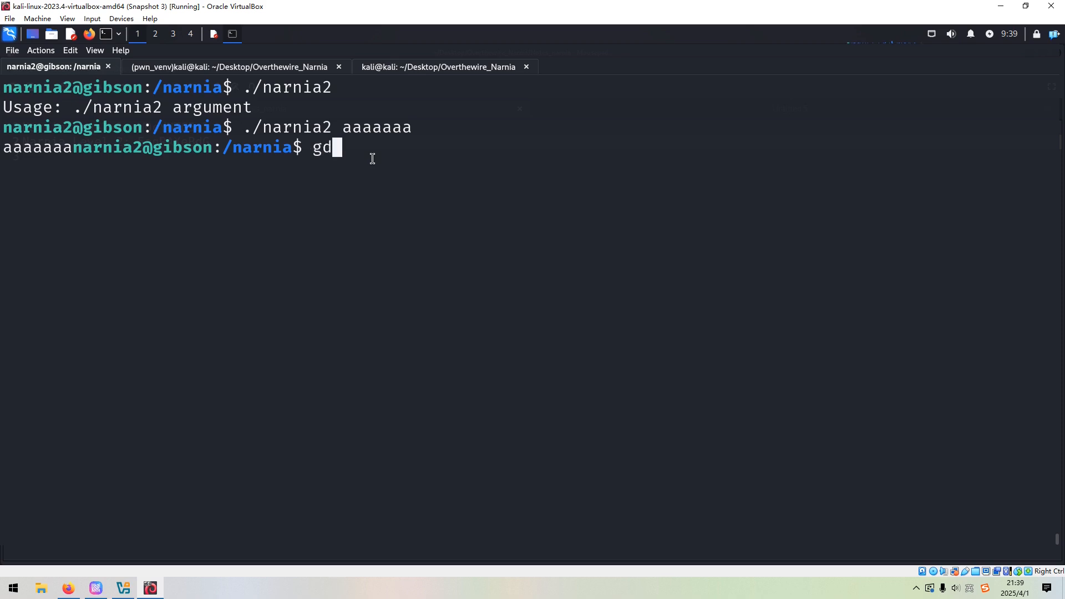
type("b ./narnia2")
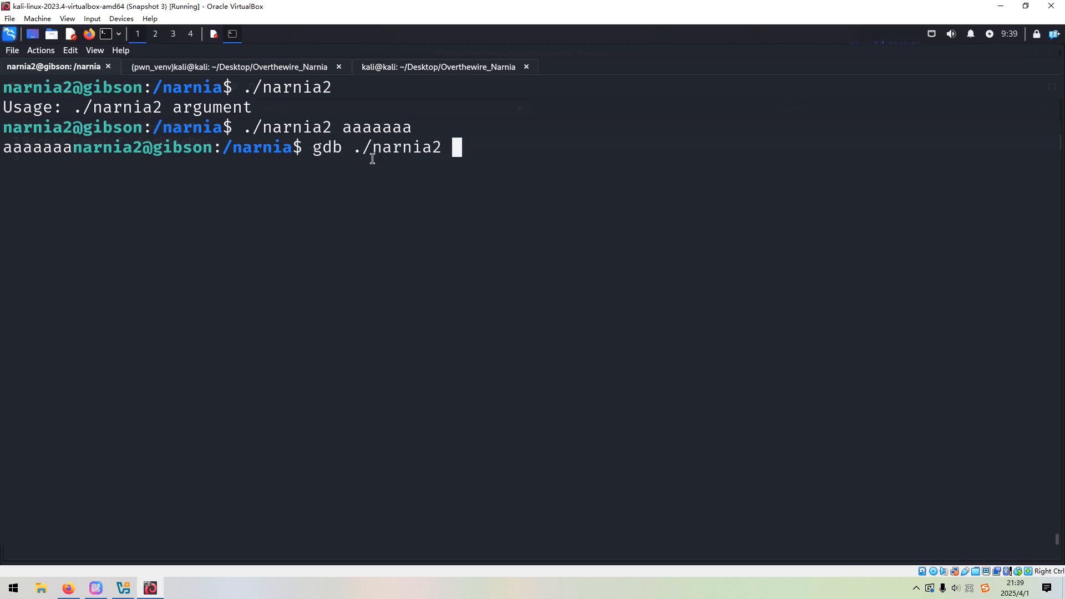
key("Return")
type("s")
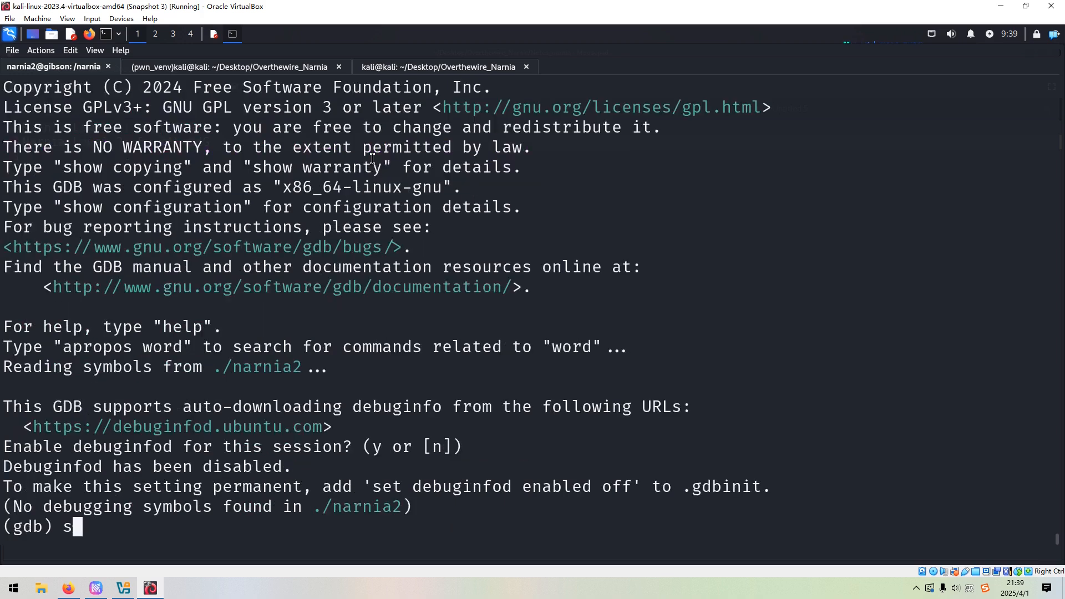
Step: Set disassembly-flavor intel and enter a disassemble main command
type("et disa")
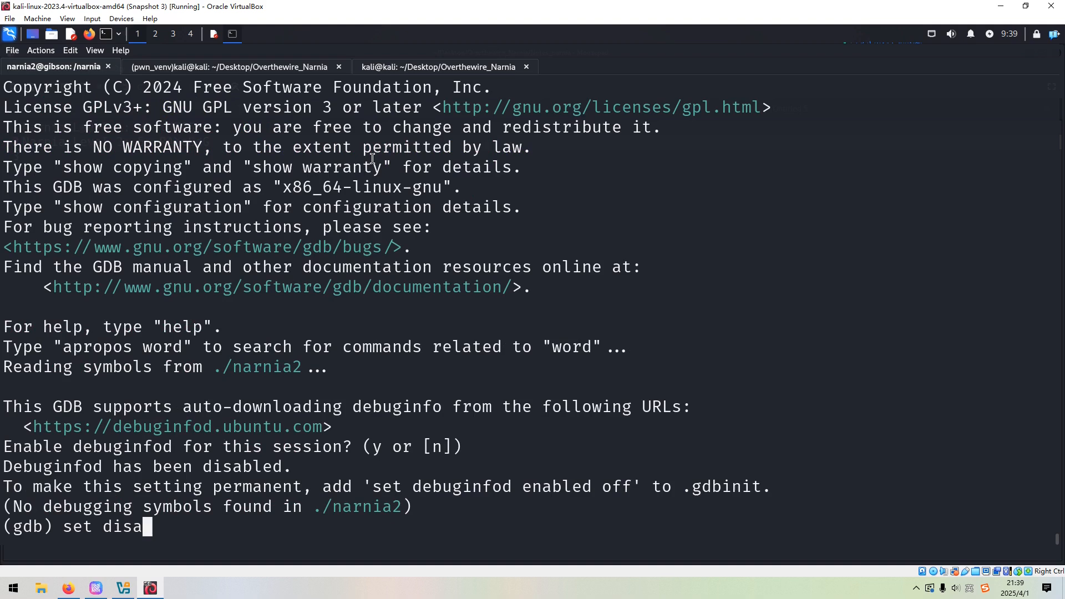
type("ssembly-flavor intel")
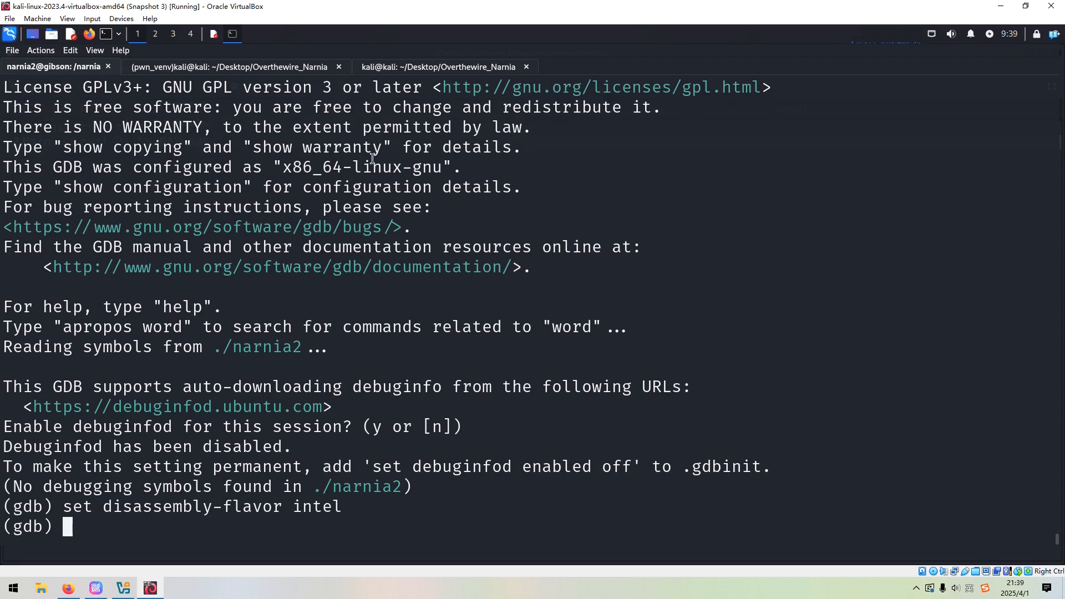
type("disa")
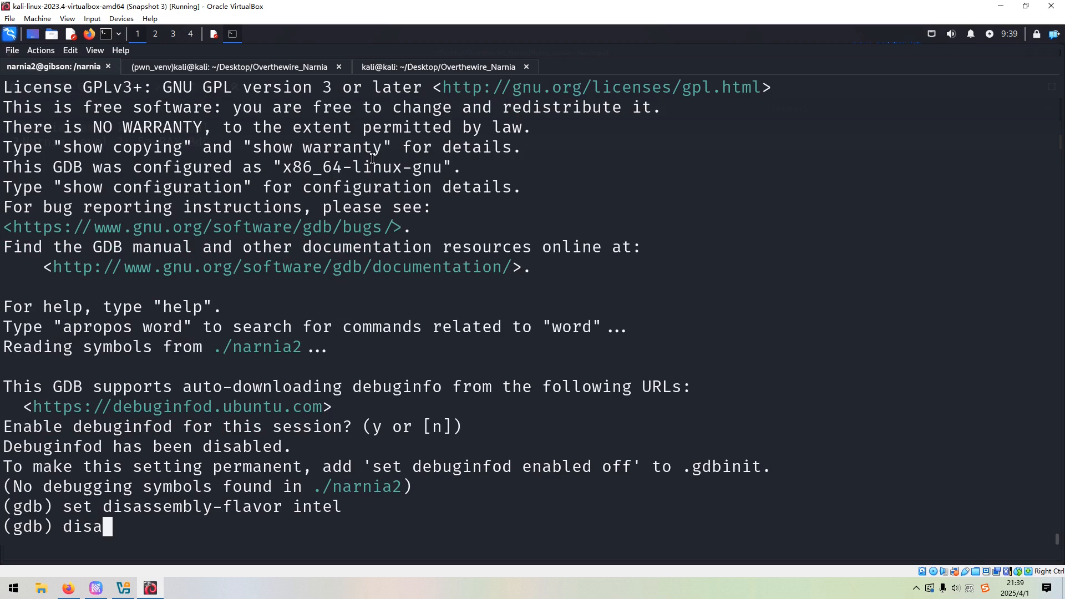
type("ssemble main")
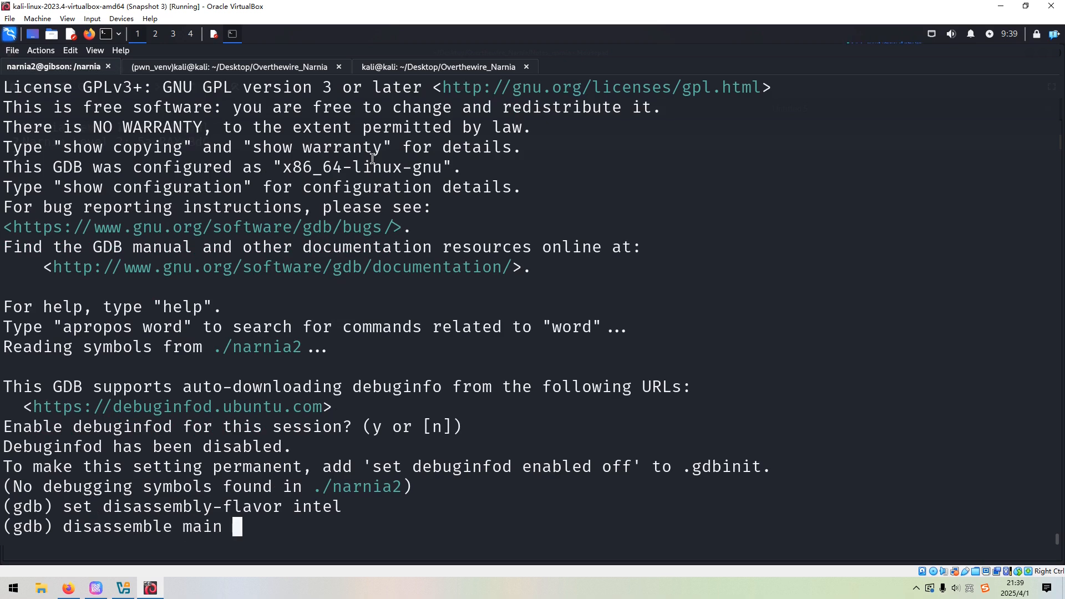
Step: Page through main's full assembler dump and highlight the strcpy call
key("Return")
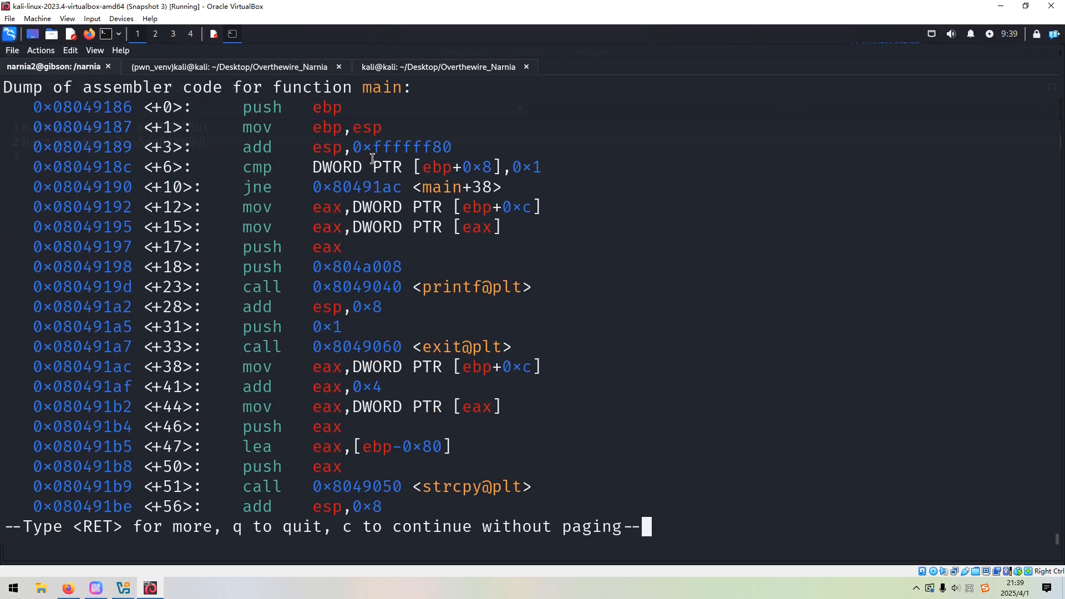
mouse_move(370, 163)
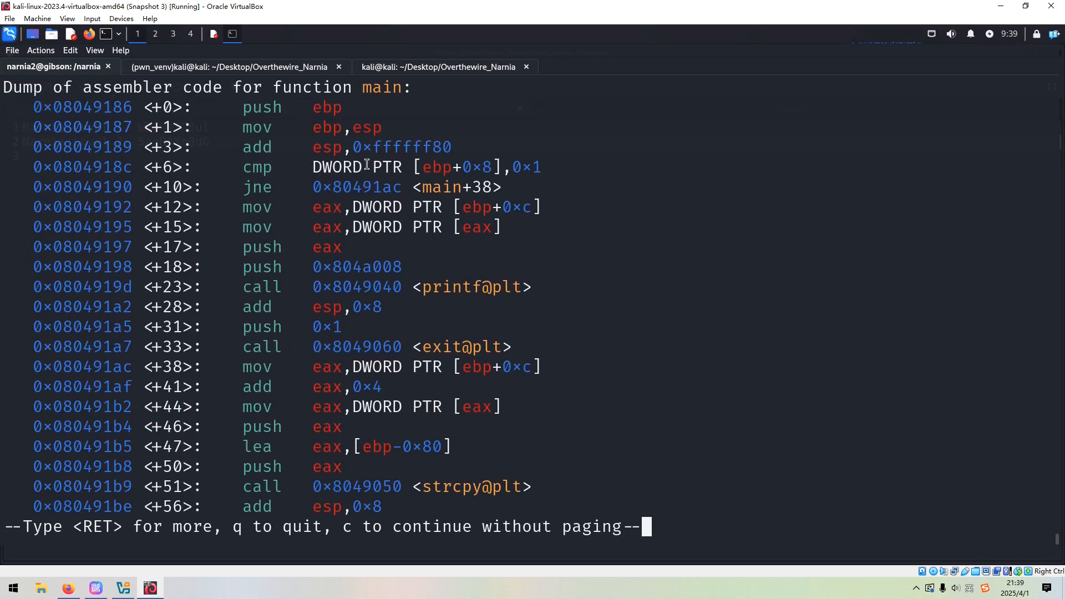
mouse_move(343, 307)
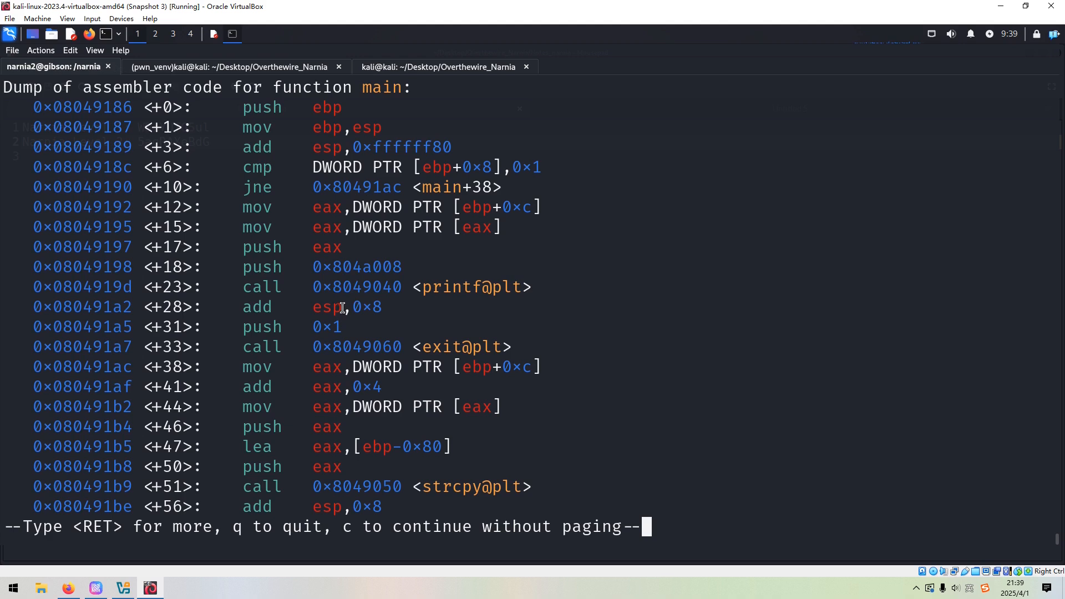
mouse_move(96, 93)
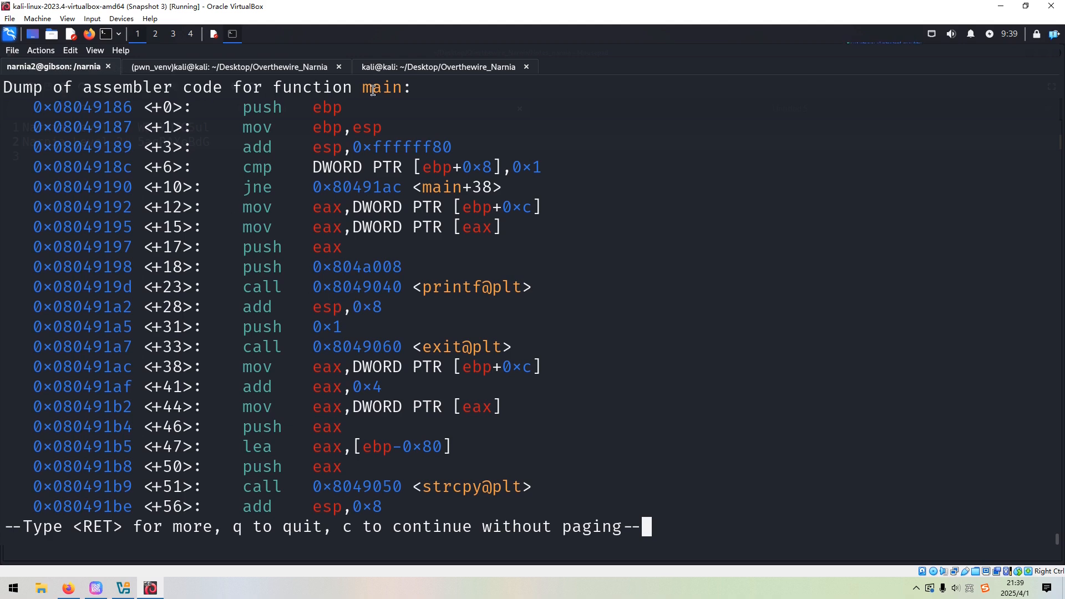
mouse_move(420, 410)
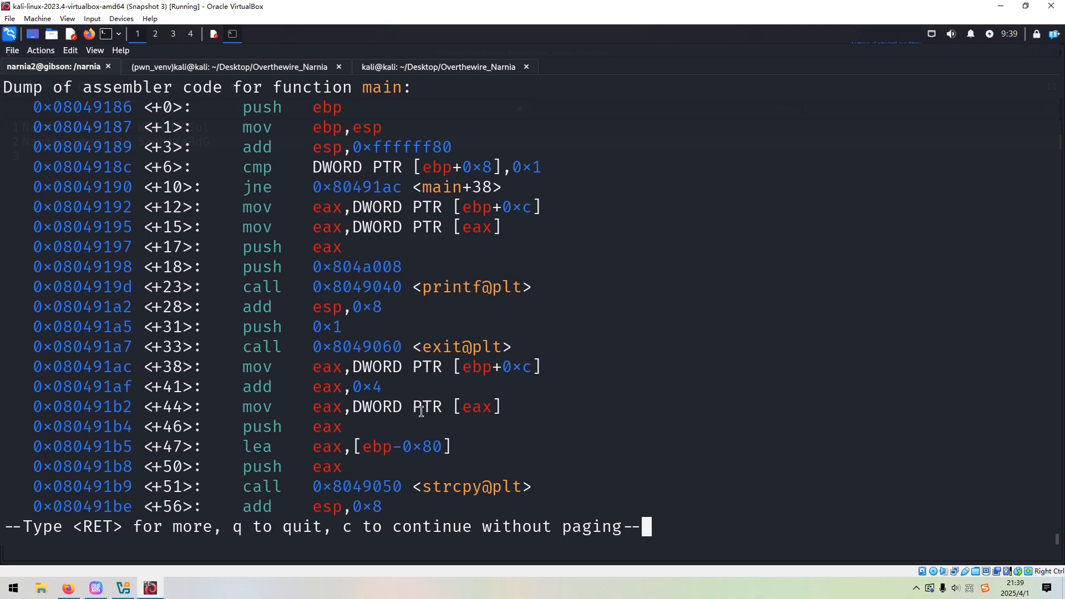
mouse_move(321, 353)
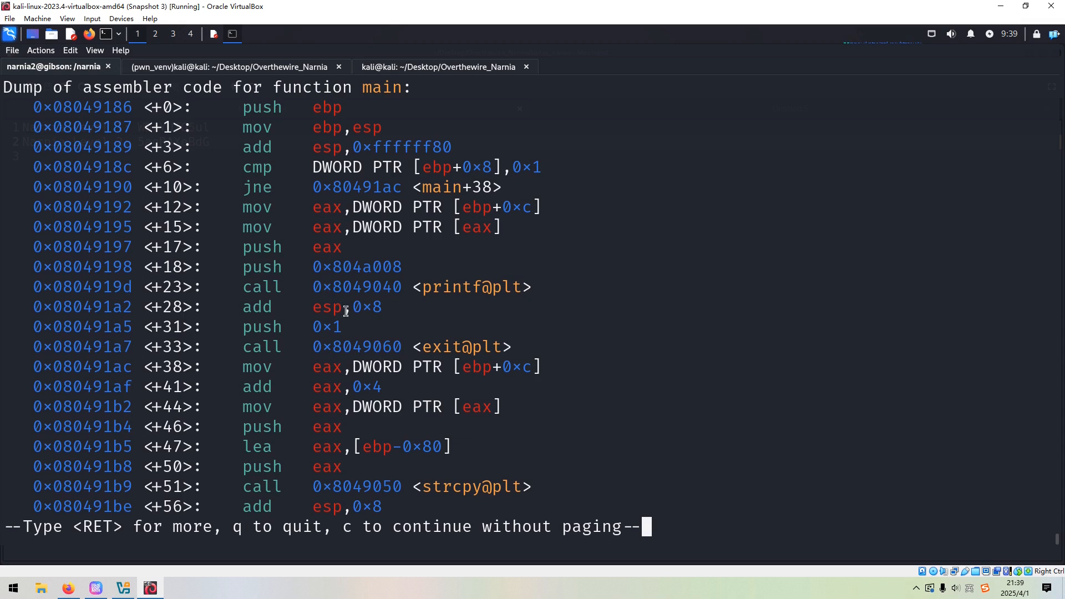
mouse_move(313, 346)
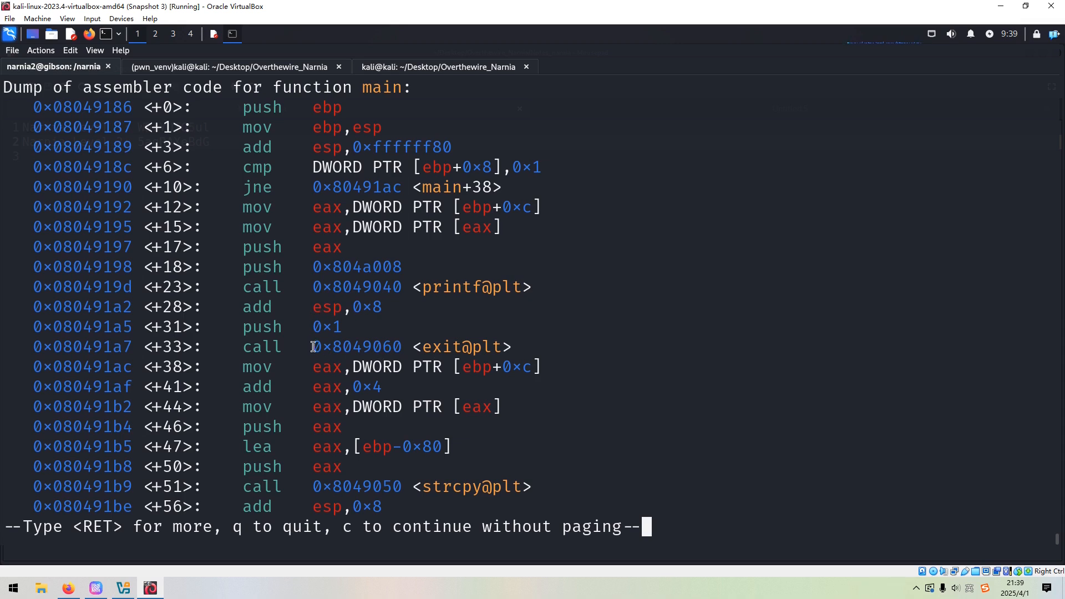
mouse_move(367, 333)
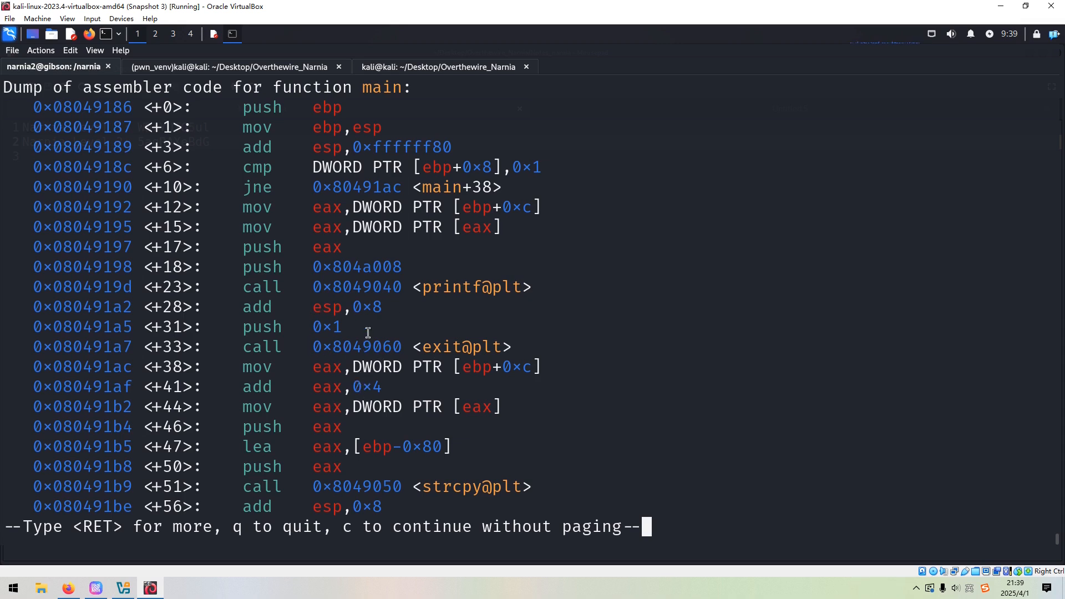
key("Return")
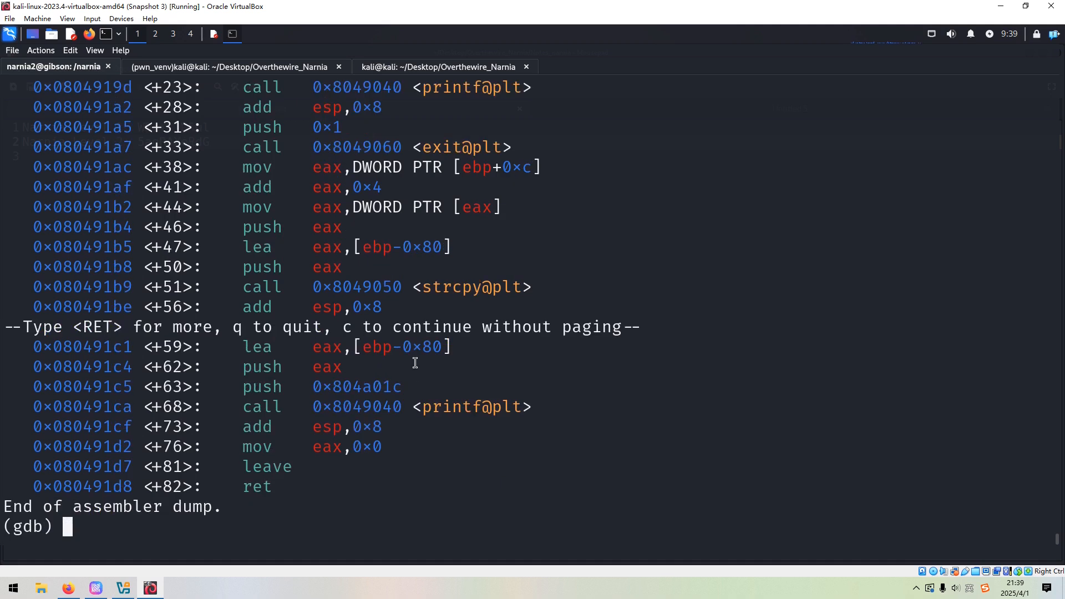
double_click(455, 286)
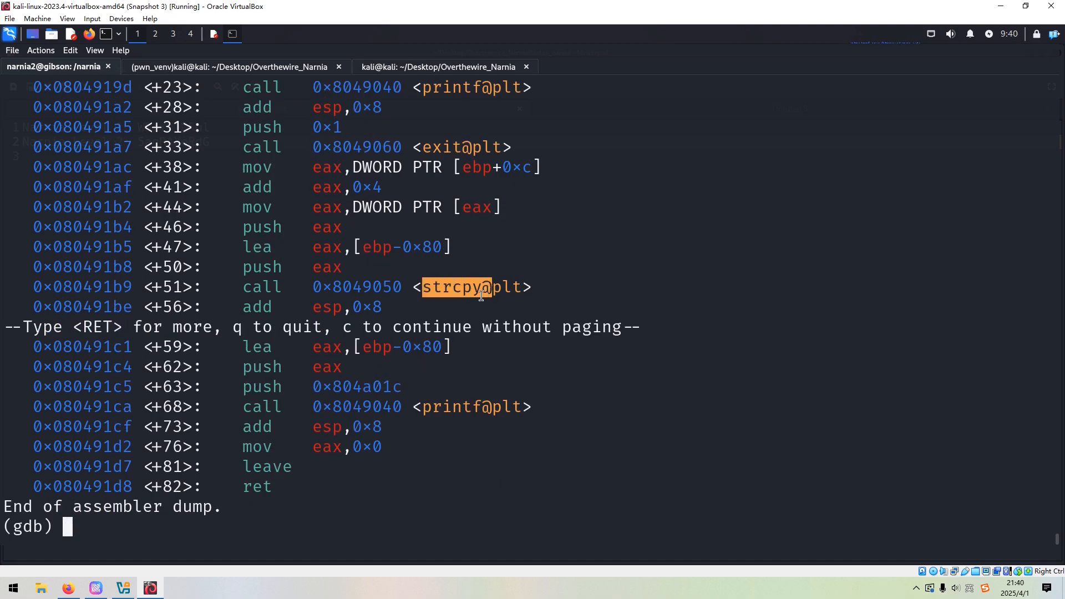
mouse_move(459, 401)
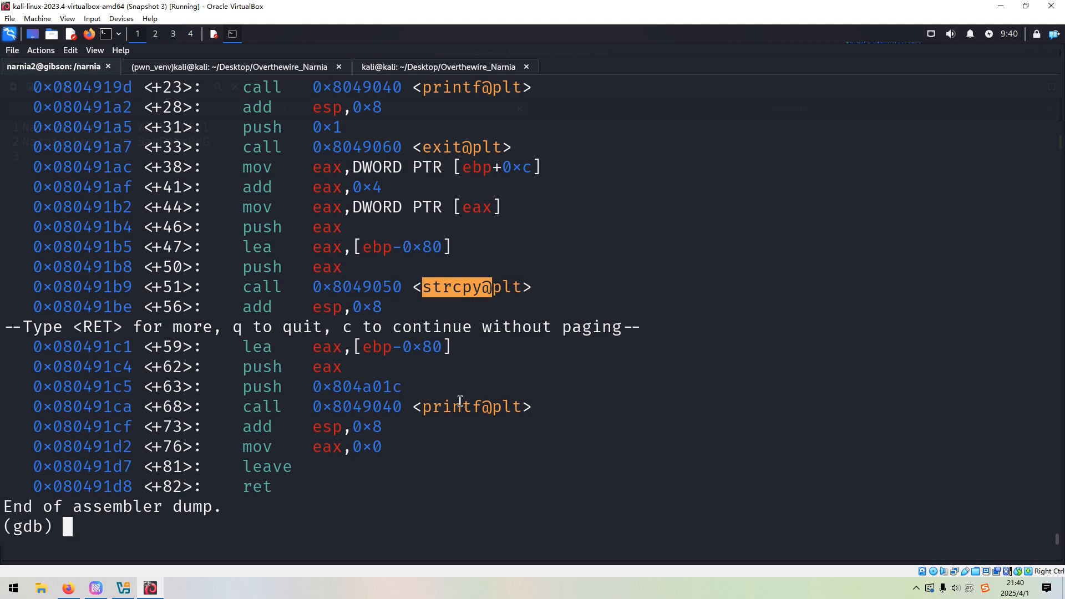
Step: Set a breakpoint at *main+56, right after the strcpy call
type("b")
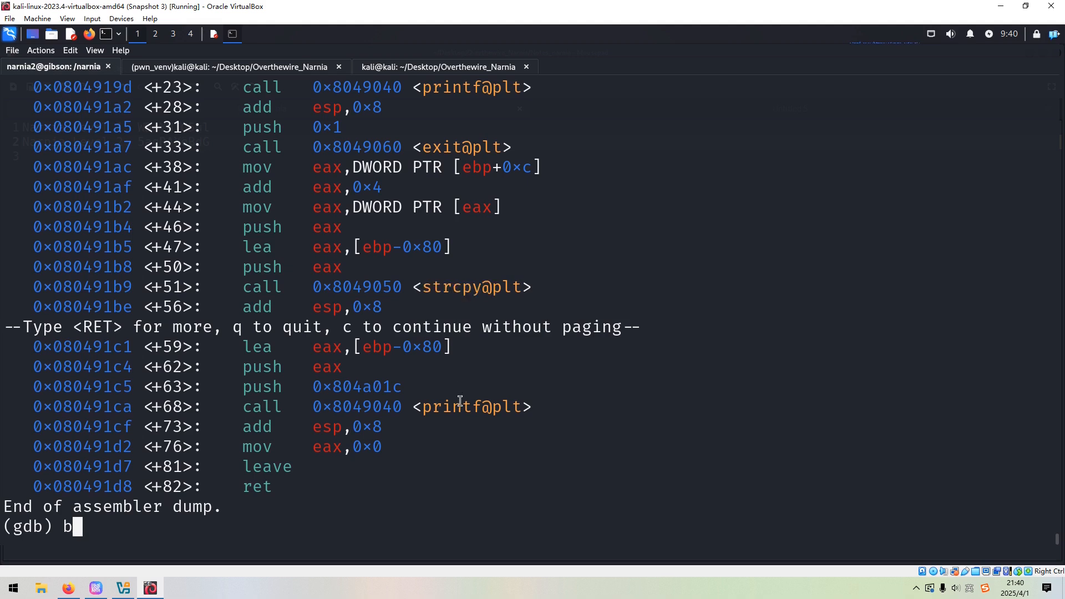
type("reak")
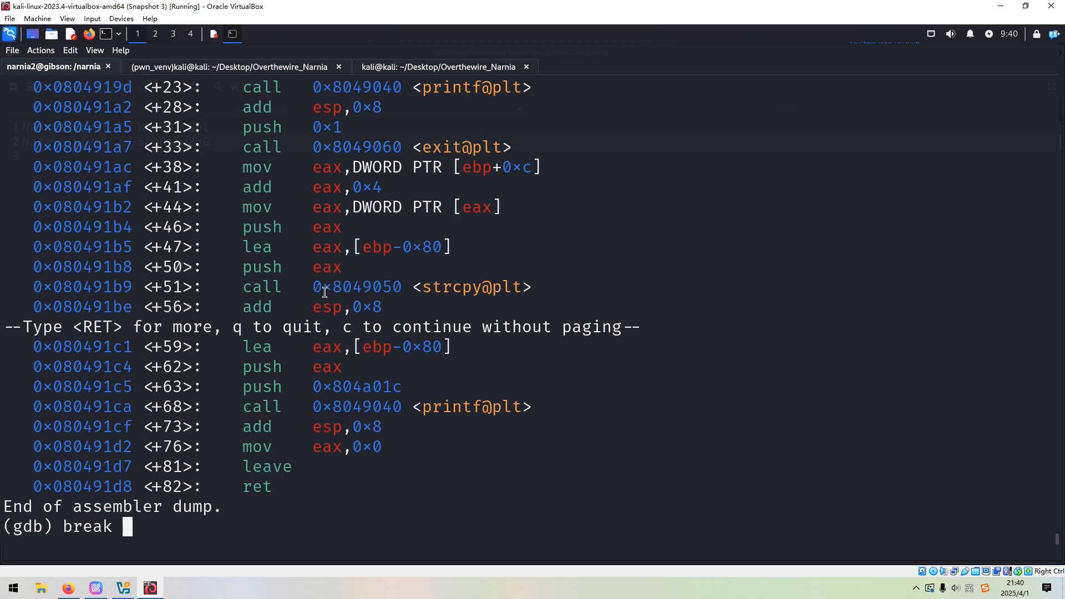
mouse_move(228, 310)
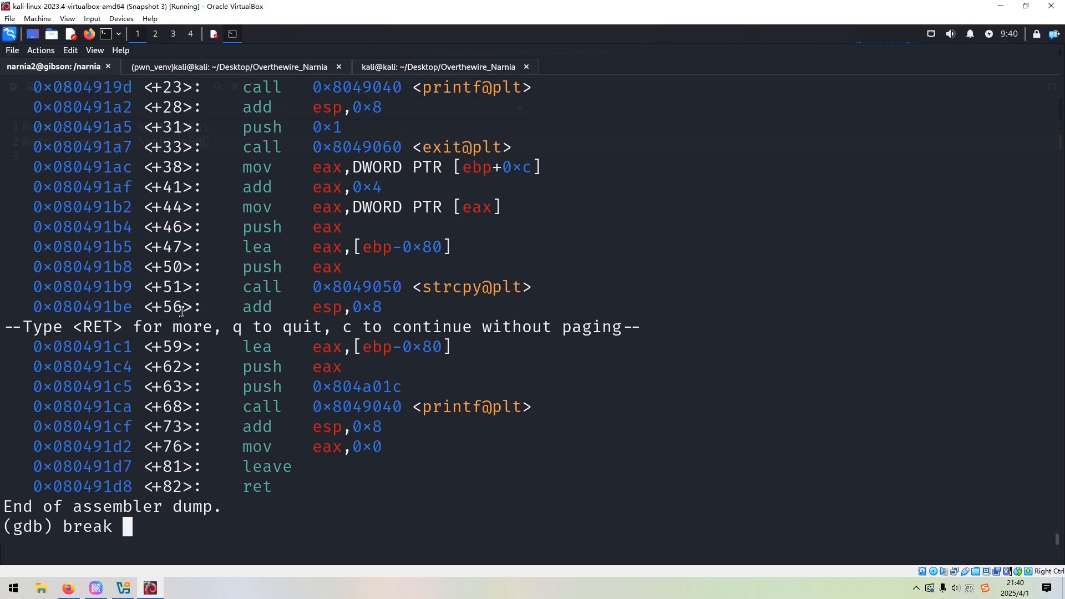
type("*")
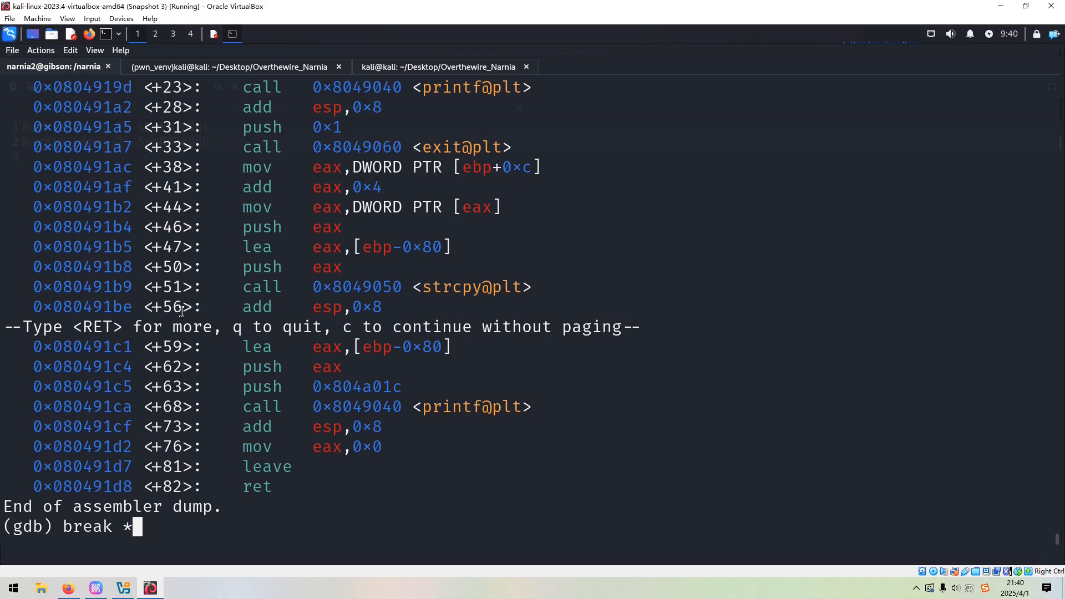
type("main+56")
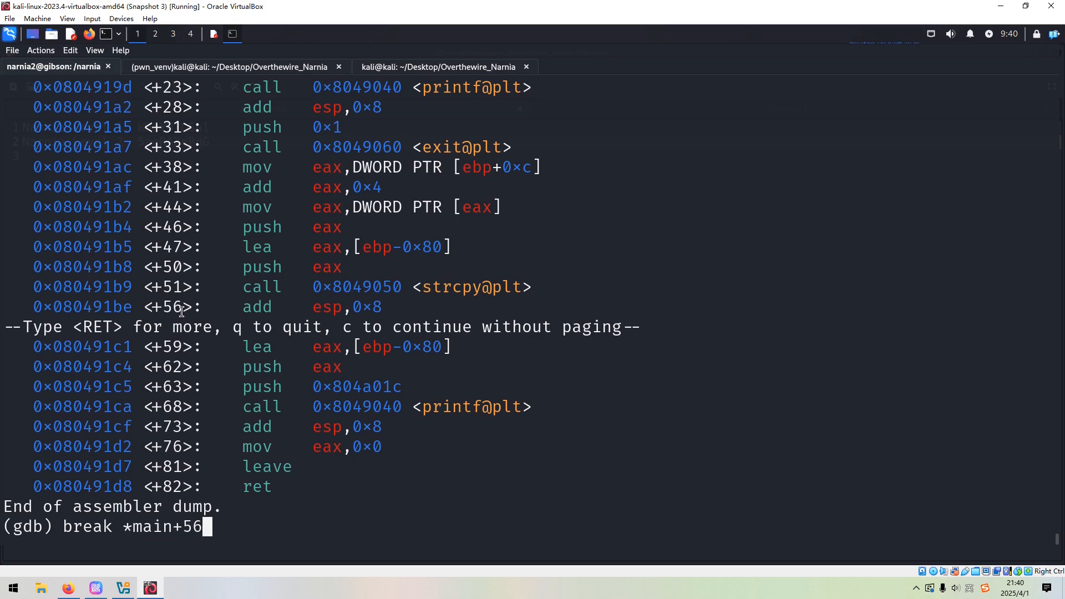
key("Return")
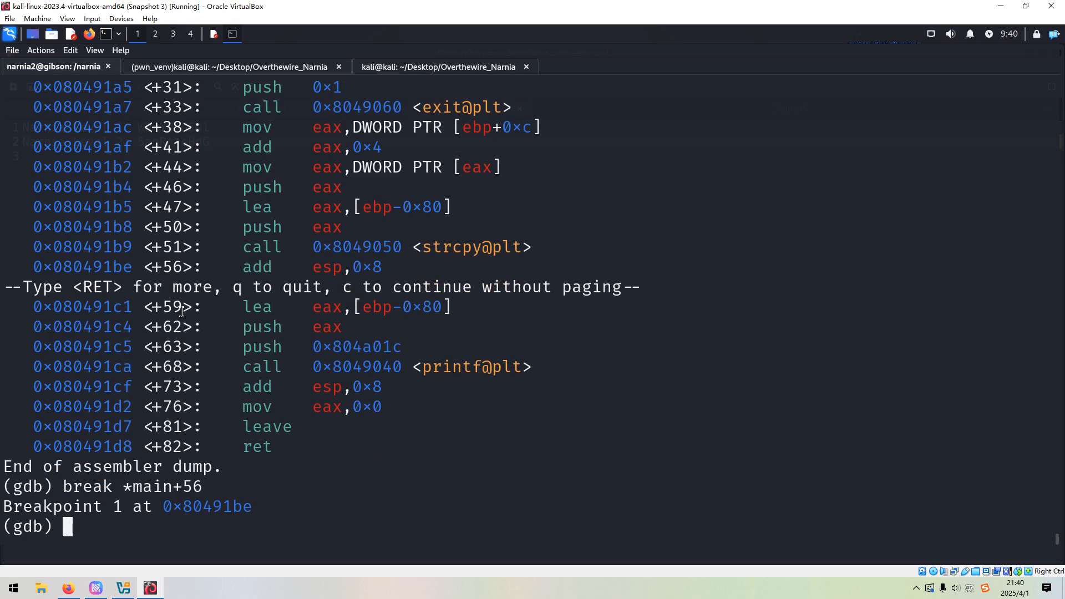
Step: Run narnia2 with $(python3 -c 'print("A"*150)') as its argument
type("run")
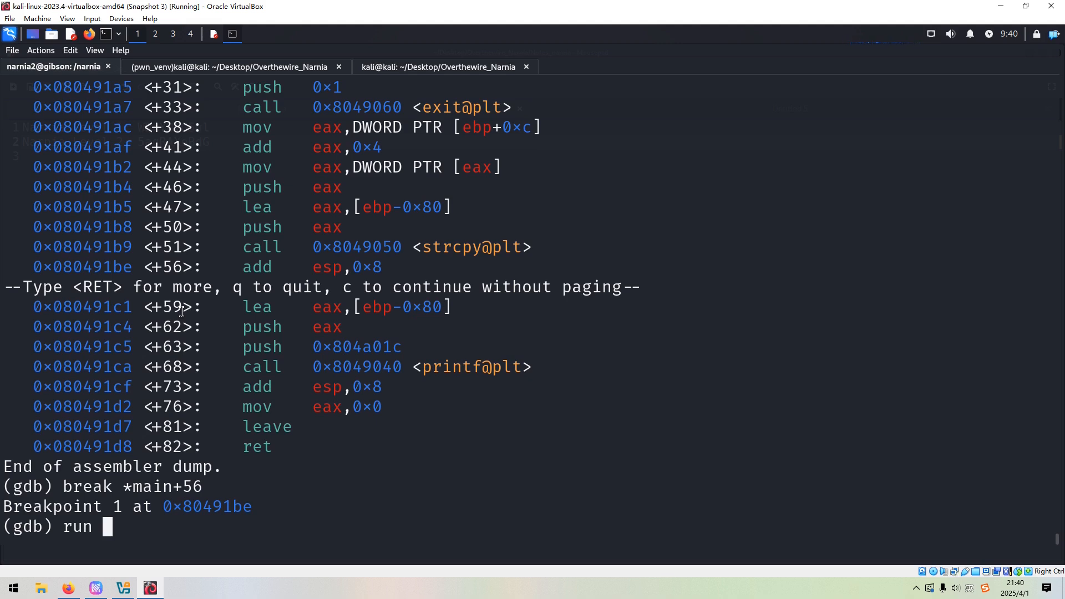
type("$")
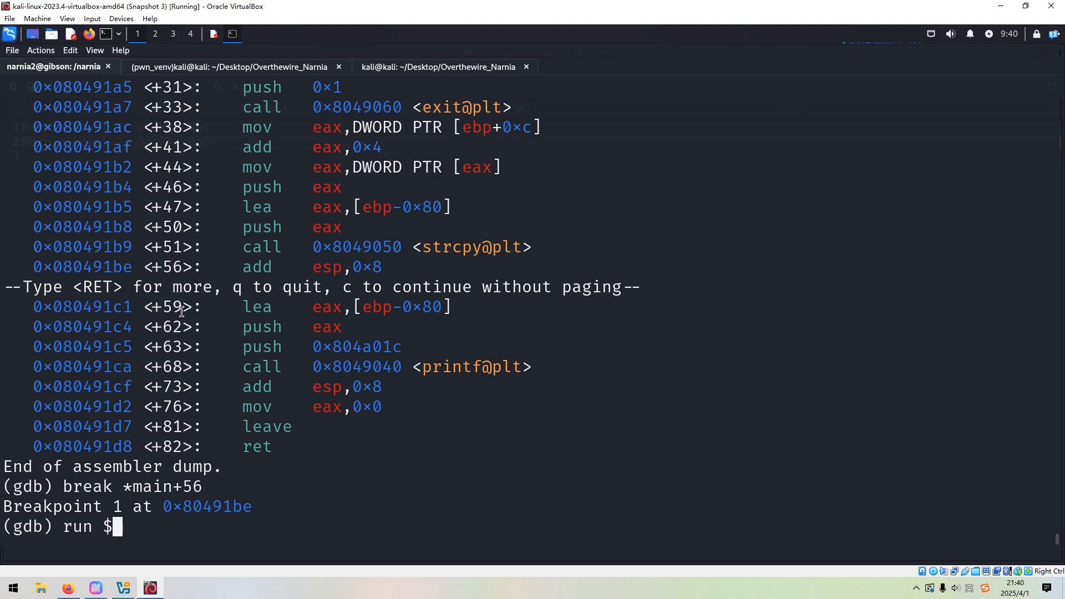
type("()")
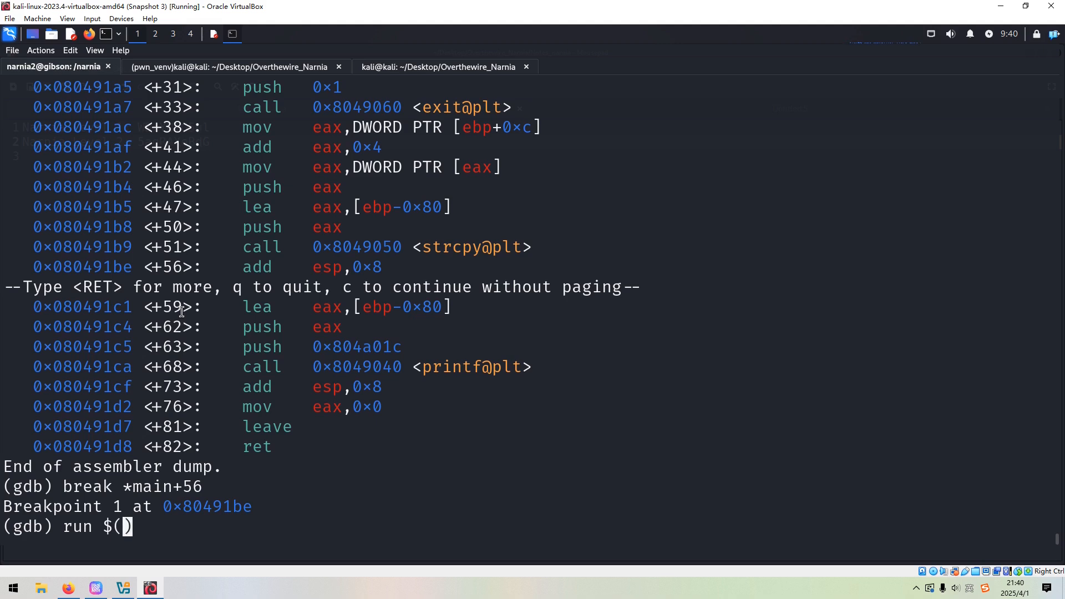
type("p")
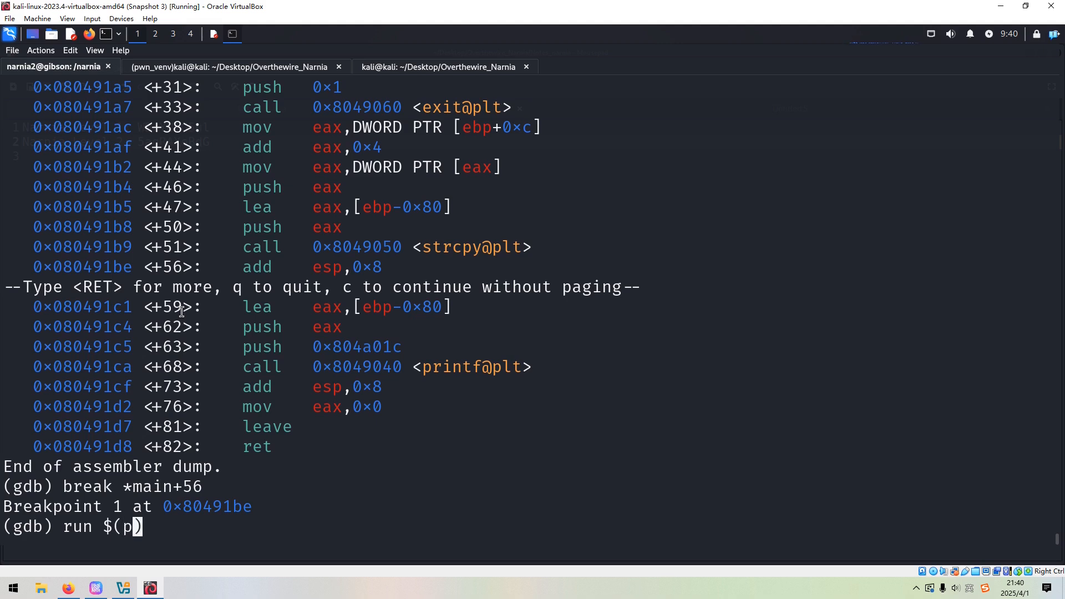
type("ython3")
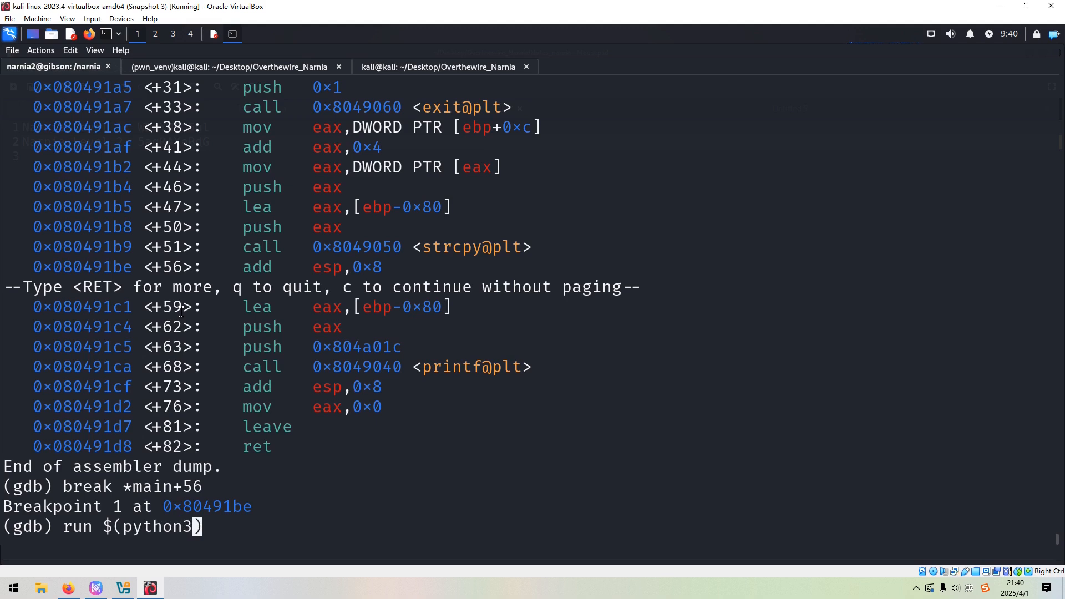
type("-c")
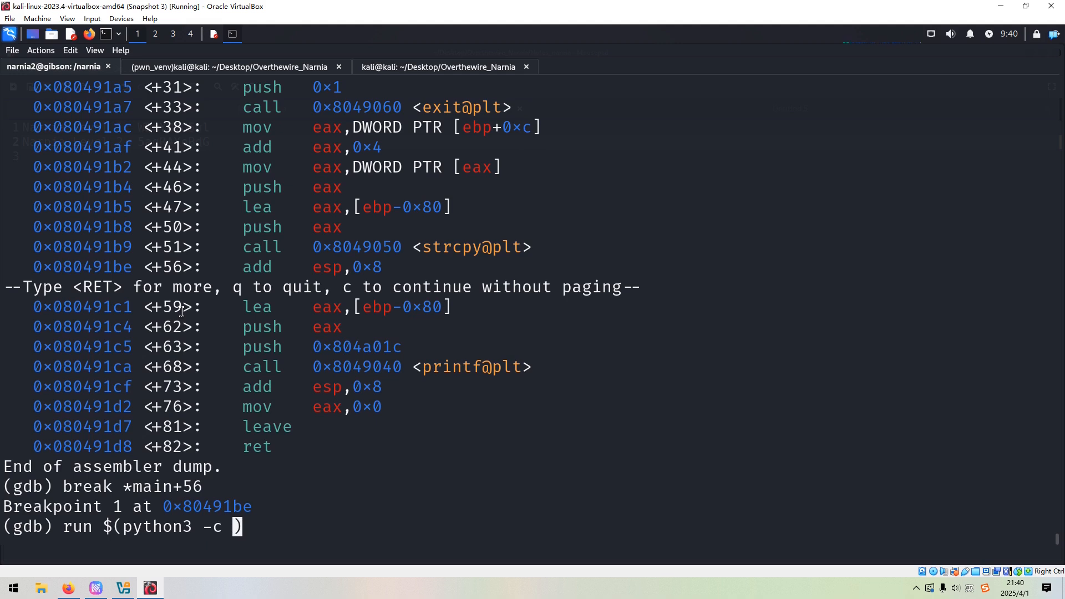
type("'p")
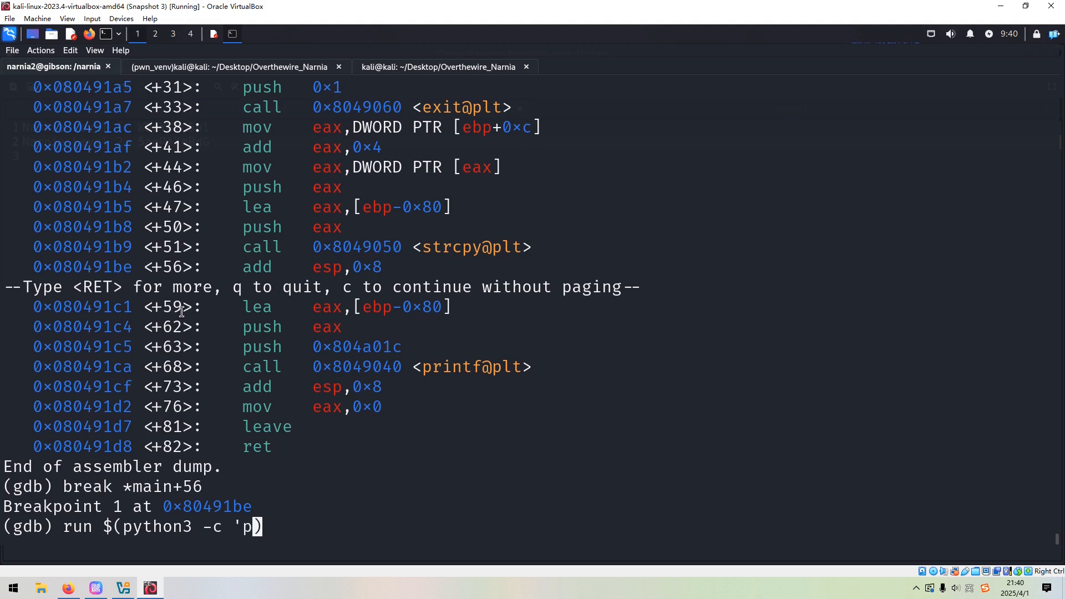
type("rint(\"")
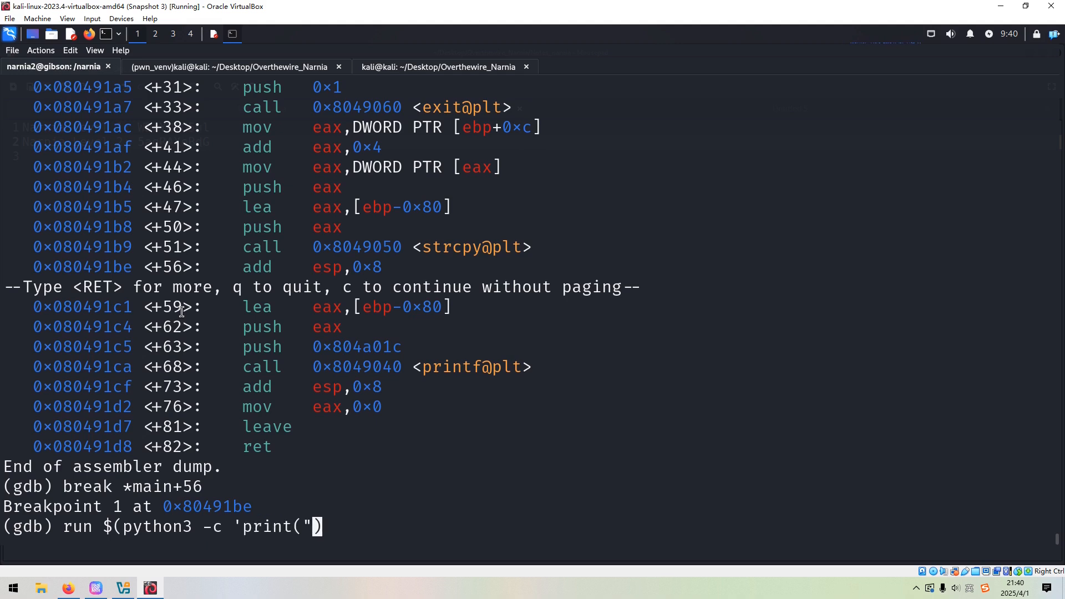
type("A\"*")
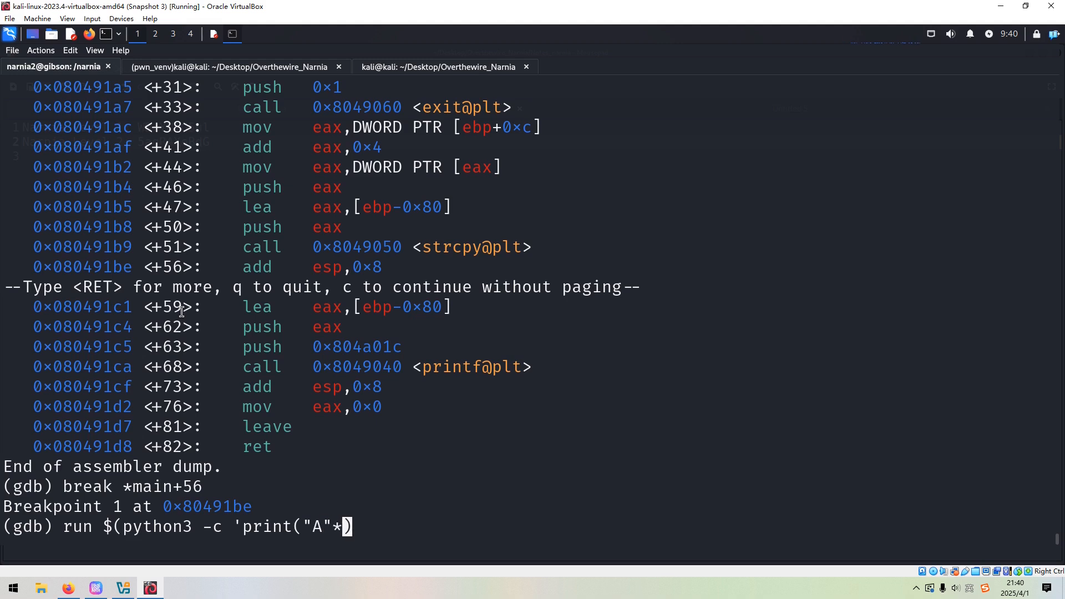
type("1")
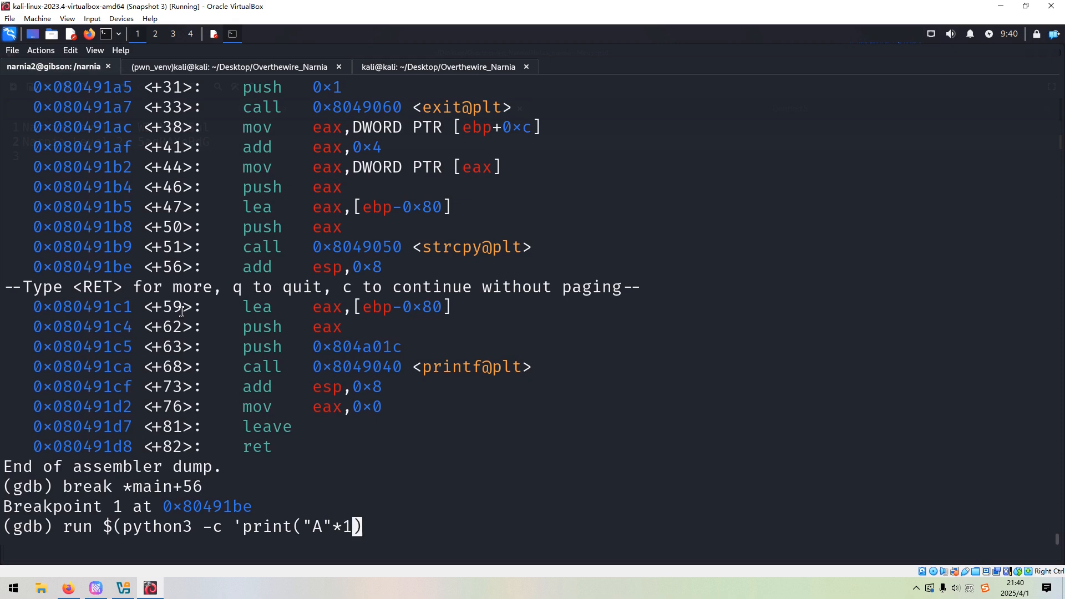
type("50")
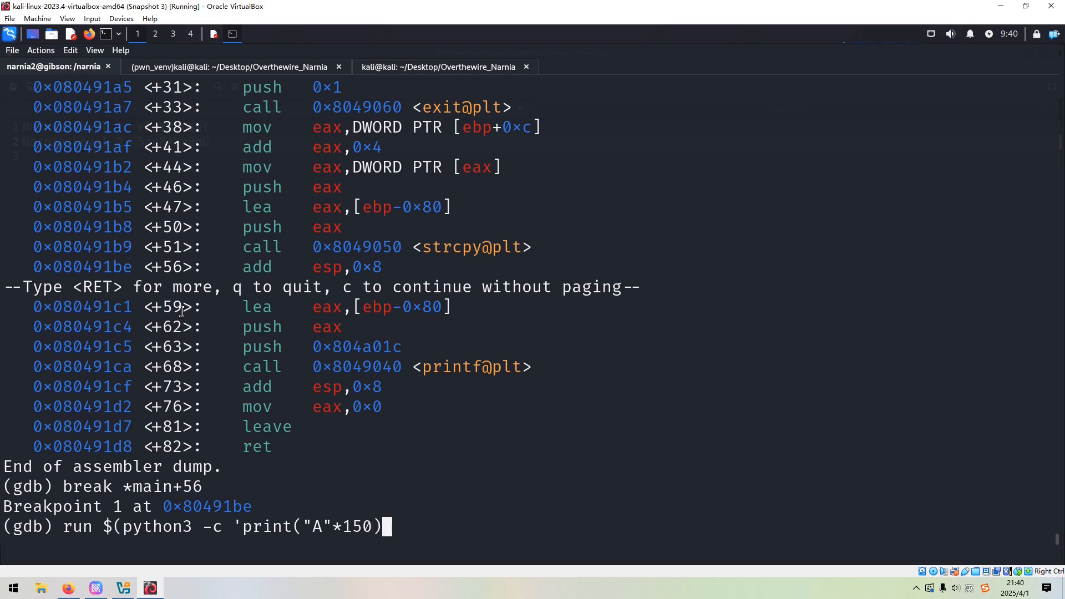
type("'")
type("c")
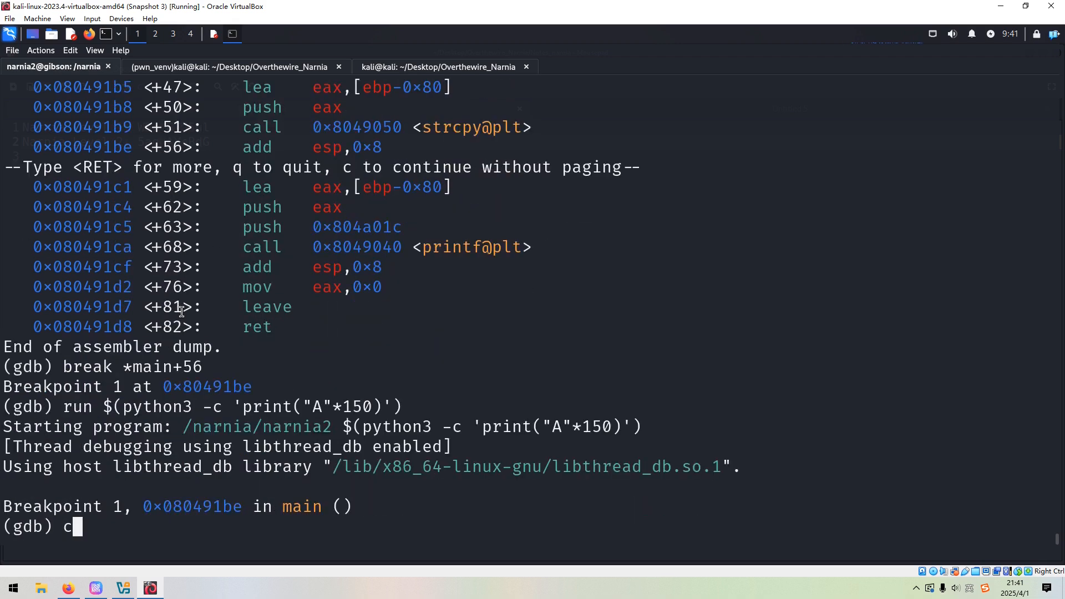
Step: Continue to the segfault and show info registers with eip overwritten as 0x41414141
key("Return")
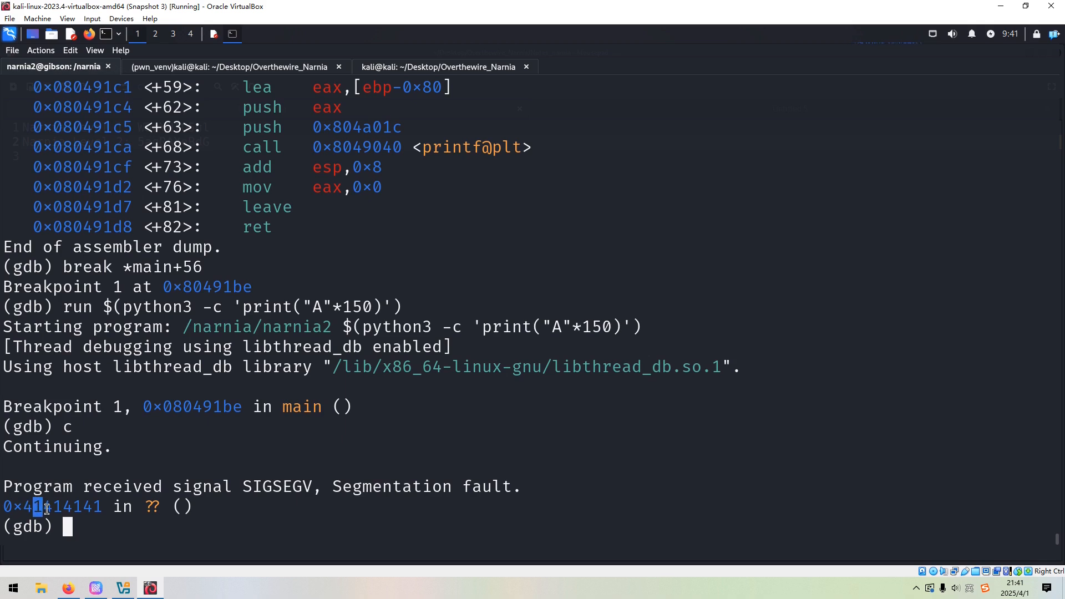
type("info")
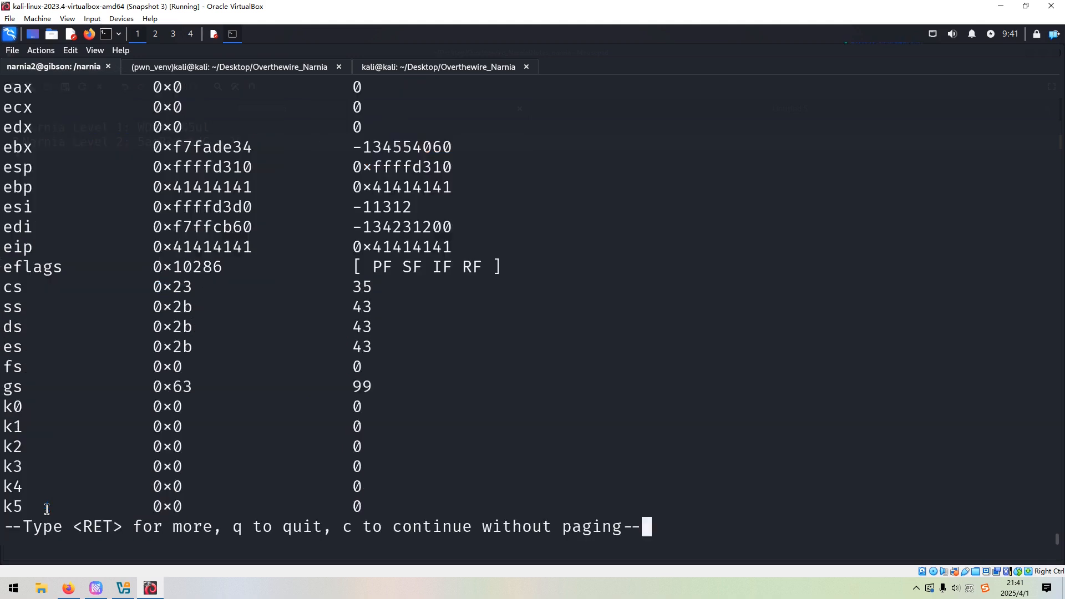
mouse_move(97, 247)
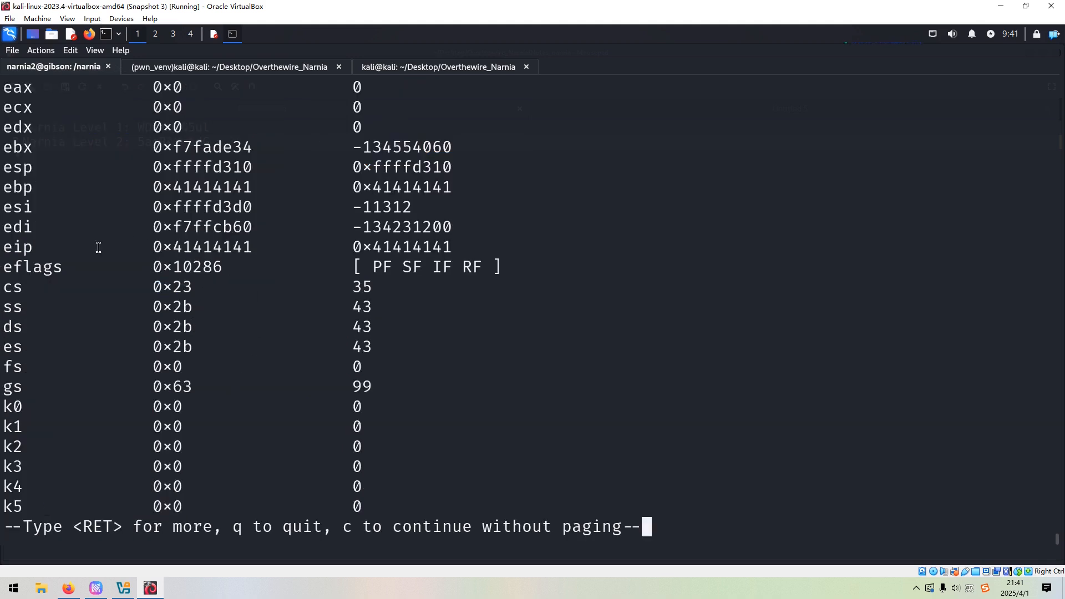
double_click(192, 246)
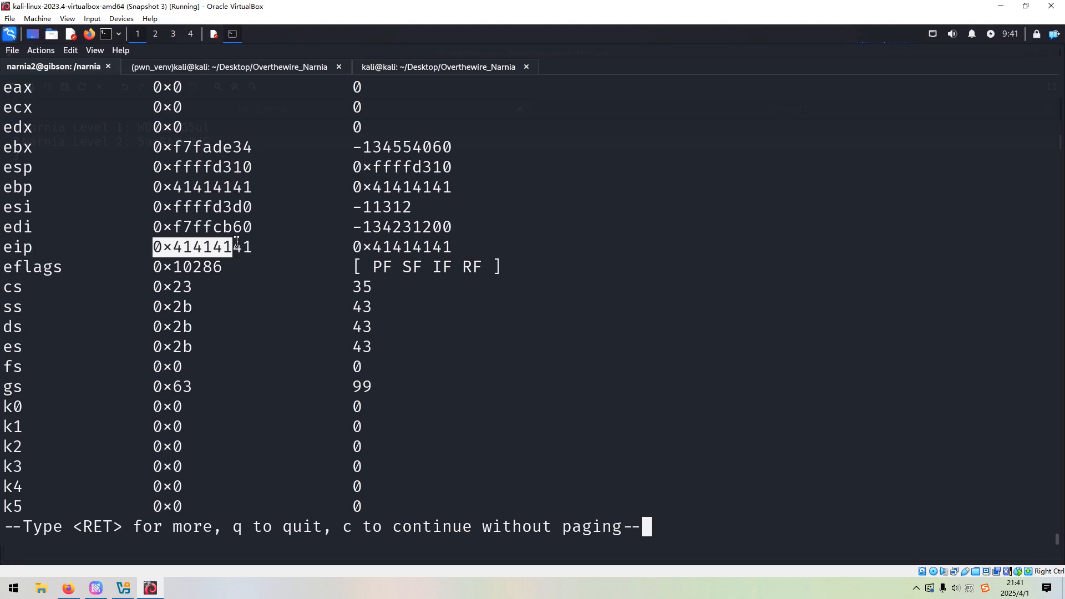
key("Return")
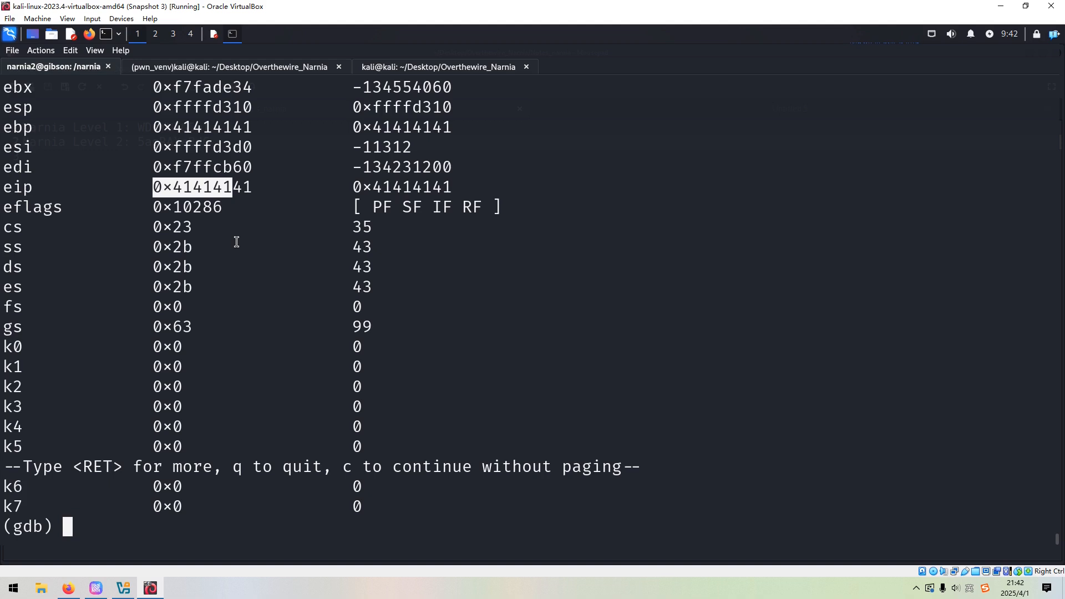
Step: In the local Kali tab, exit Python and run pattern_create.rb -l 200
left_click(438, 67)
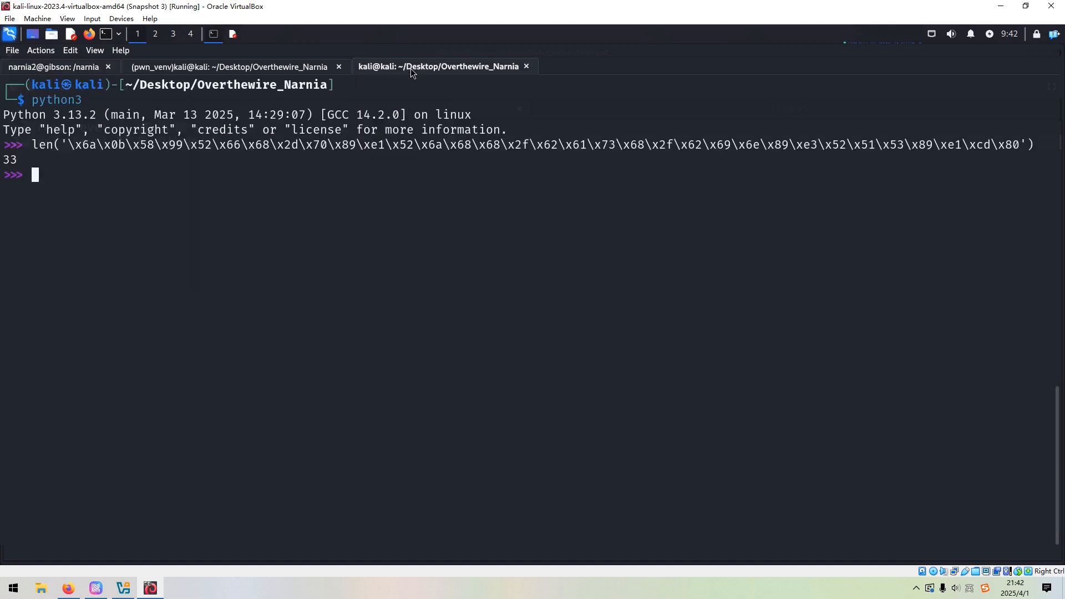
type("exi")
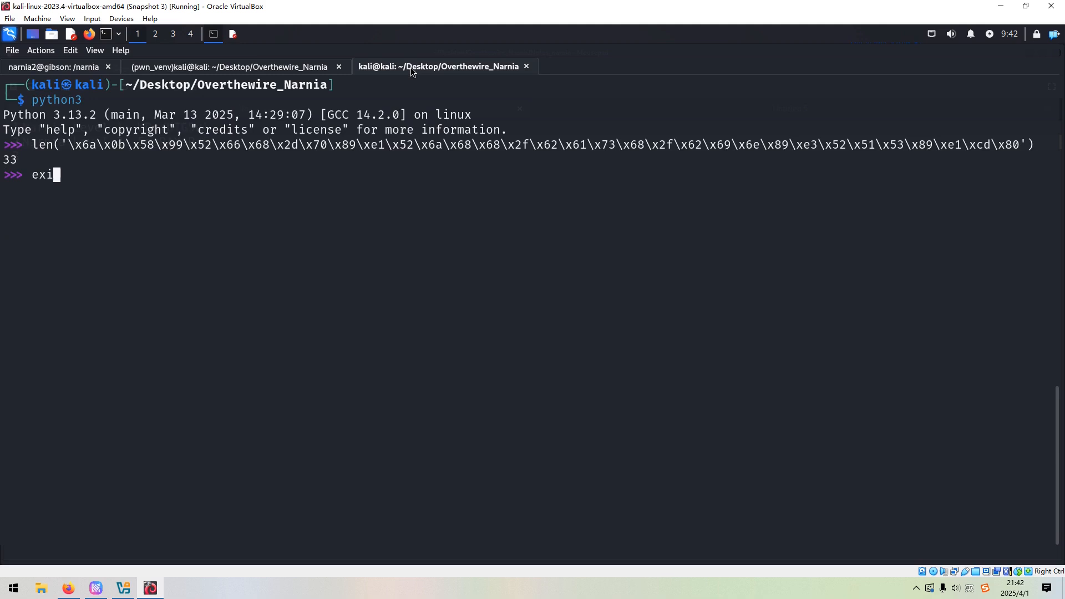
key("Return")
type("/usr/share/metasploit-framework/tools/exploit/pattern_create.rb -l 200")
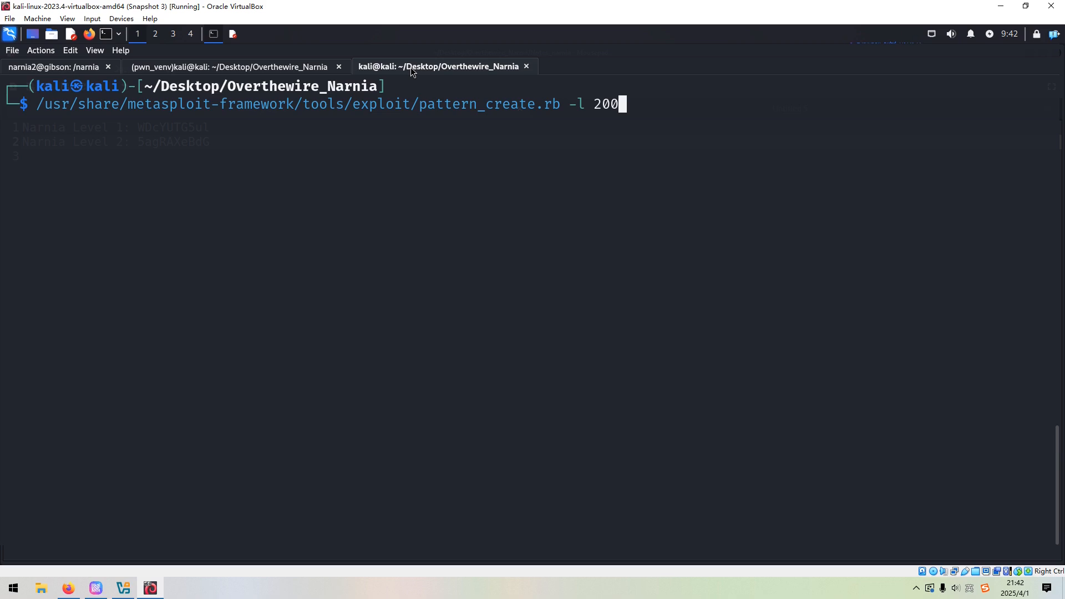
key("Return")
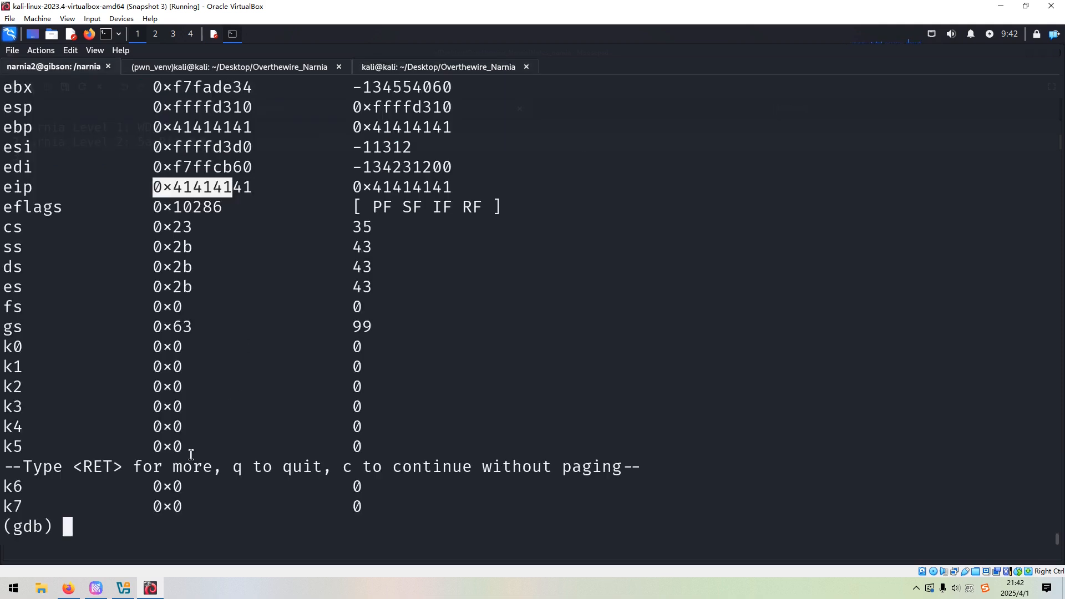
Step: Rerun narnia2 with the 200-character pattern and show eip crashed at 0x41346541
type("run")
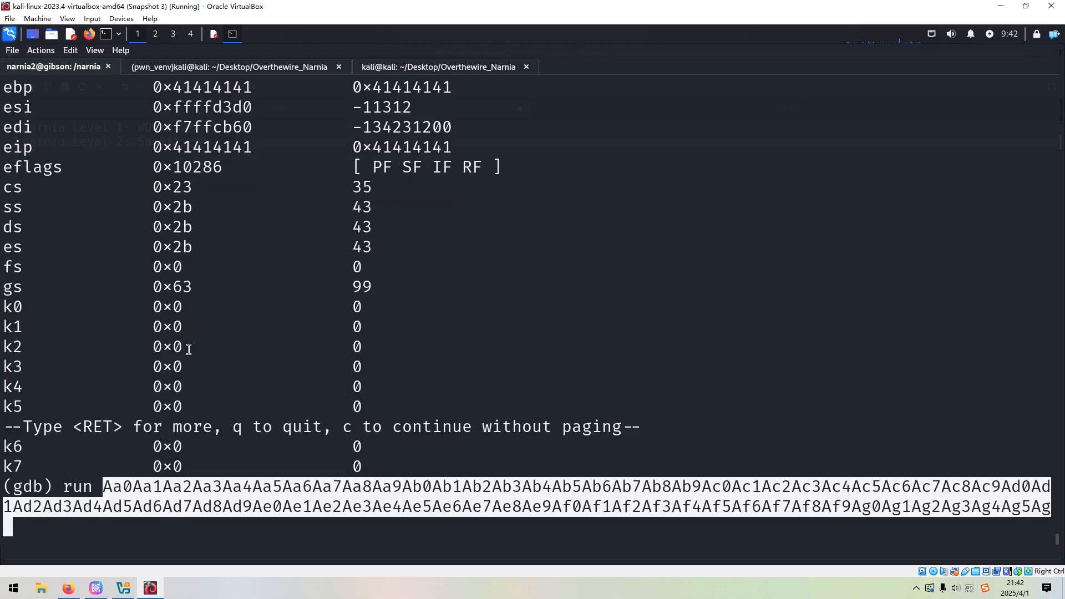
key("Return")
type("c")
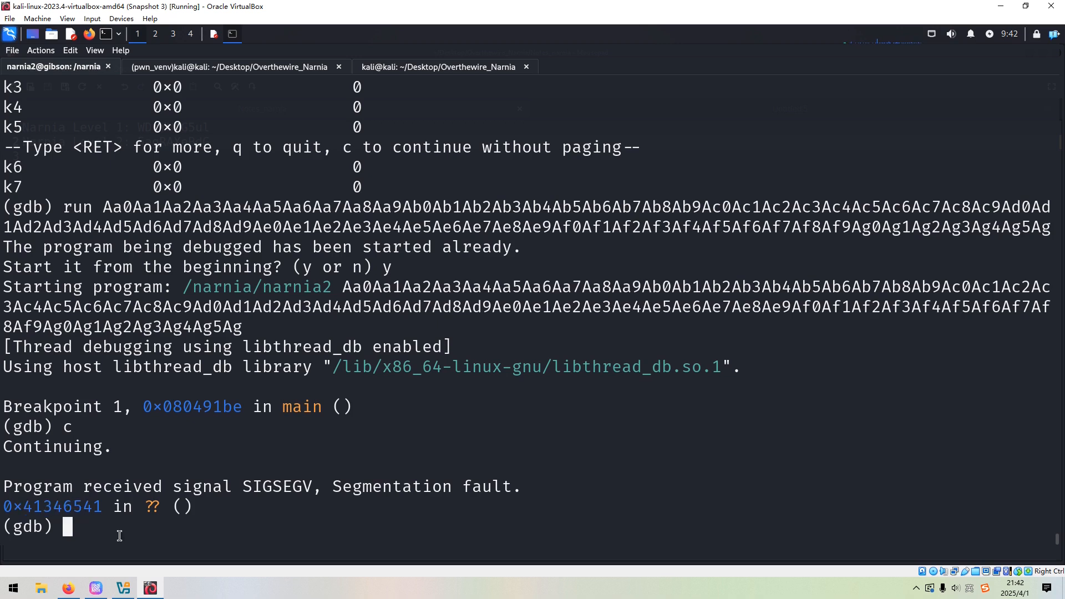
type("info registers")
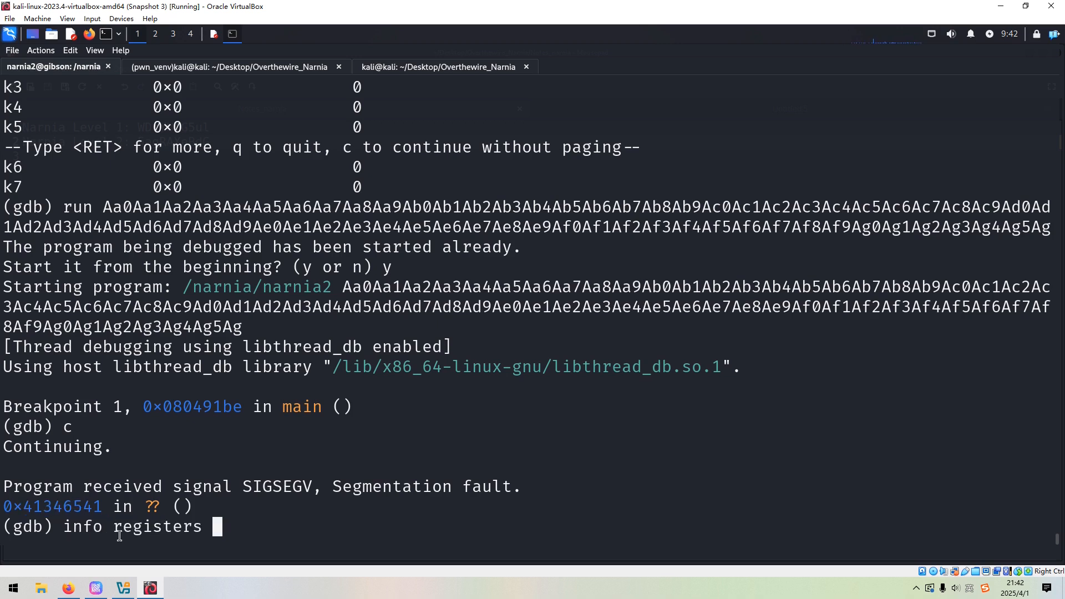
key("Return")
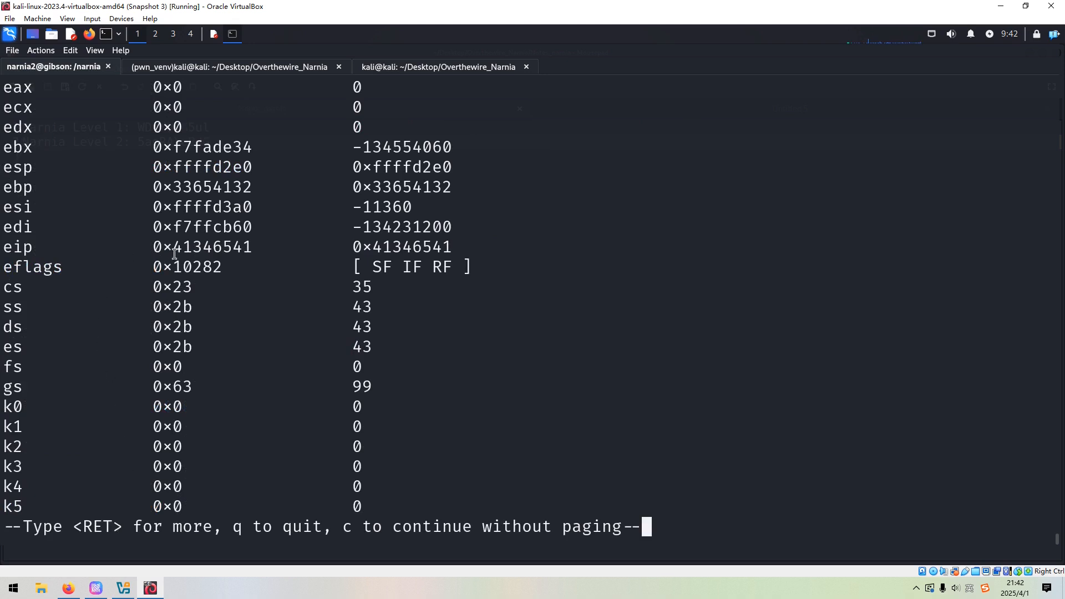
mouse_move(390, 73)
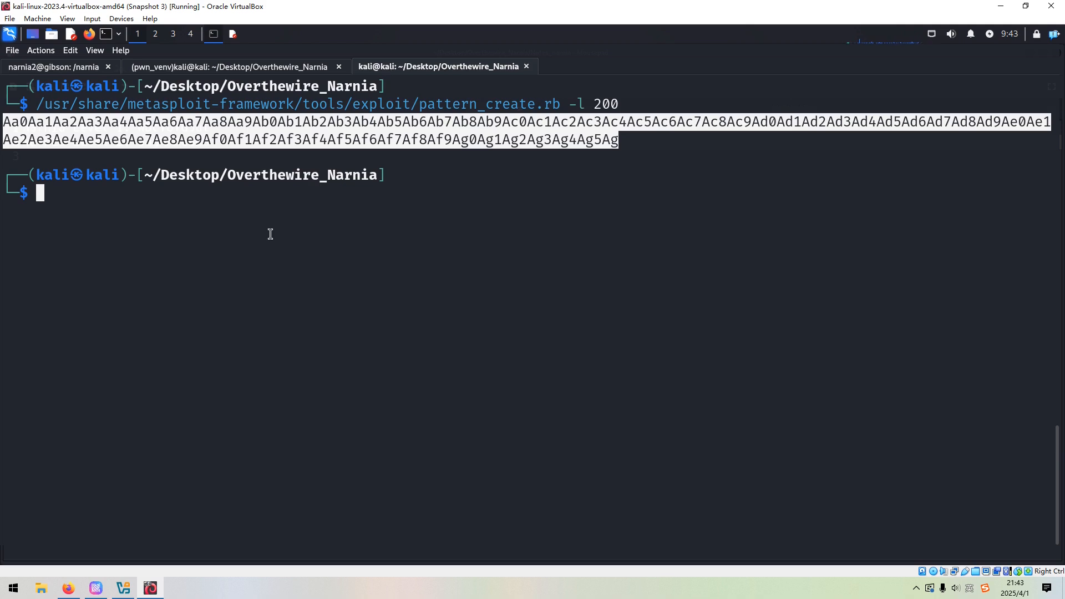
key("Up")
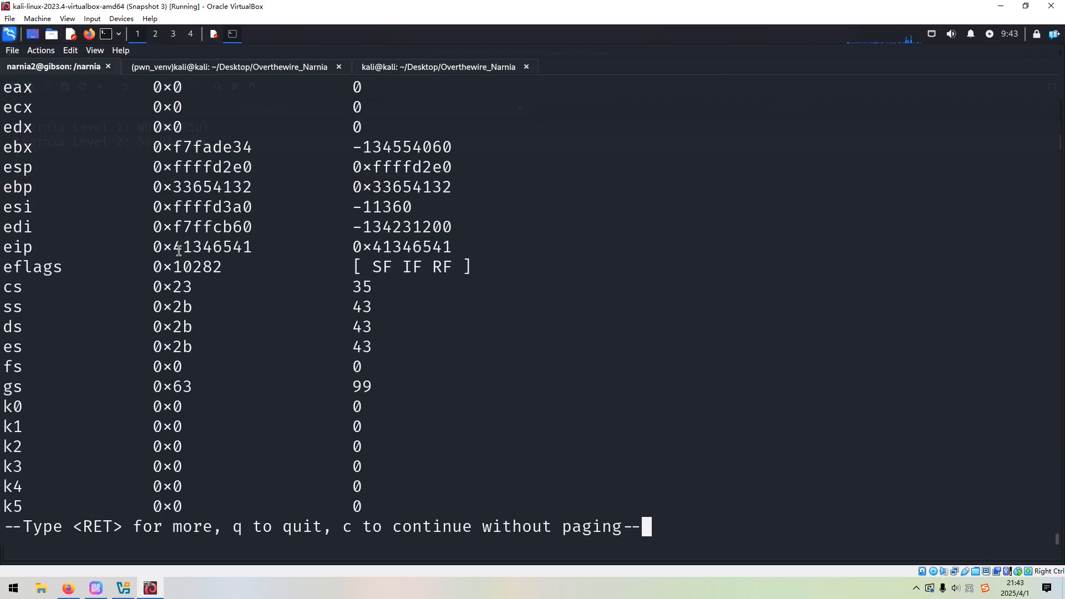
Step: Copy eip value 41346541 from gdb and look it up with pattern_offset, finding offset 132
double_click(210, 247)
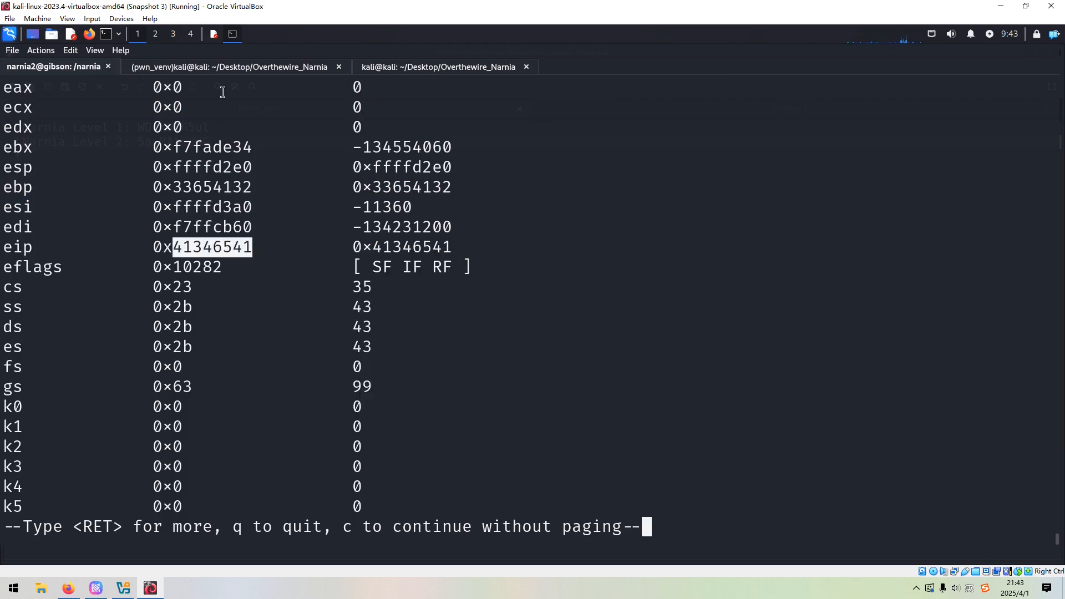
left_click(438, 67)
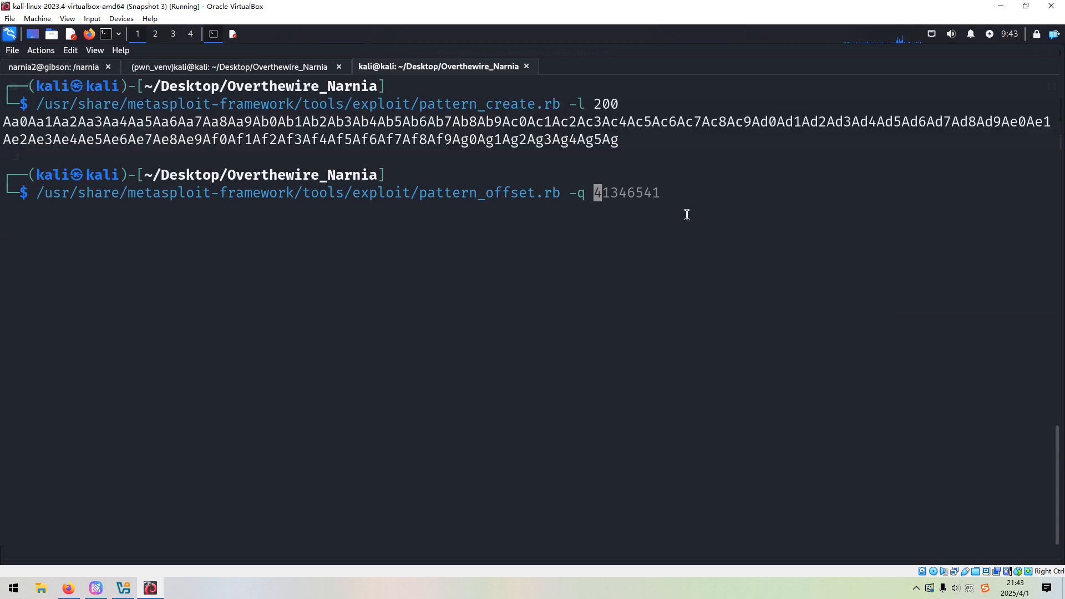
key("Return")
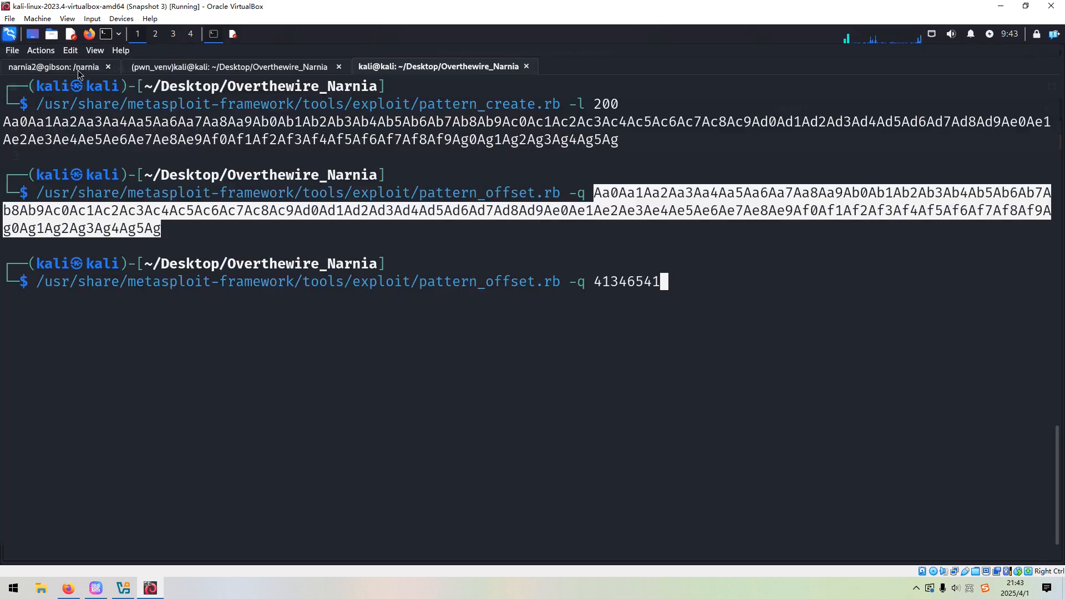
key("Return")
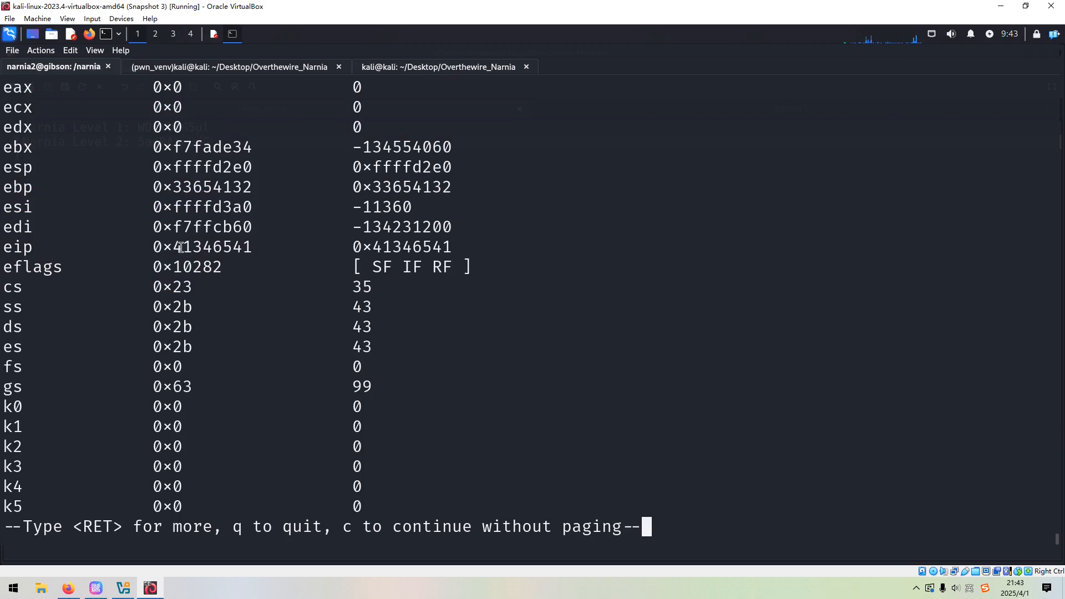
double_click(211, 247)
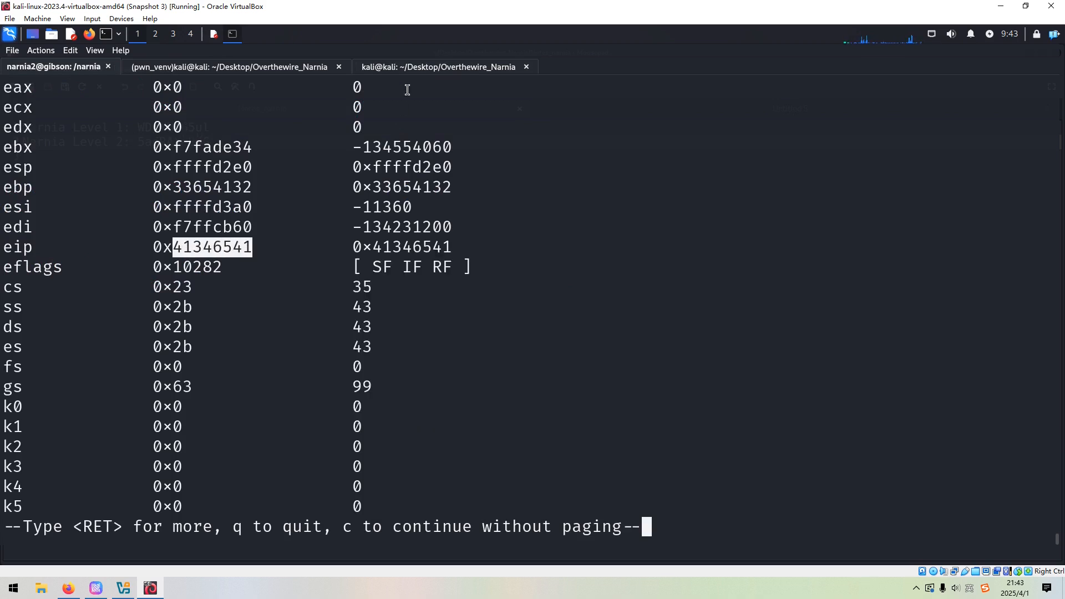
left_click(445, 67)
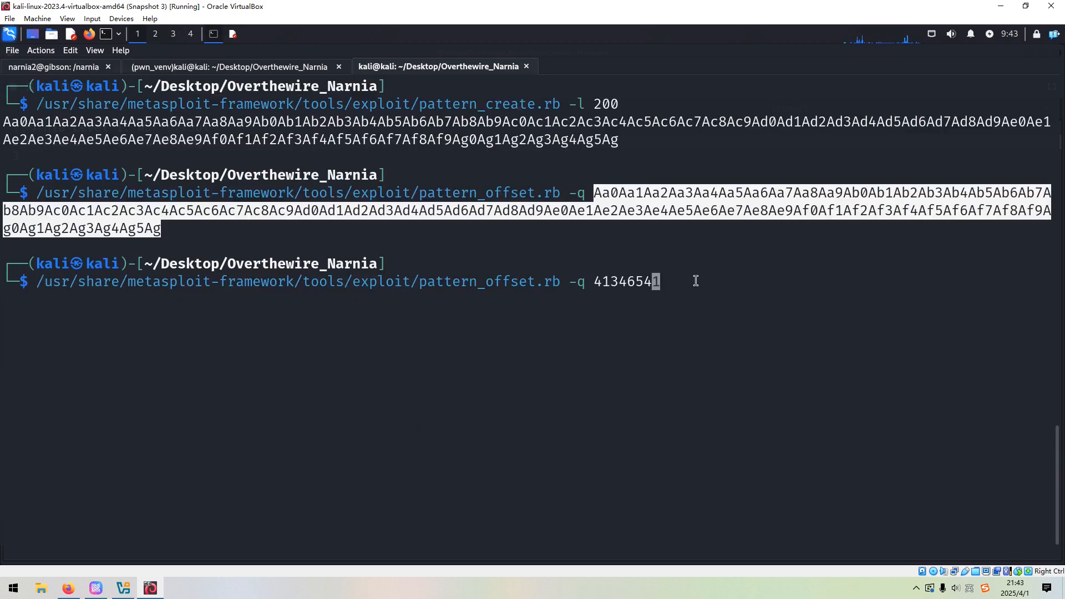
right_click(694, 281)
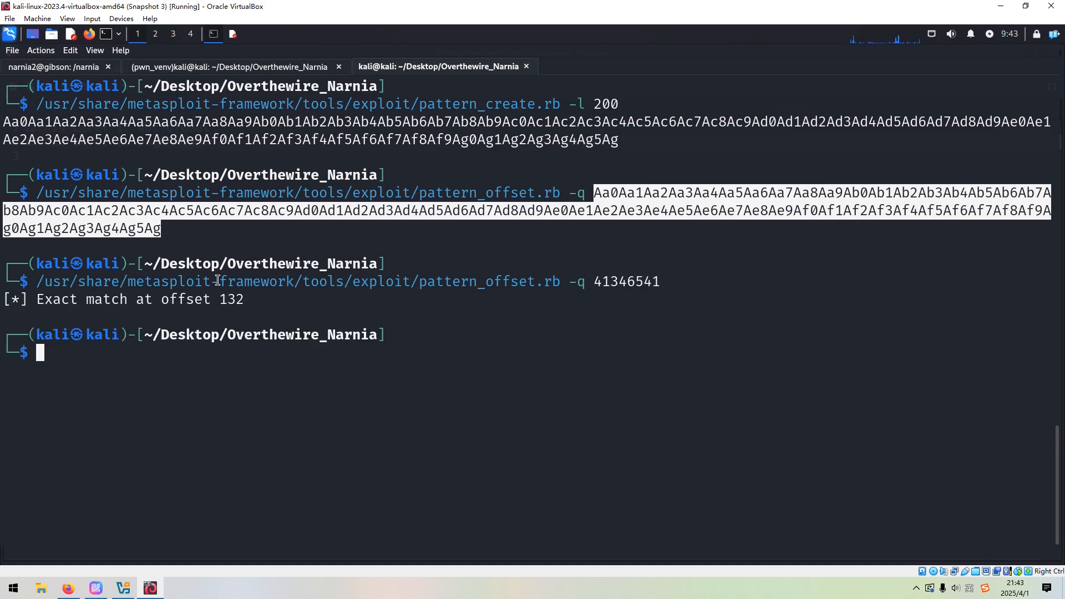
mouse_move(186, 305)
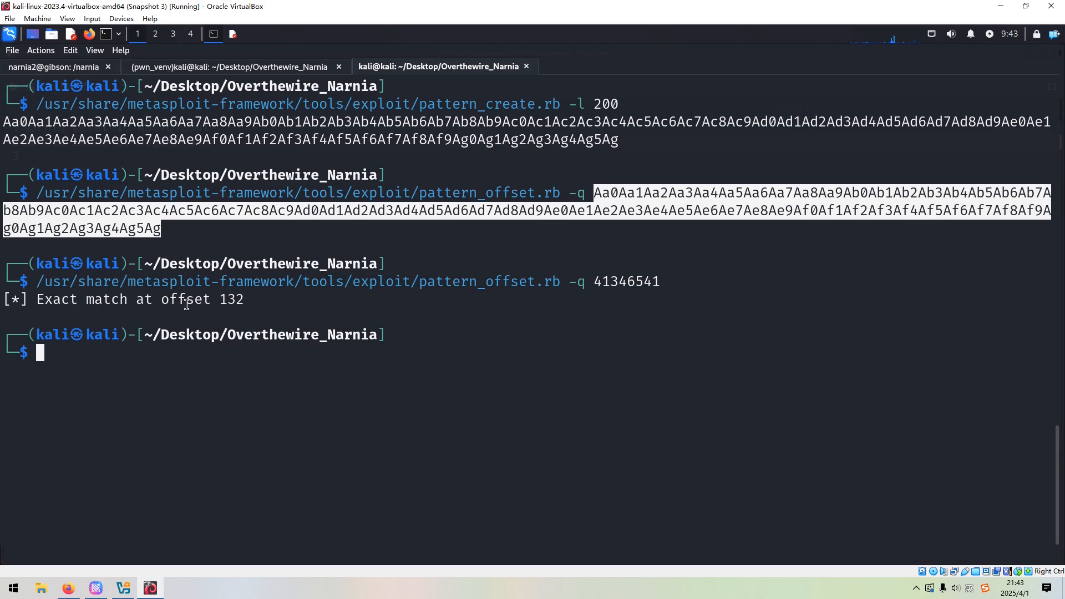
mouse_move(248, 314)
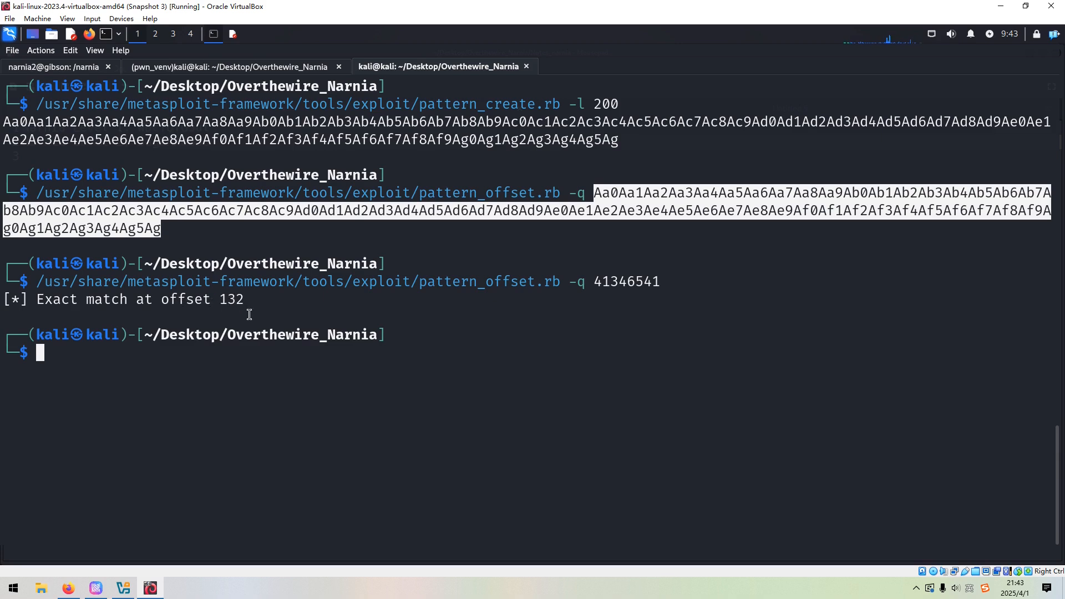
mouse_move(231, 58)
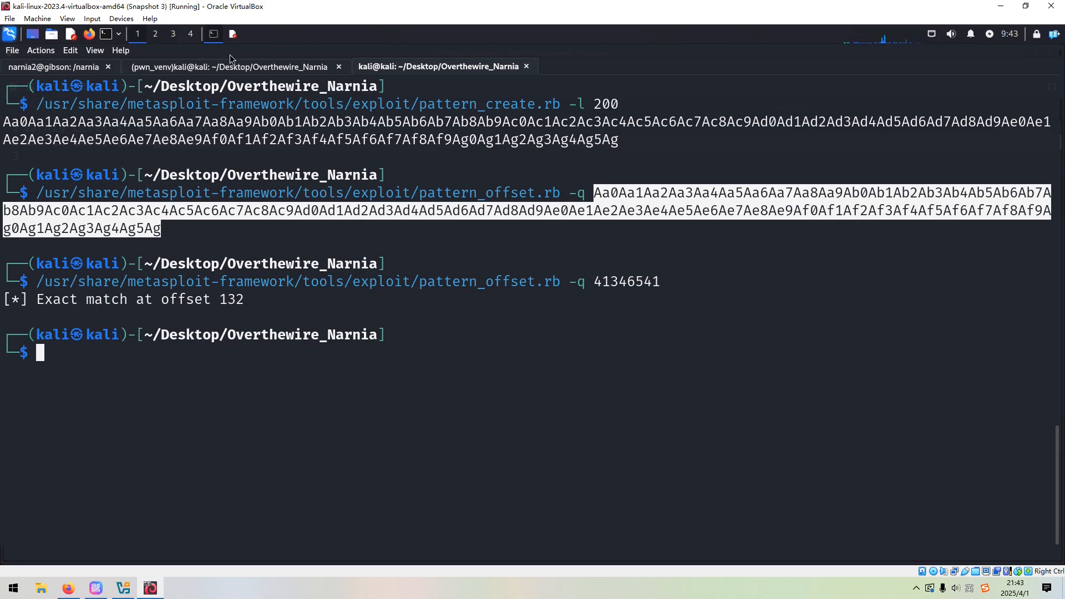
mouse_move(236, 49)
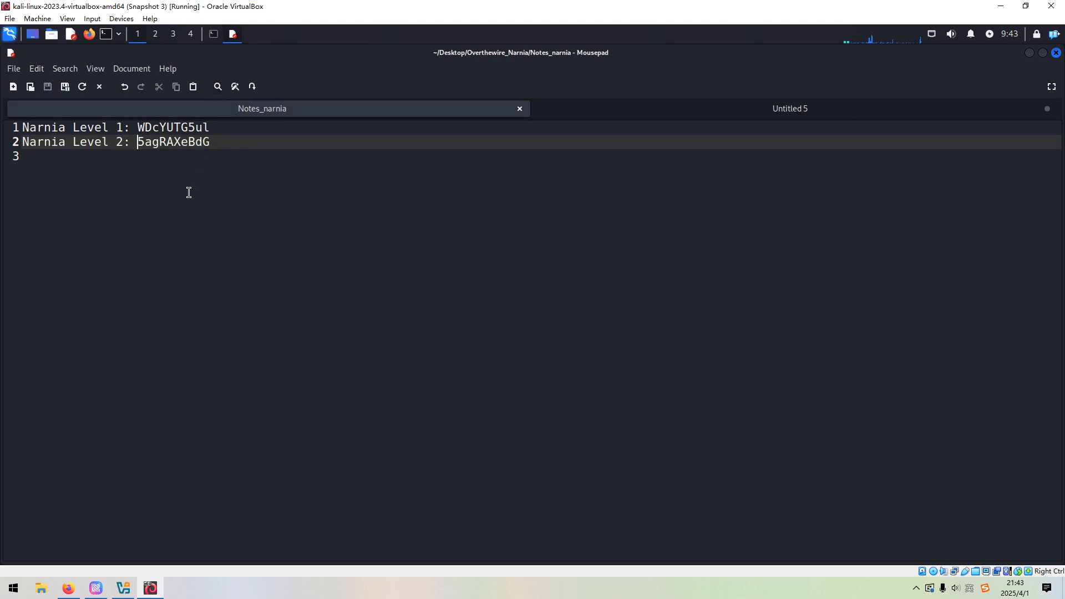
Step: Start a new Mousepad document with a row of x's followed by the word shellcode
left_click(12, 86)
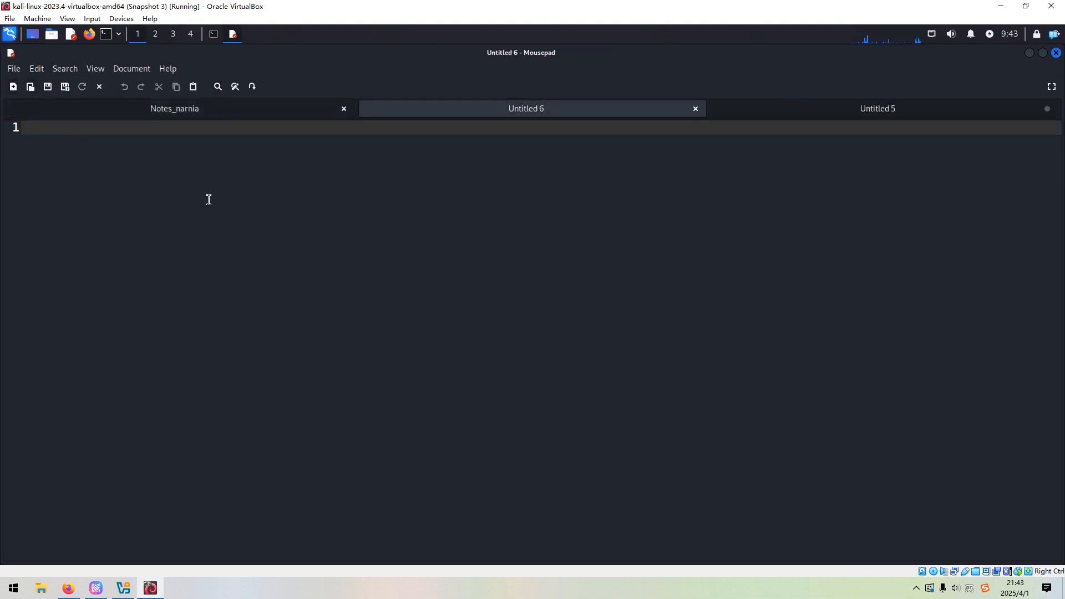
type("xxxxxxxxxxxxxxxxxxxxxxxxxxx")
type("132")
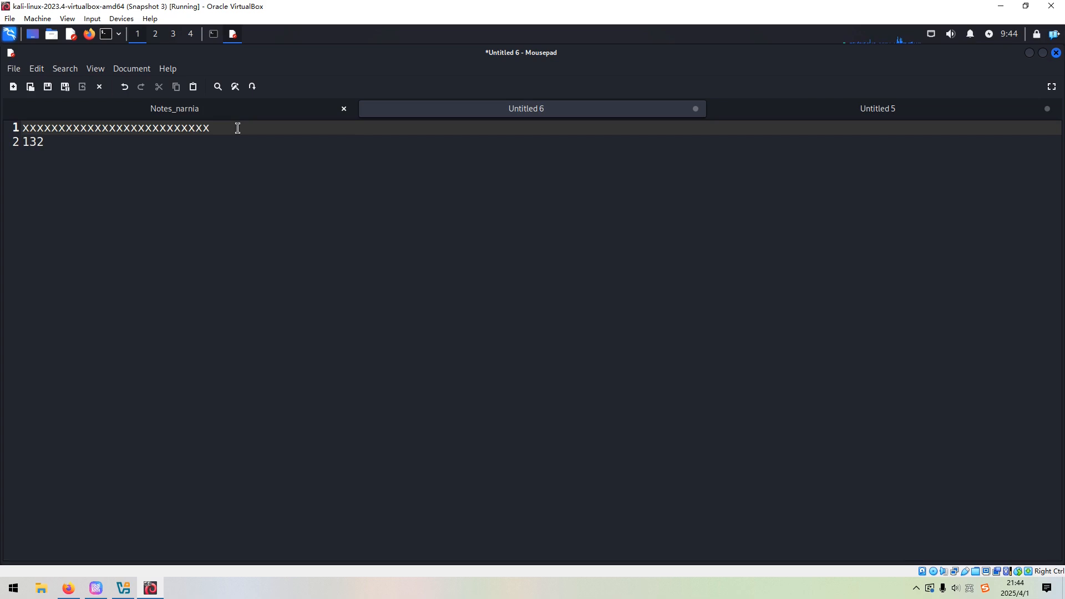
type("shel")
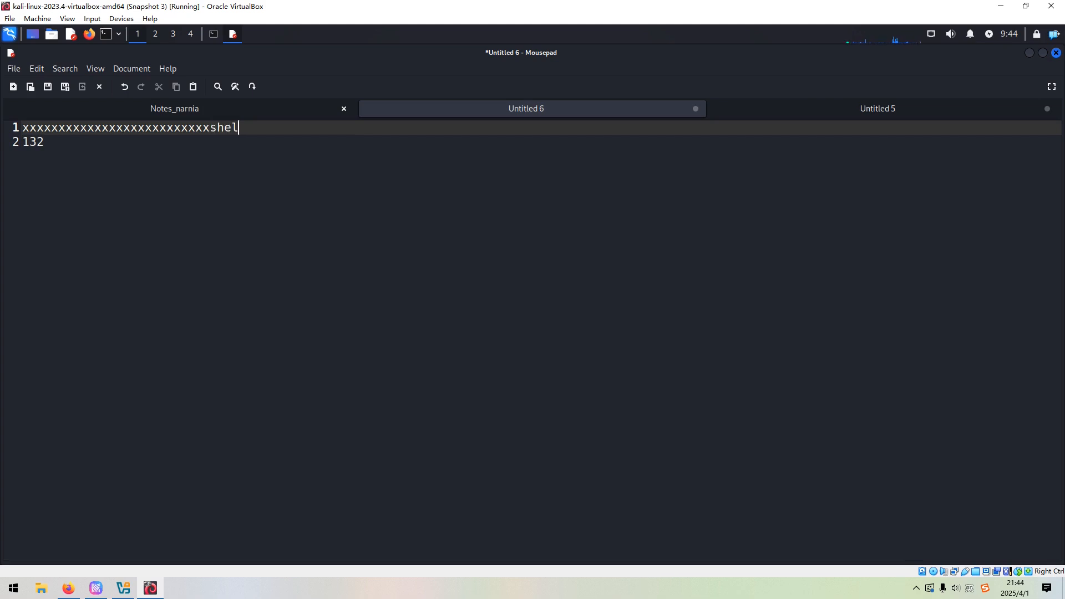
type("lcode")
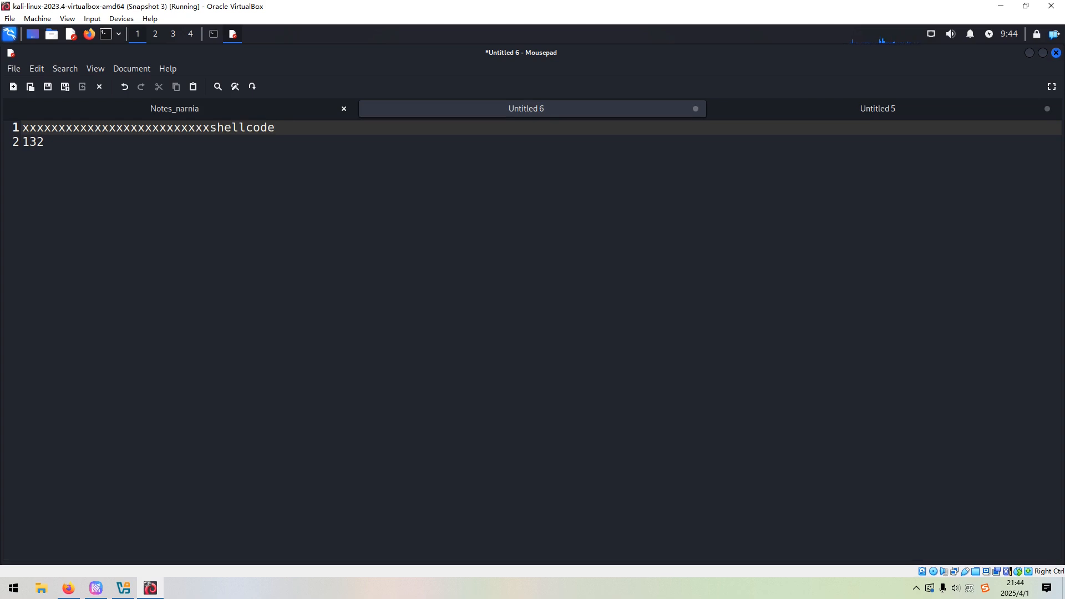
Step: Back in gdb, dump 200 words from $esp with x/200x and page through the pattern bytes
left_click(274, 126)
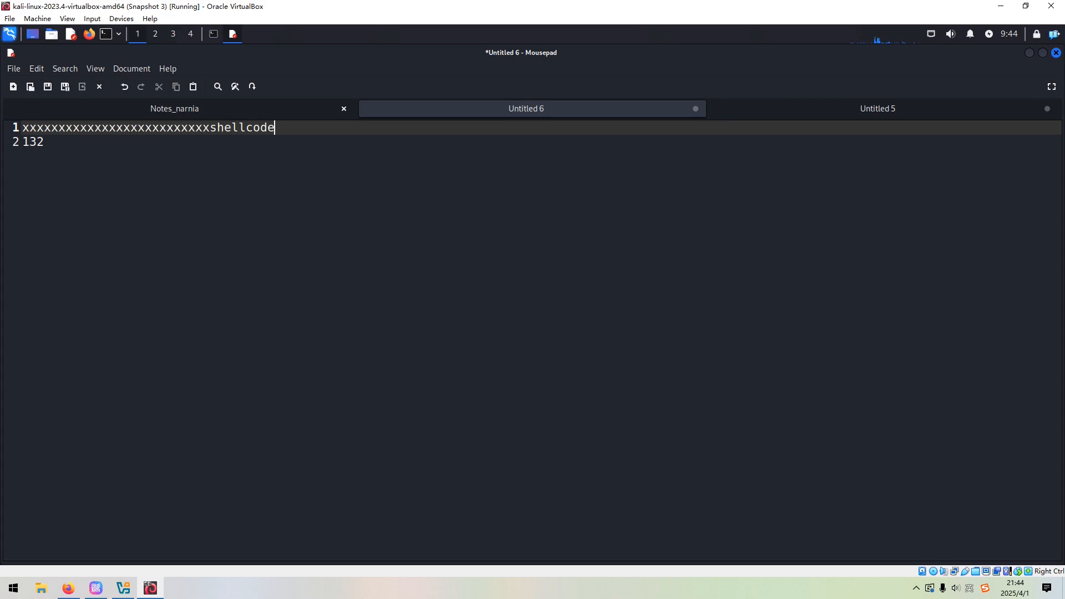
mouse_move(214, 35)
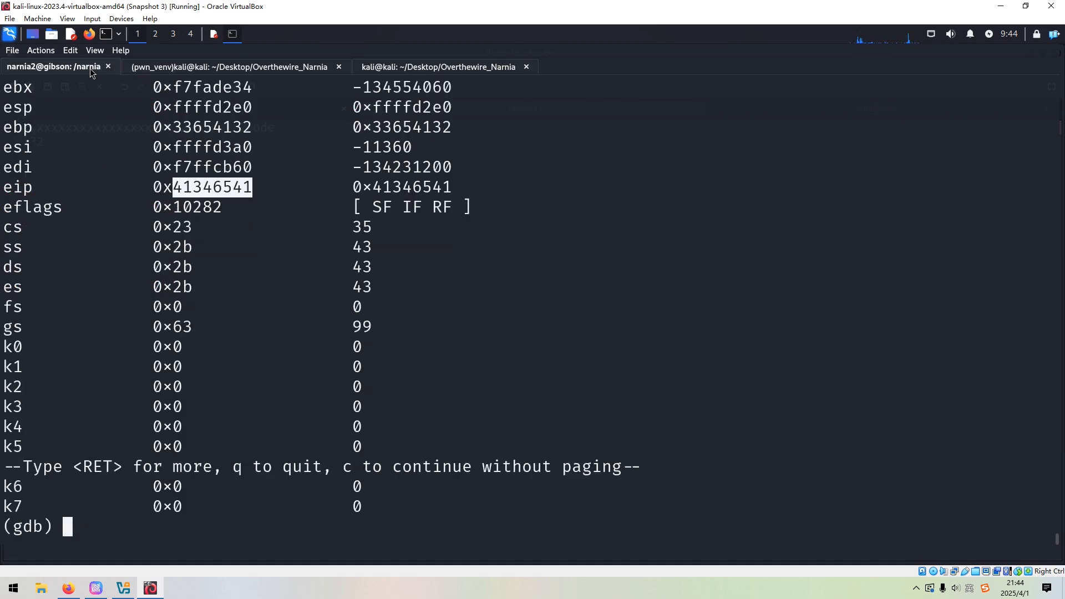
type("x/")
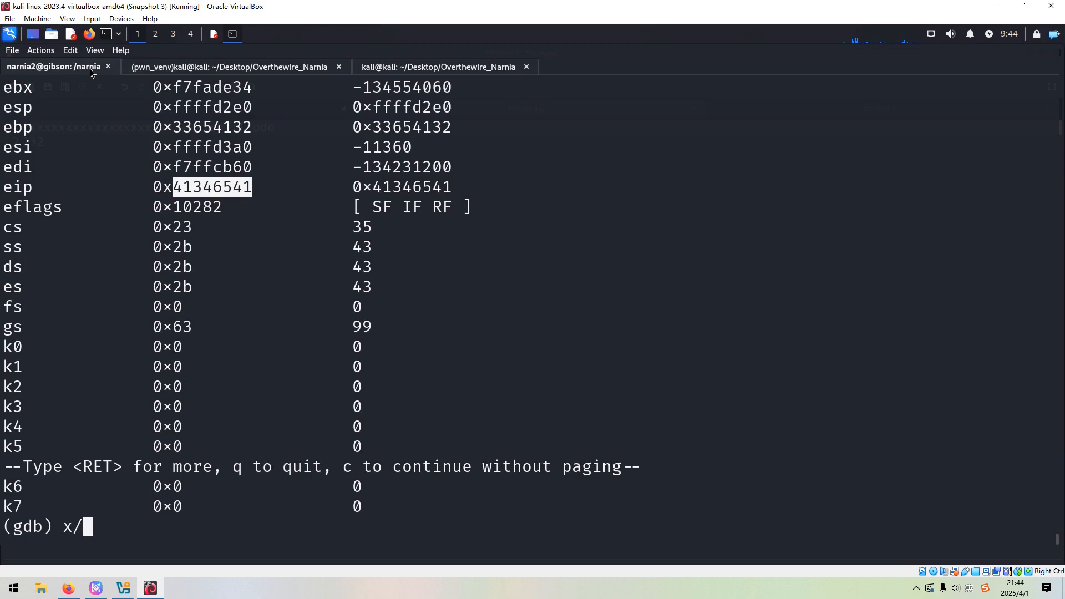
type("200x")
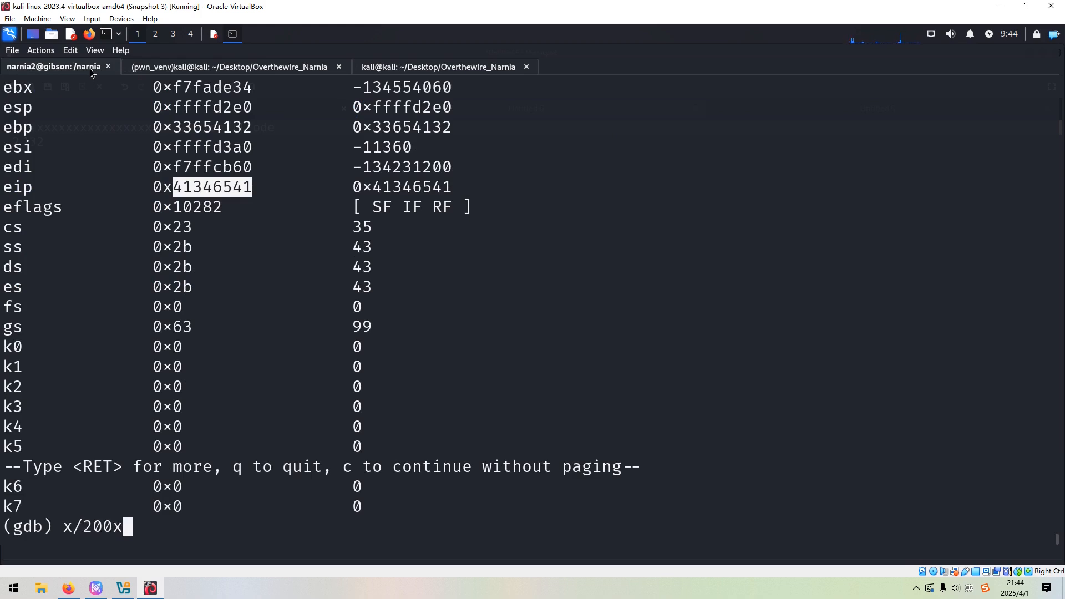
type("$es")
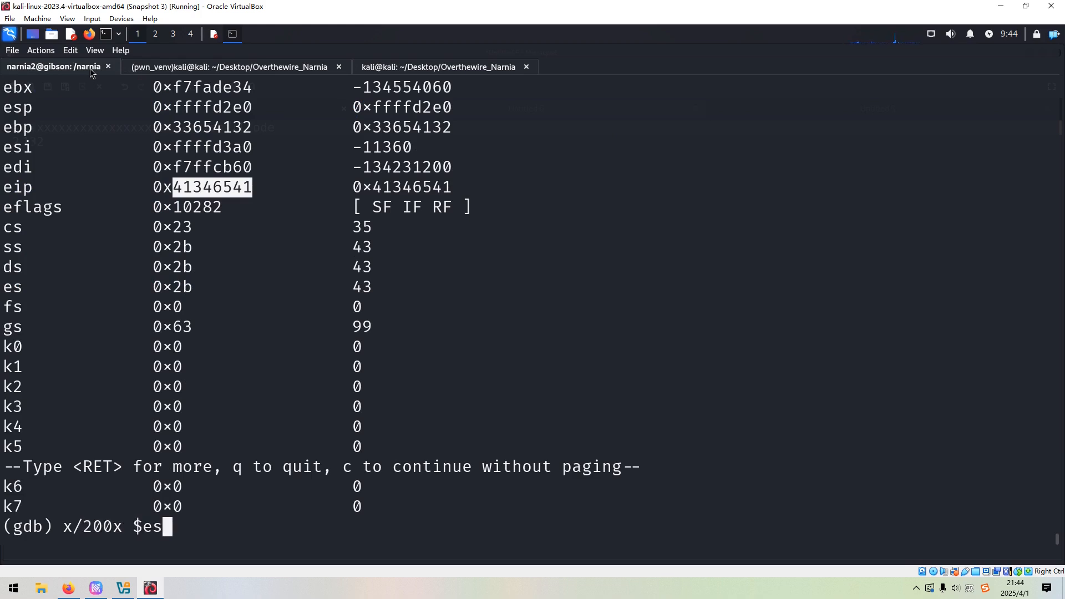
key("Return")
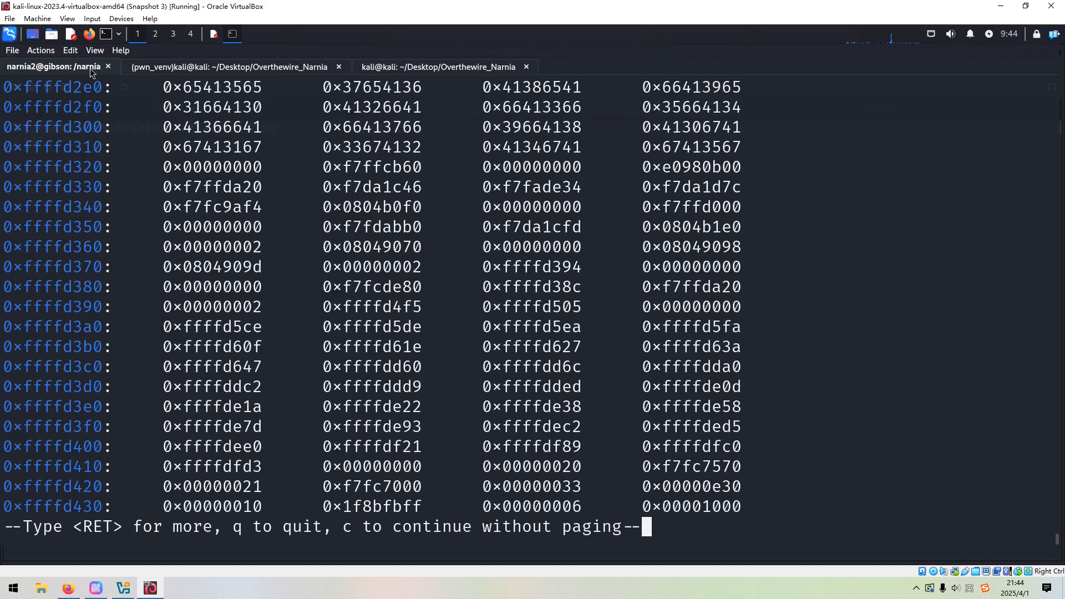
key("Return")
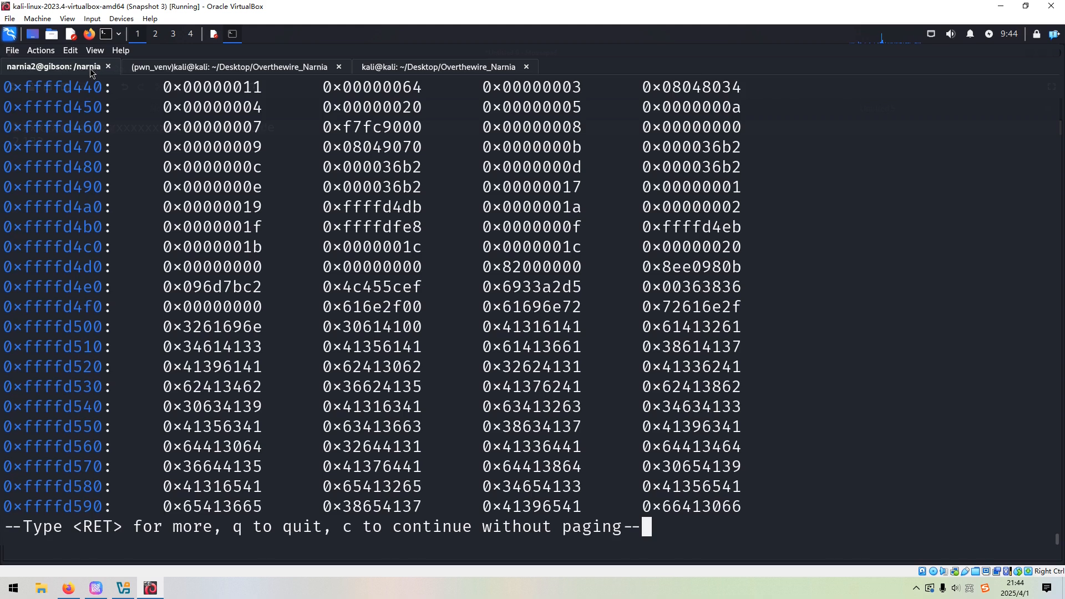
key("Return")
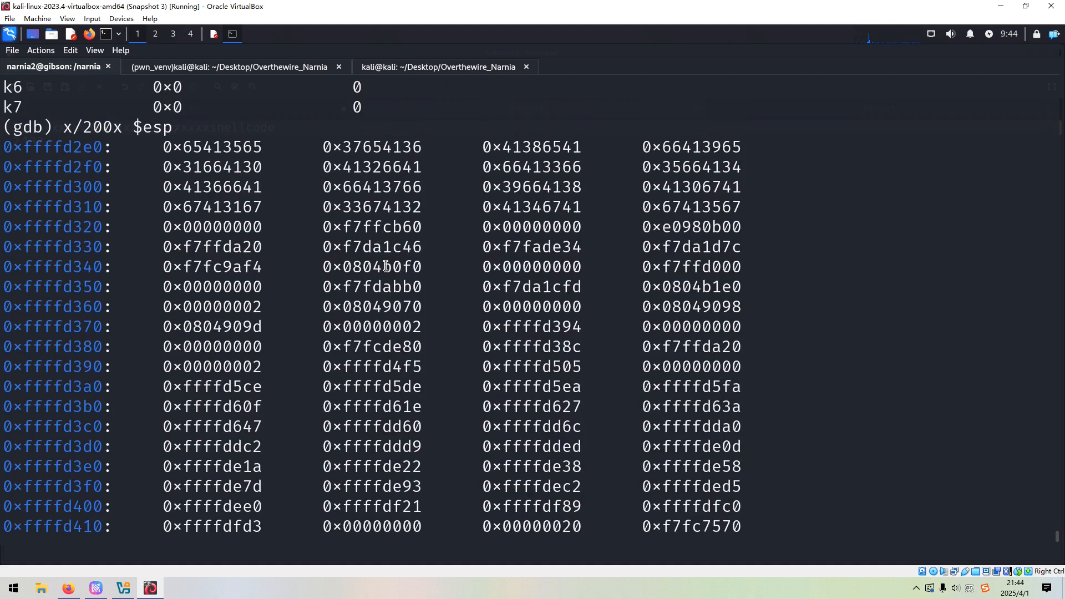
scroll("up", 3)
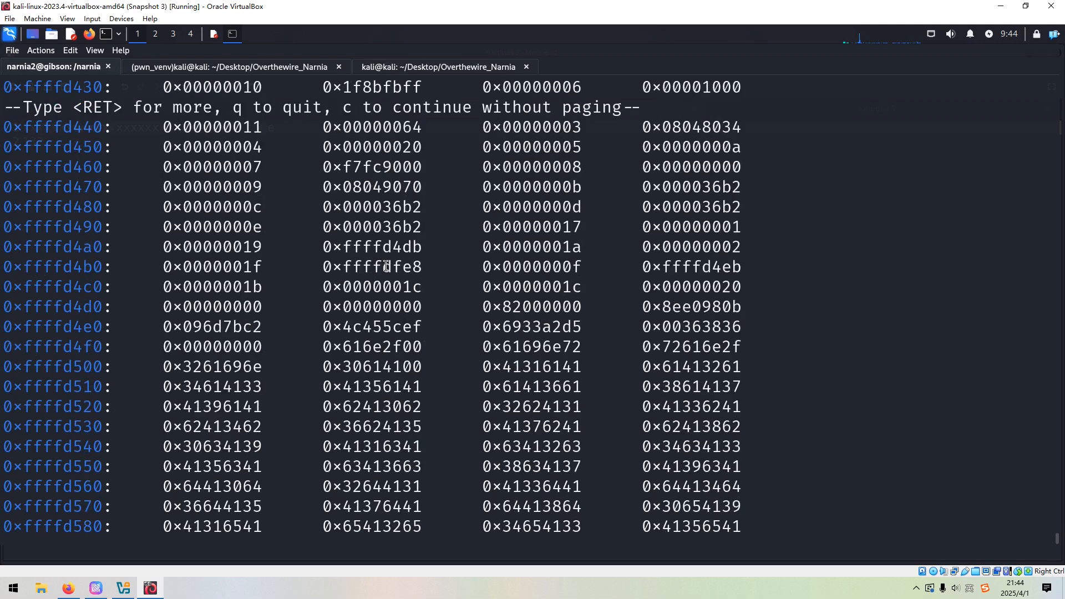
key("Return")
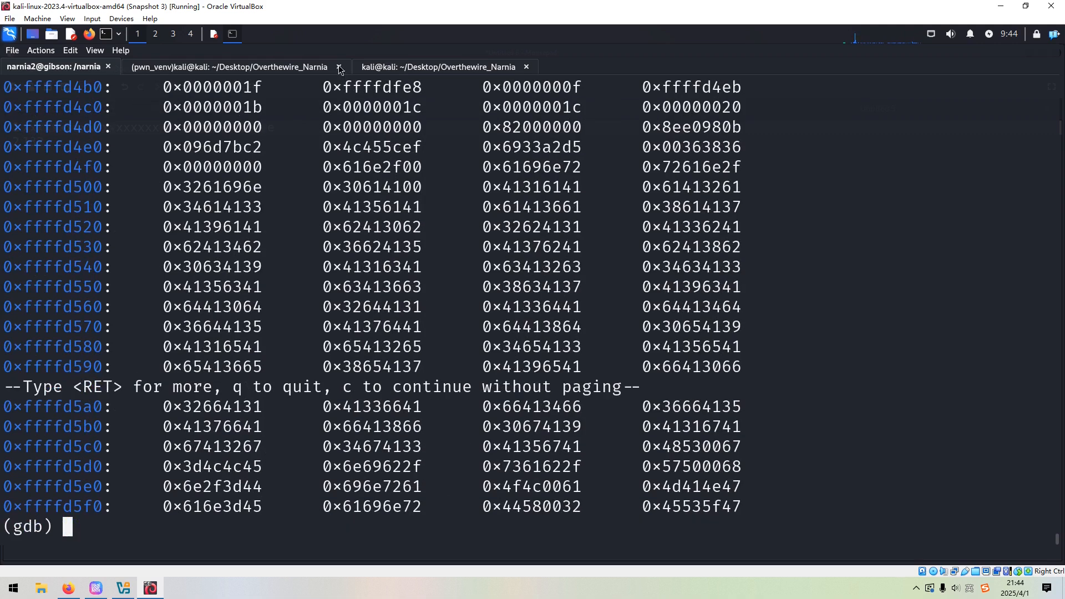
type("info registers Quit")
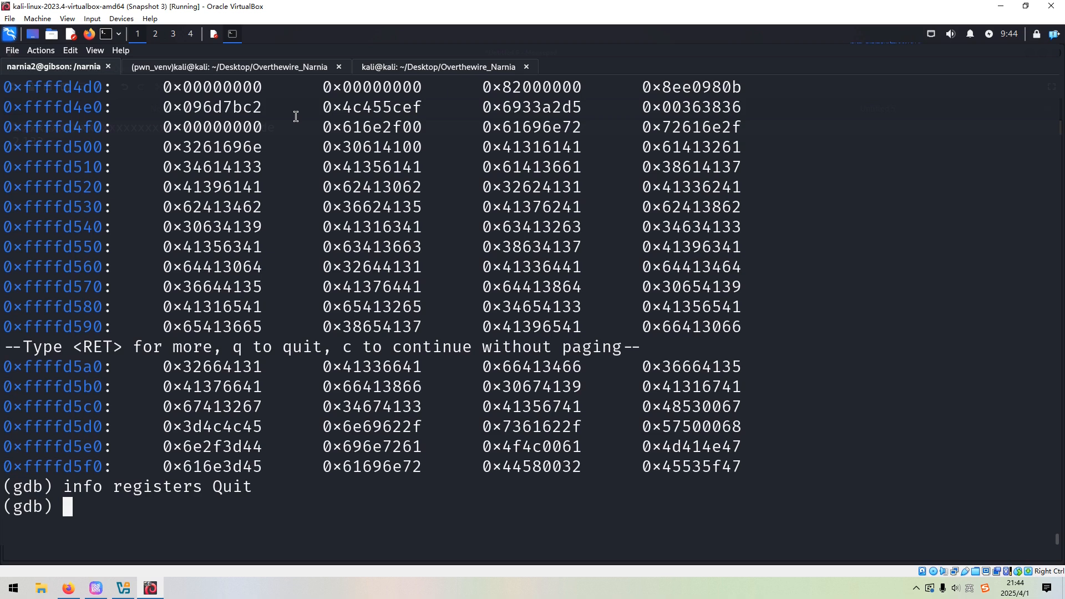
Step: Begin the gdb run command wrapping a python3 -c 'print(...)' expression
type("pyt")
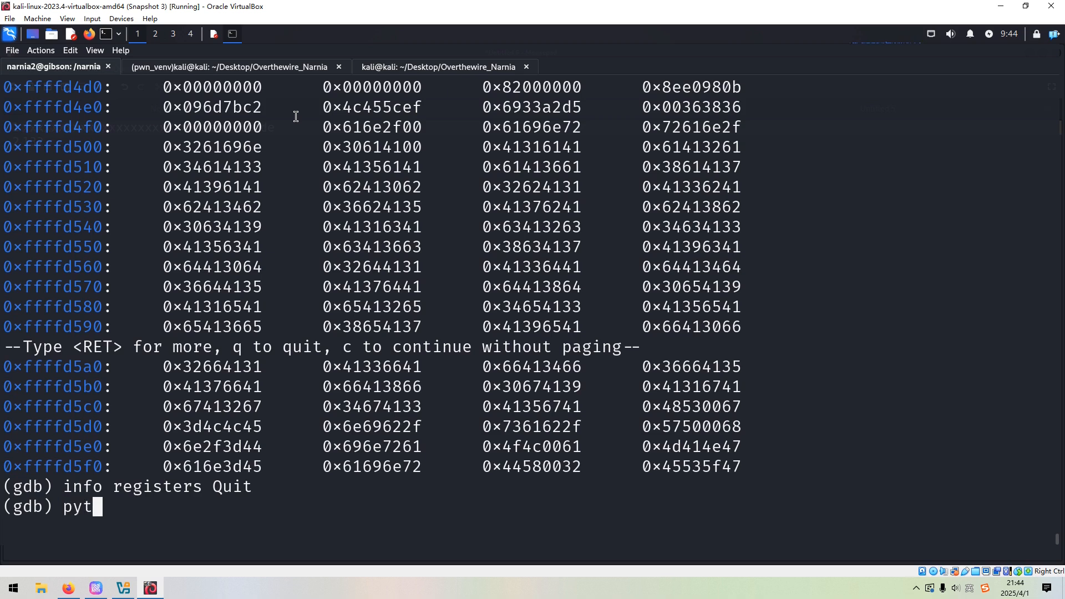
key("Backspace")
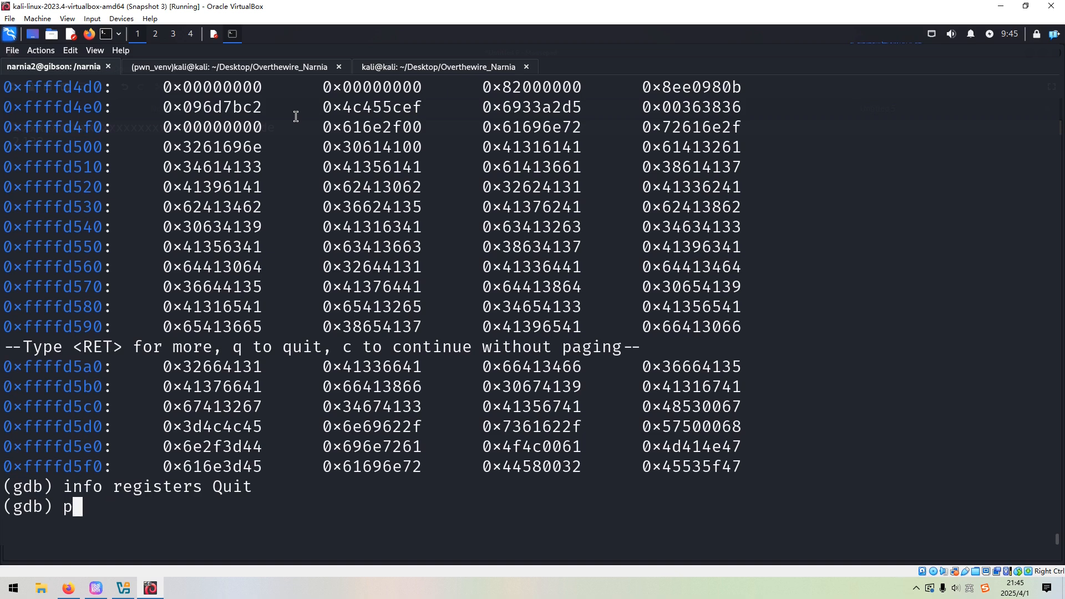
type("run")
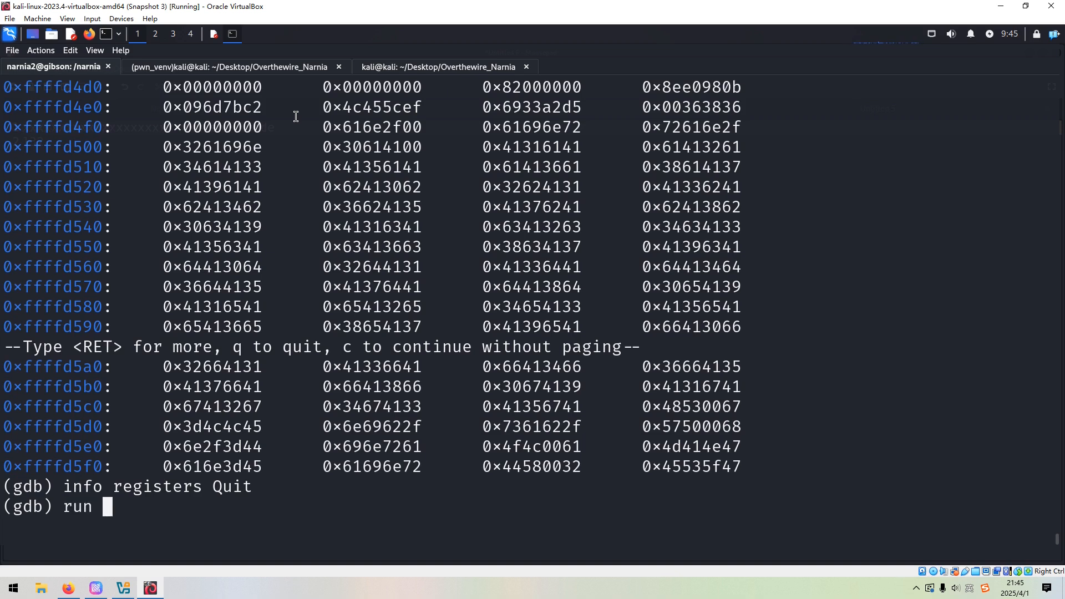
type("$(")
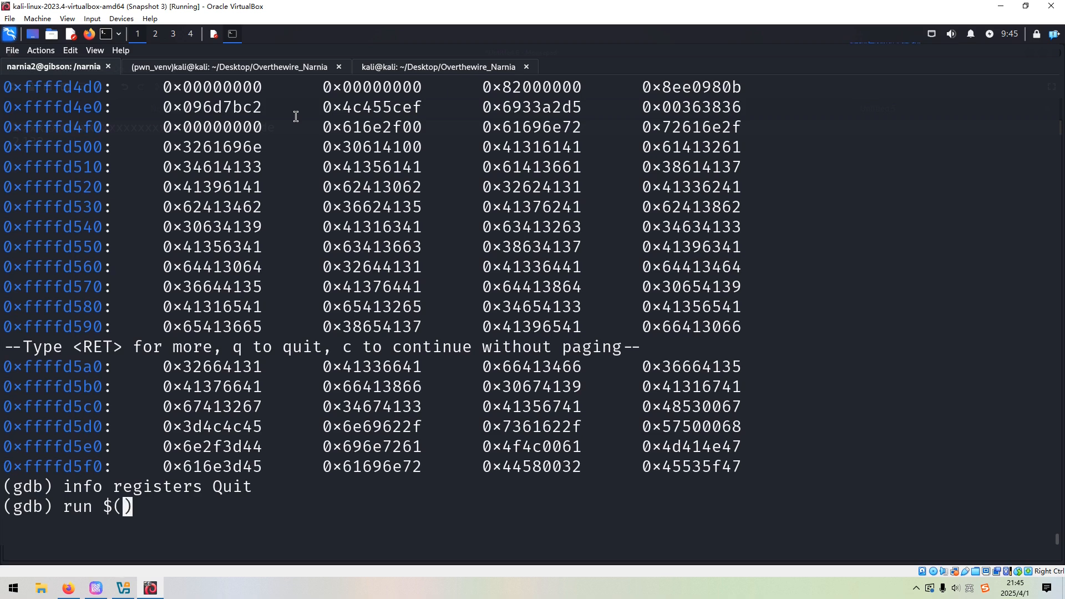
type("python3 c")
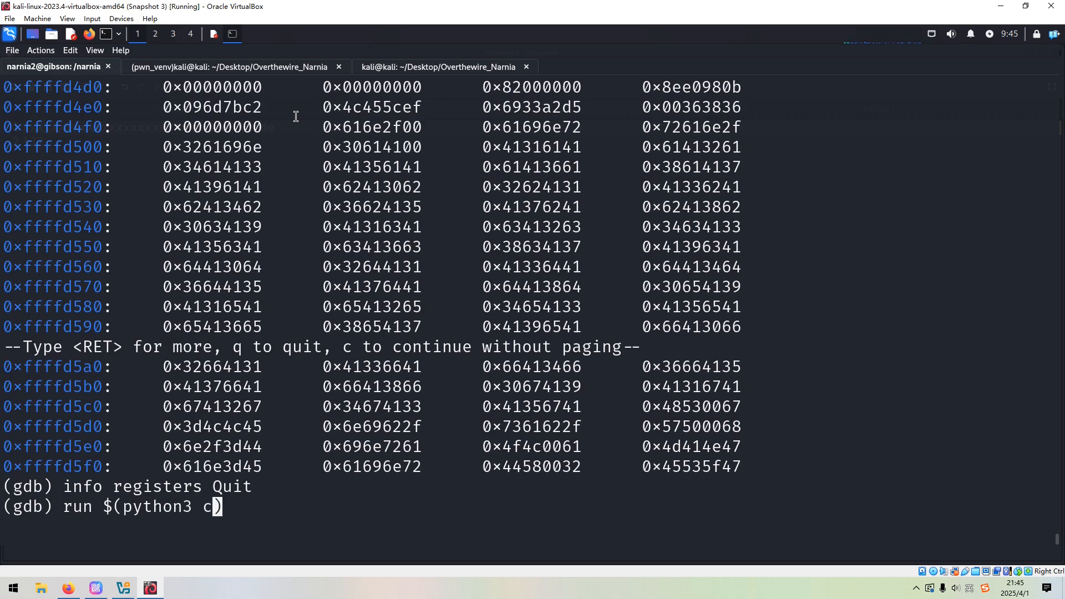
type("-c 'i")
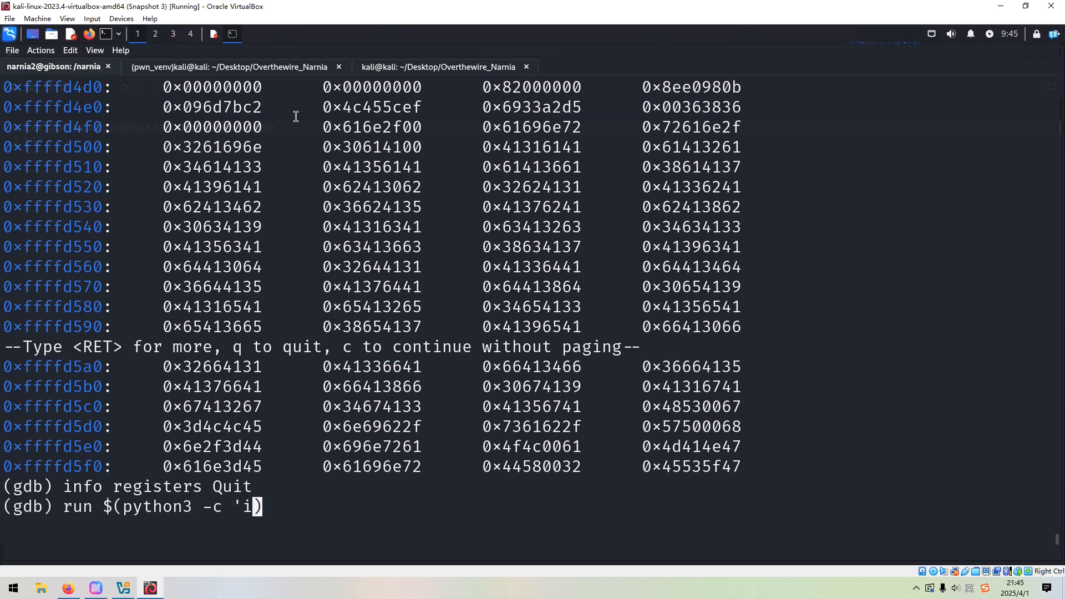
type("print(\"")
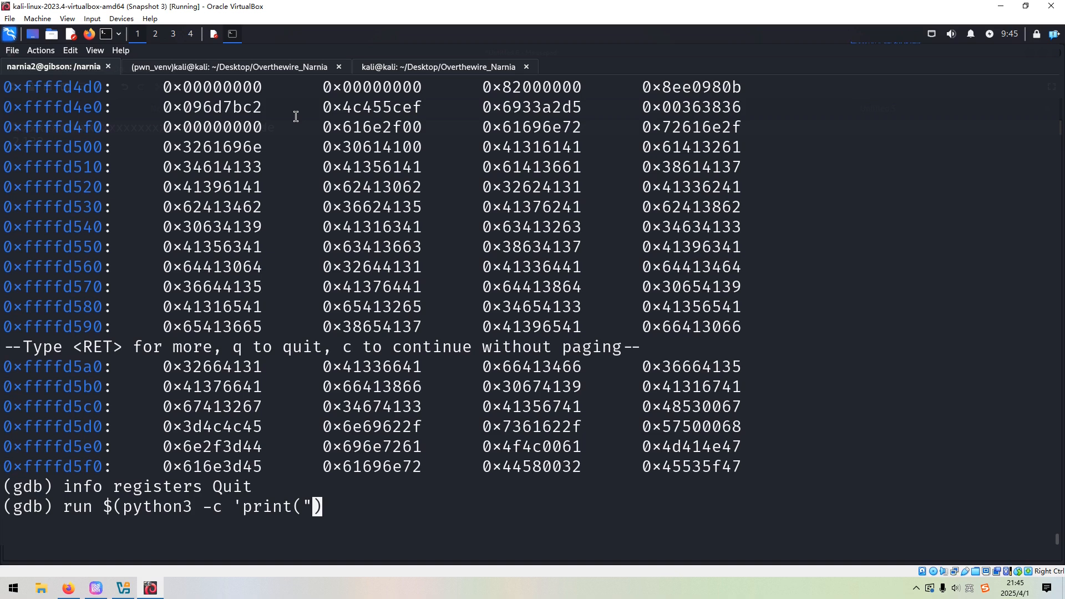
key("BackSpace")
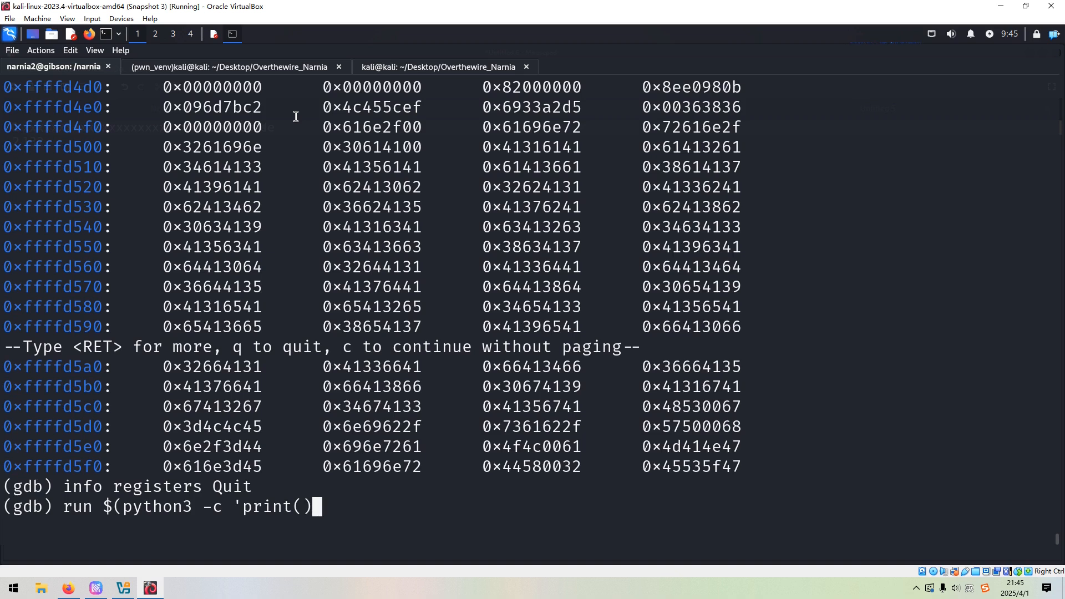
type("')")
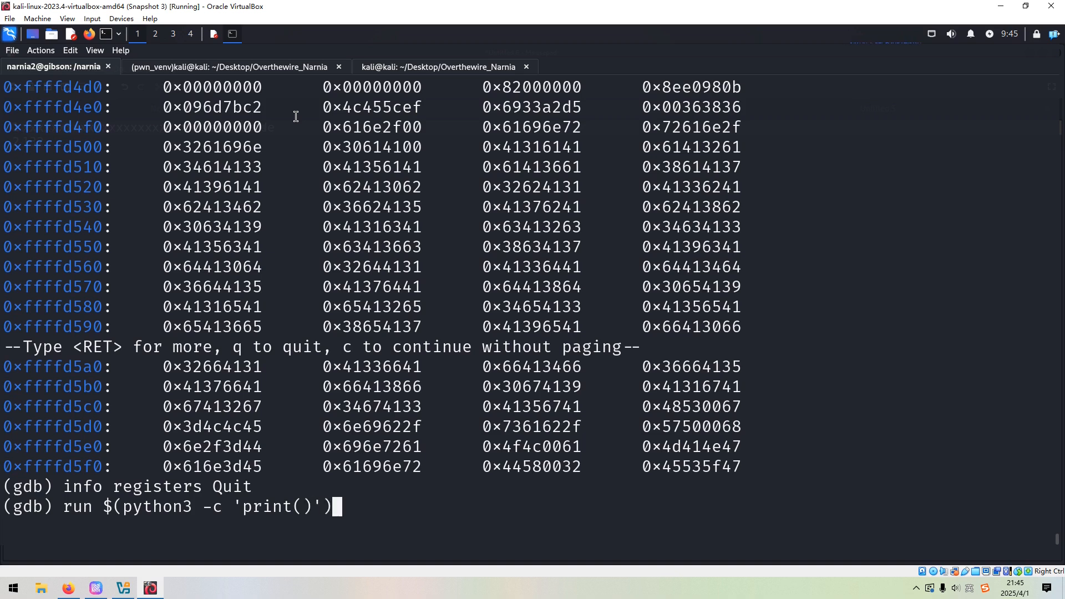
key("Left")
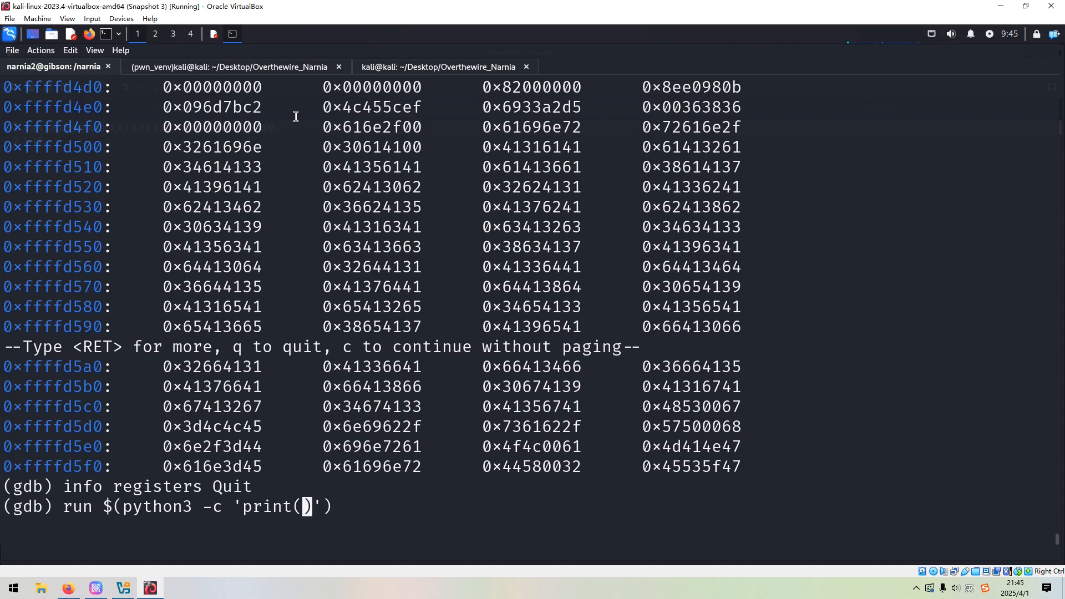
type("\"")
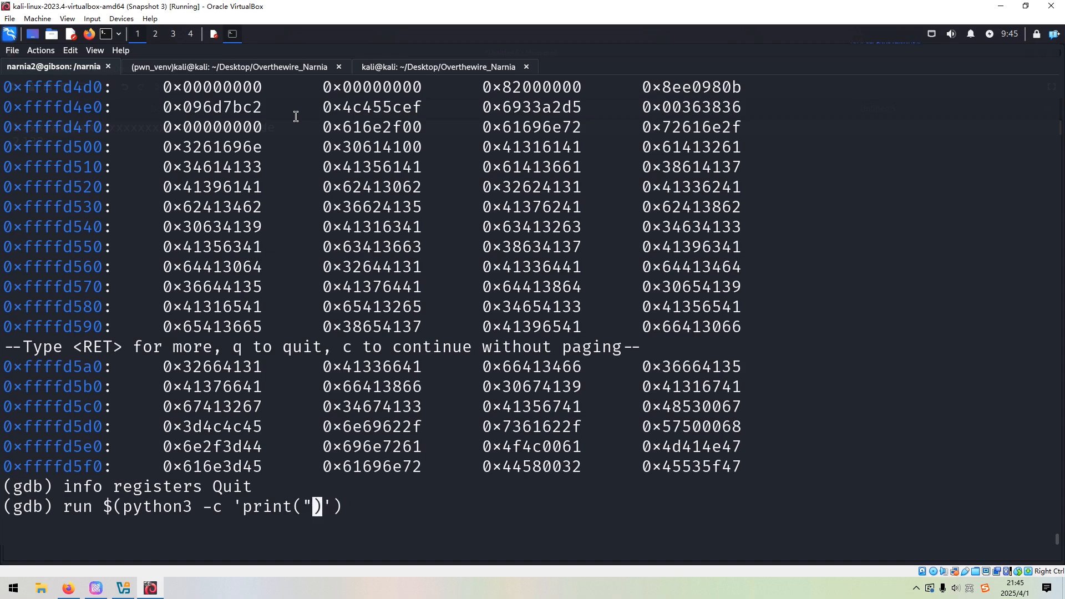
Step: Complete the input as "A"*132+"B"*4+"C"*10 and rerun narnia2 to crash at 0x42424242
type("A\"*13")
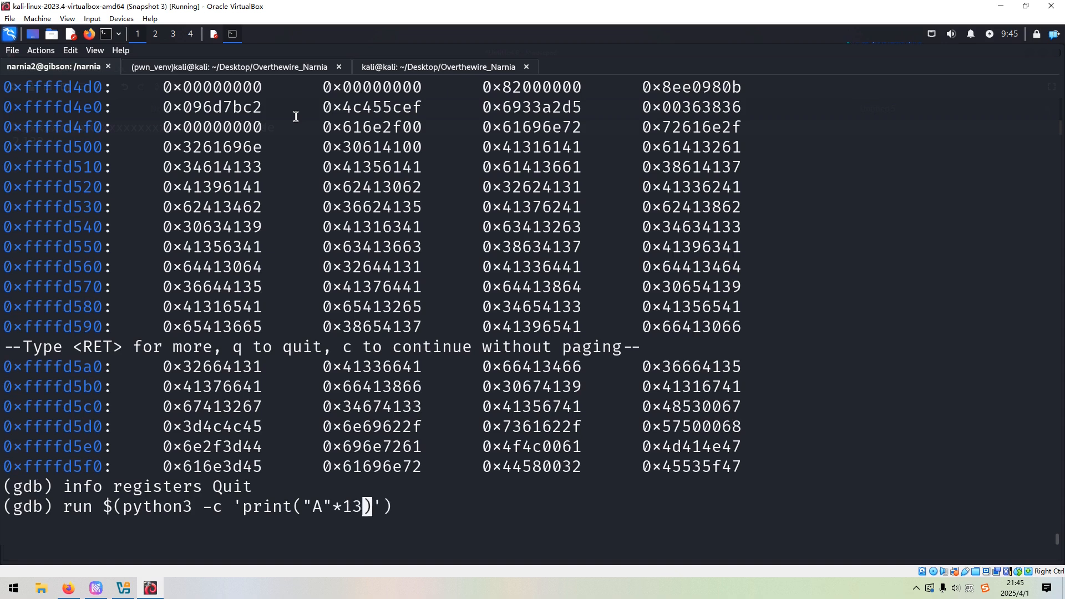
type("2+\"B")
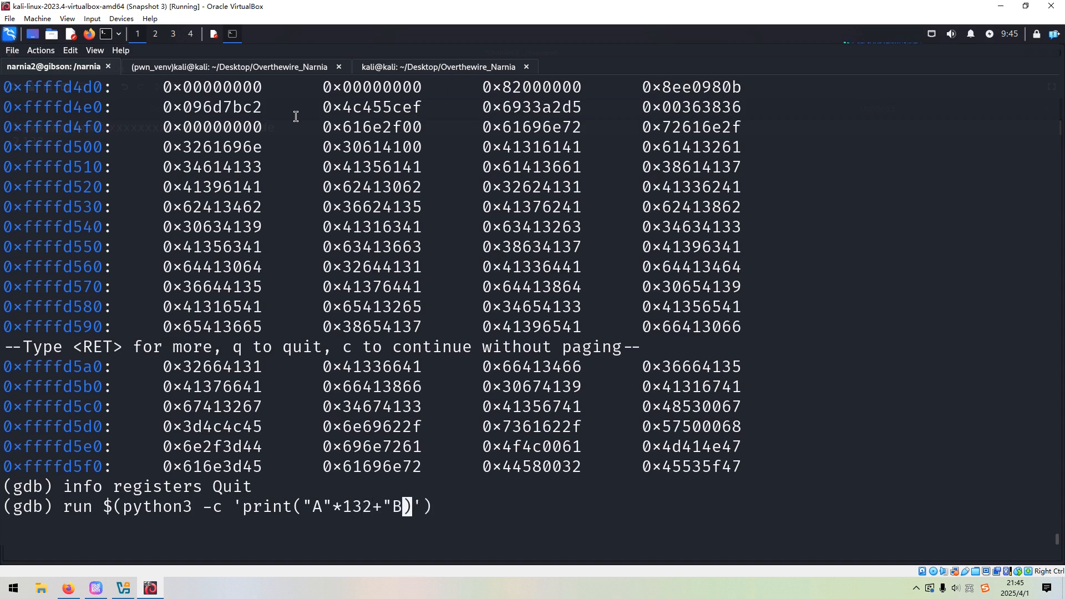
type("*4")
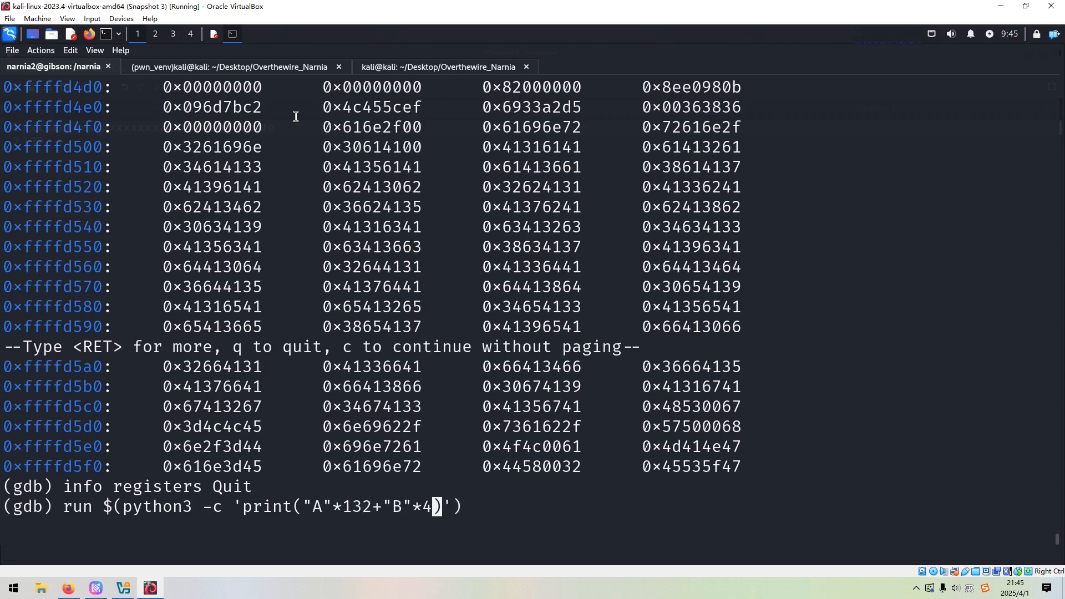
type("+")
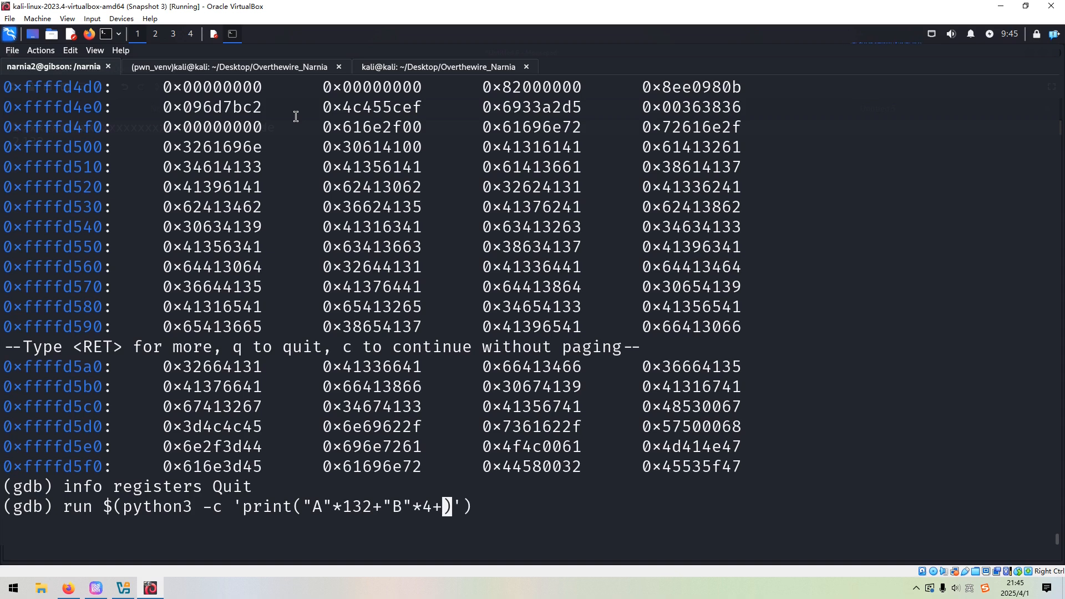
type("C")
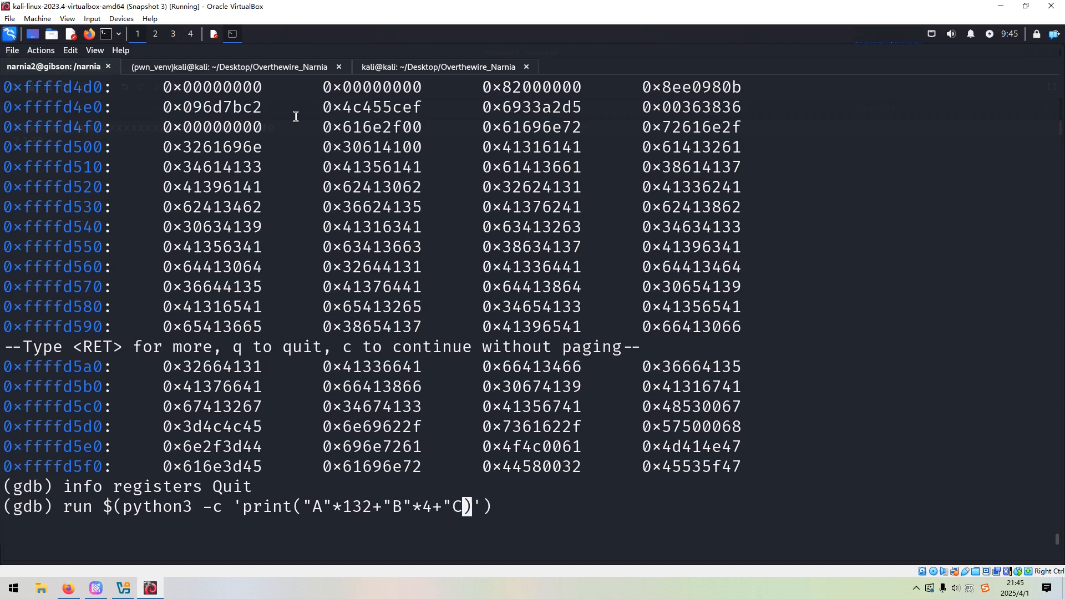
type("*")
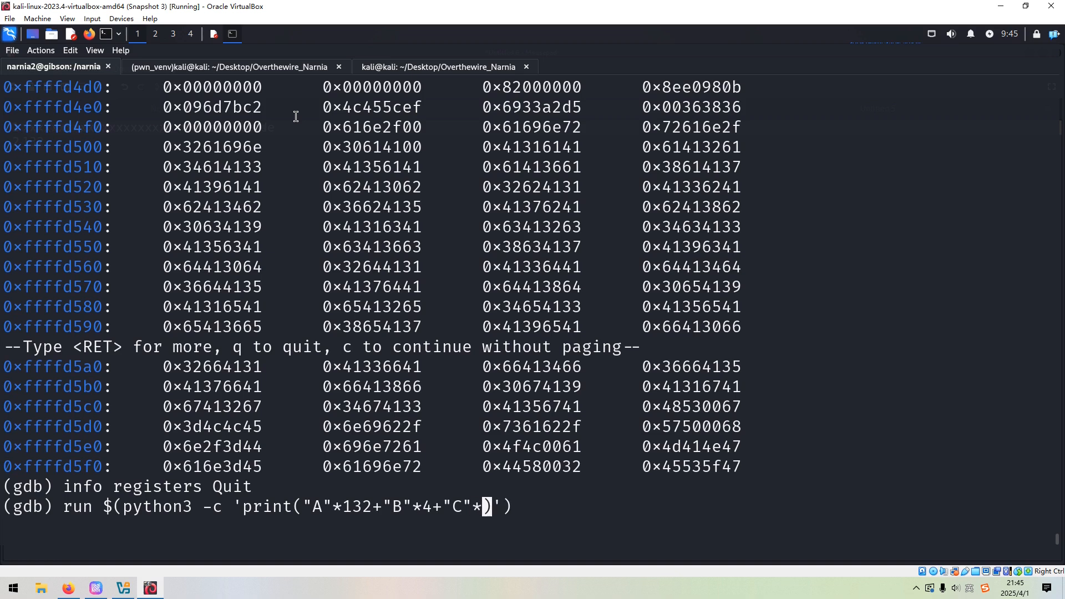
type("10")
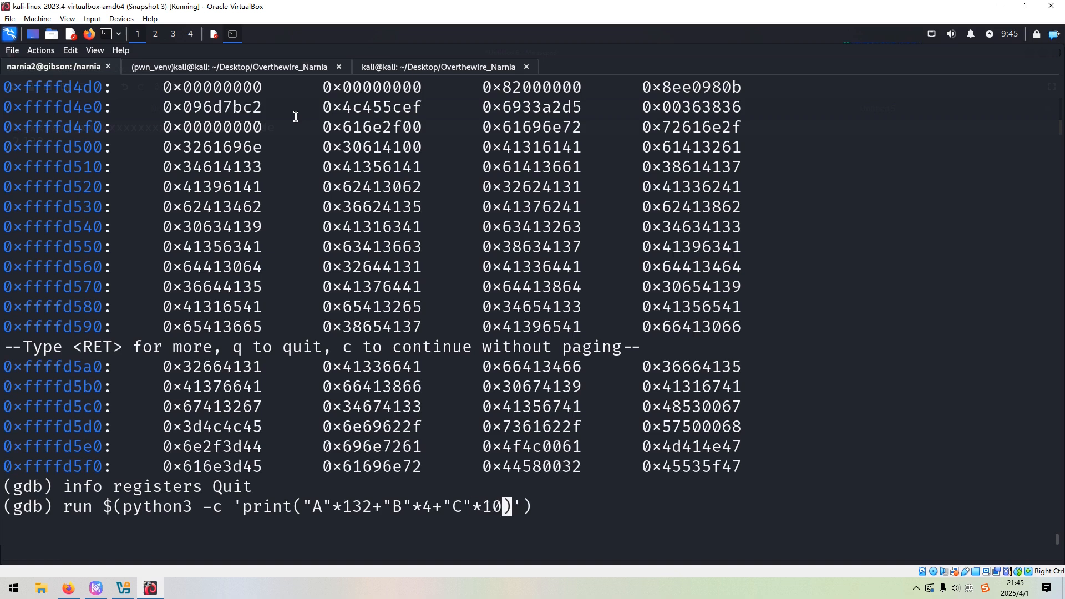
key("Return")
type("c")
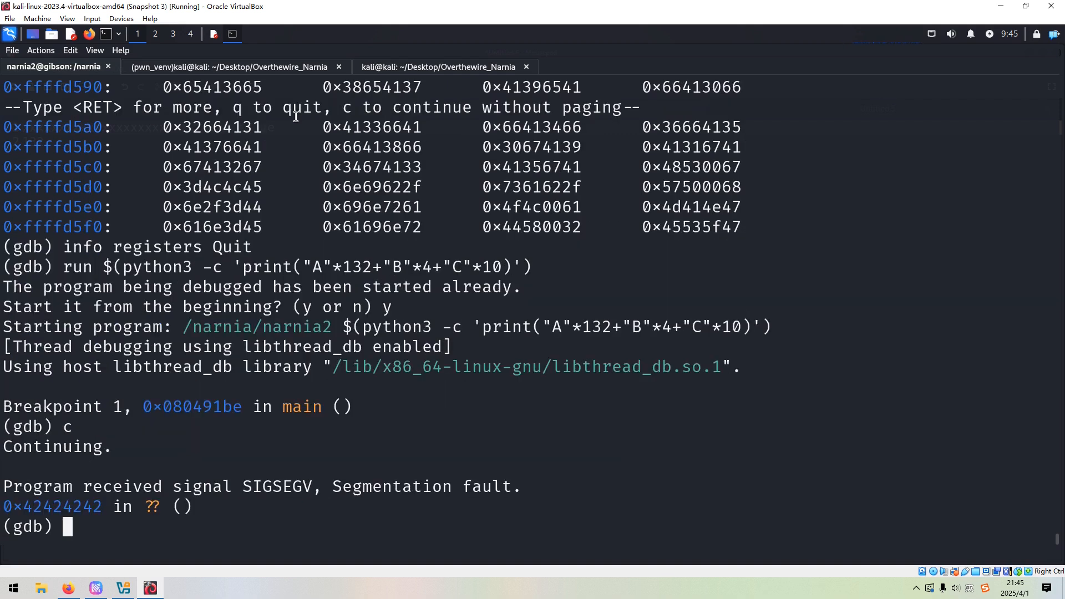
Step: Dump 200 words from $esp to see where the A's, B's and C's landed
type("x/")
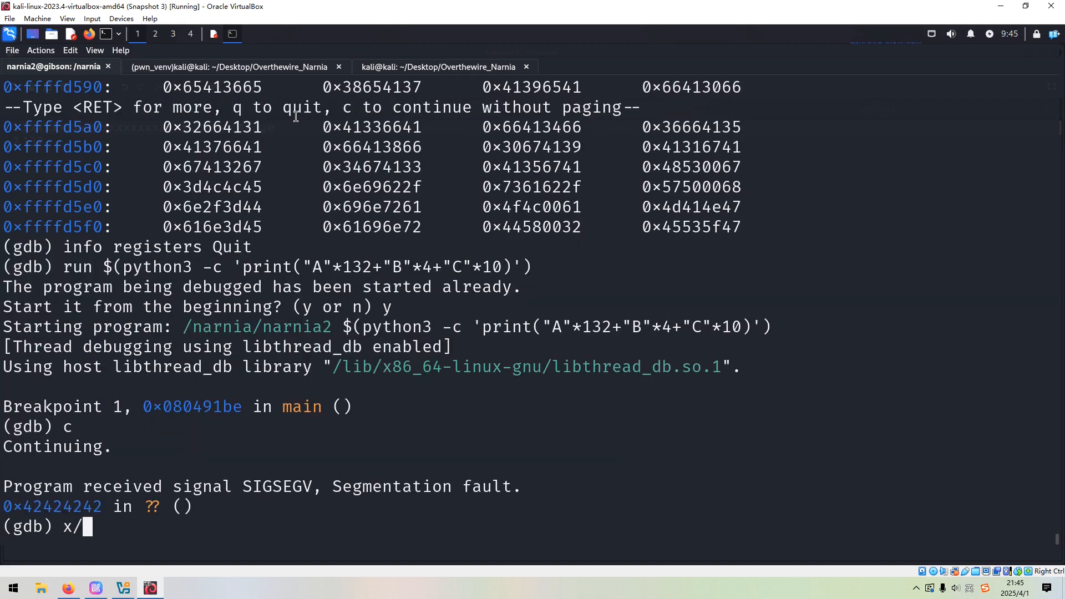
type("2")
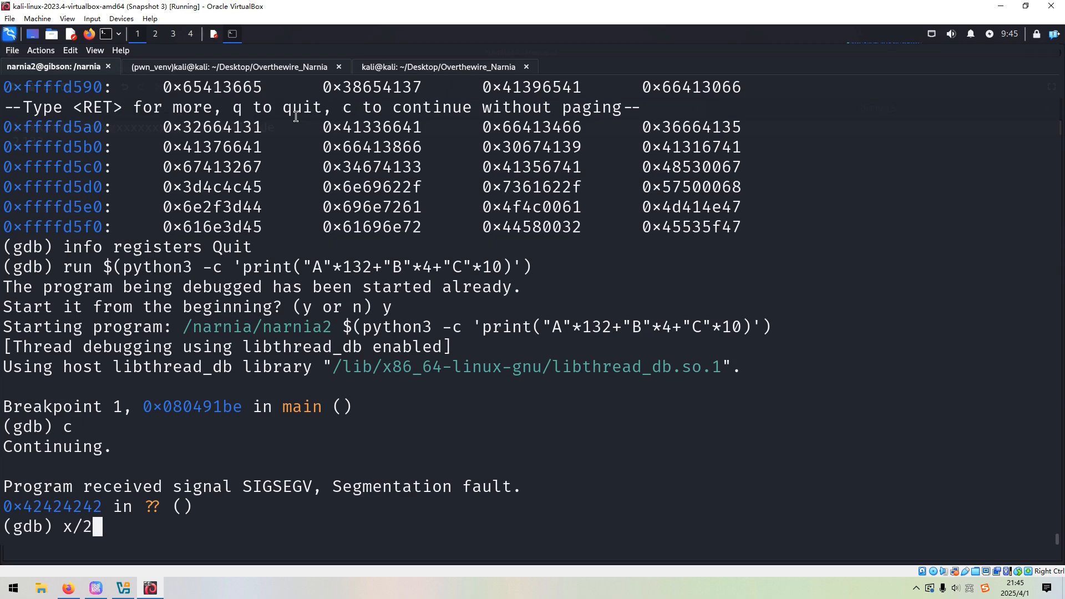
type("00x")
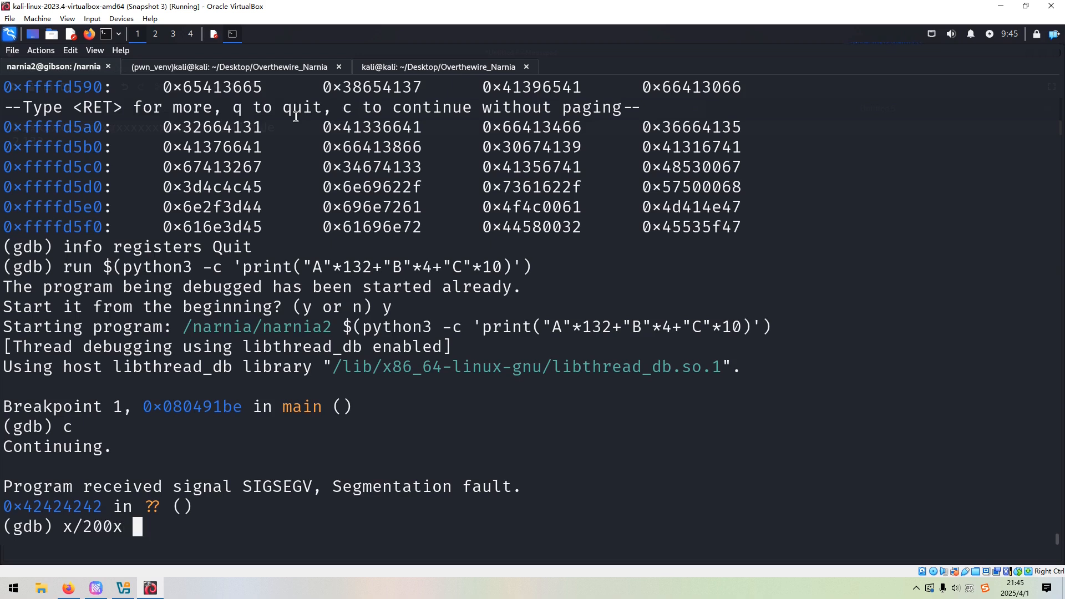
type("$es")
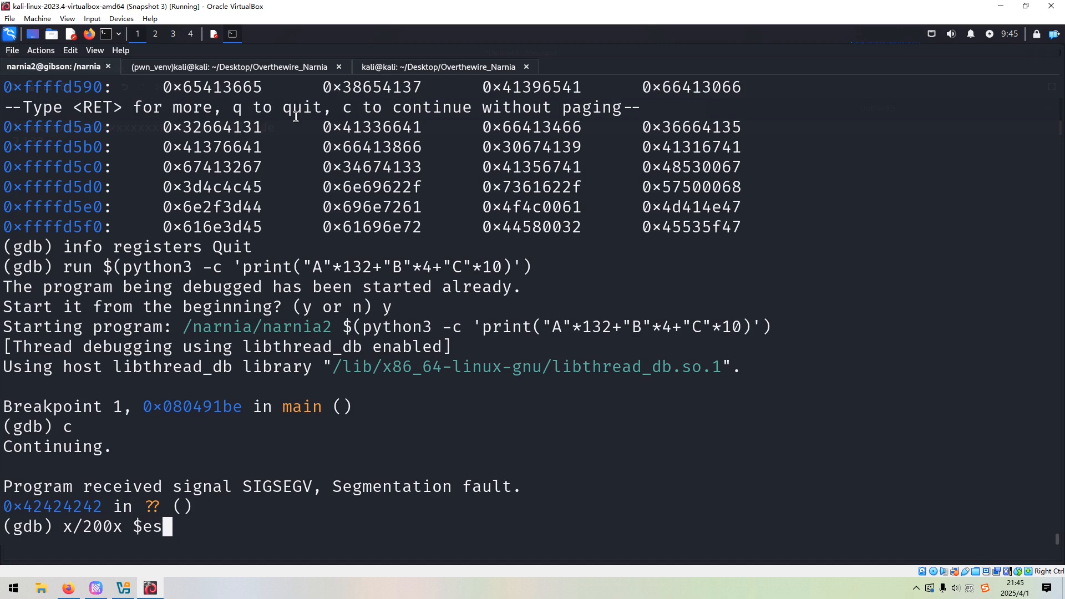
key("Return")
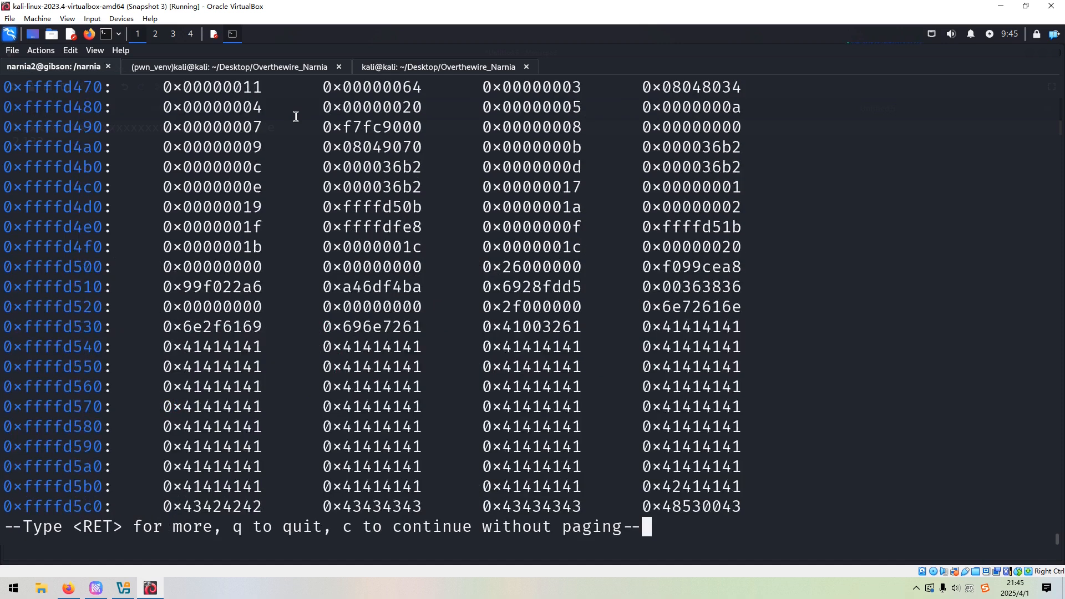
mouse_move(150, 406)
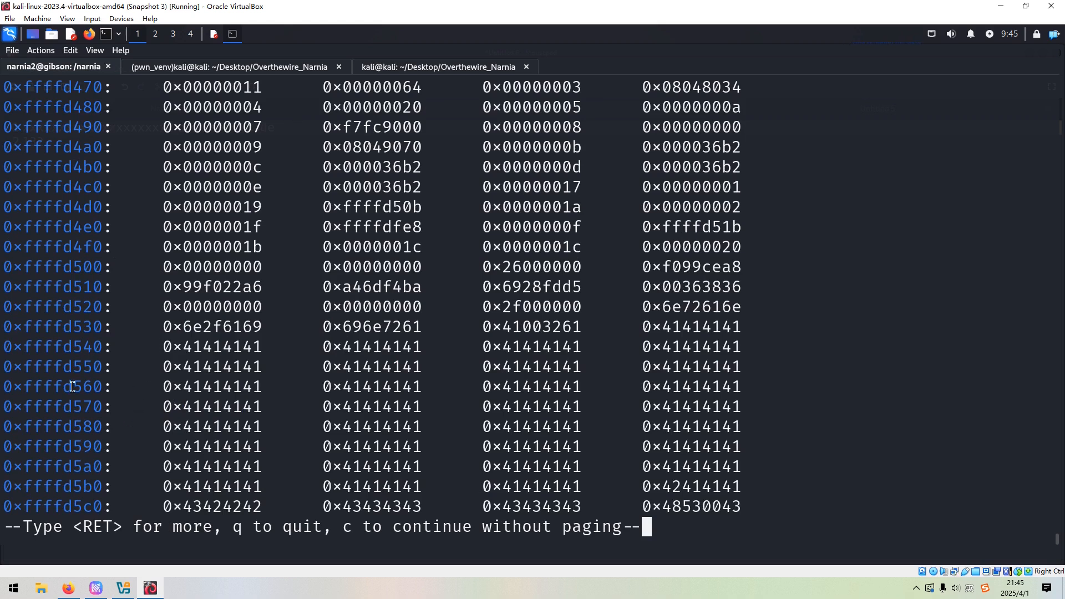
mouse_move(76, 396)
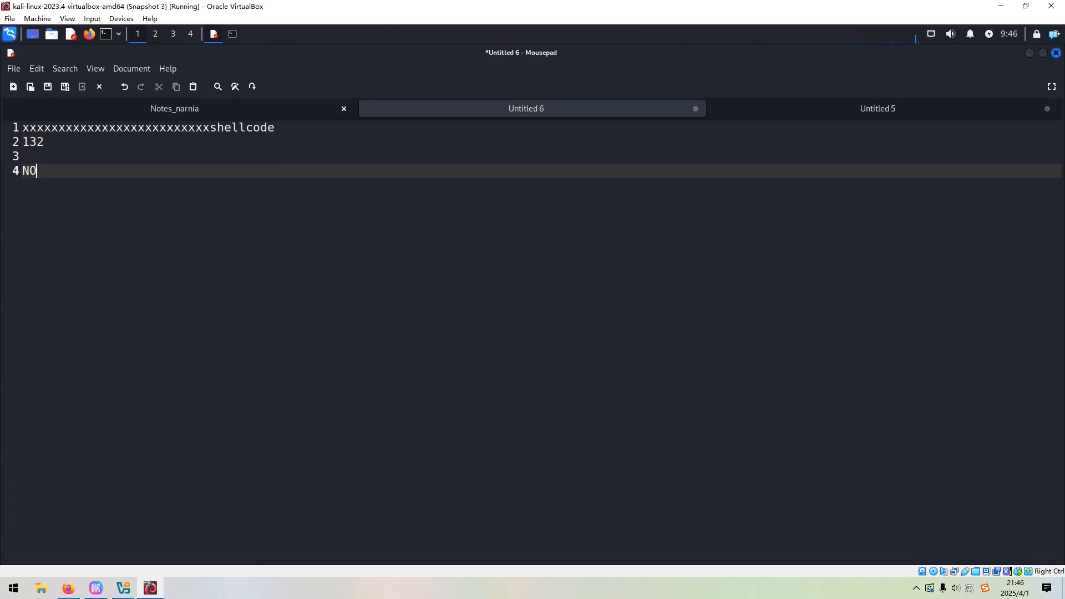
Step: End the NOP notes line in Mousepad and return to the gdb terminal
key("Return")
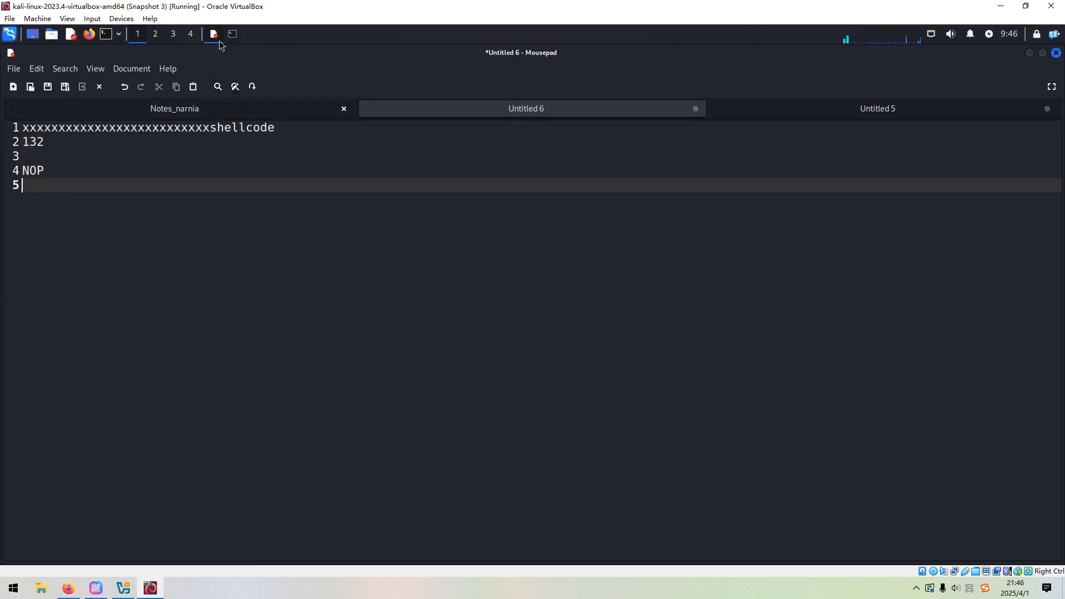
left_click(149, 588)
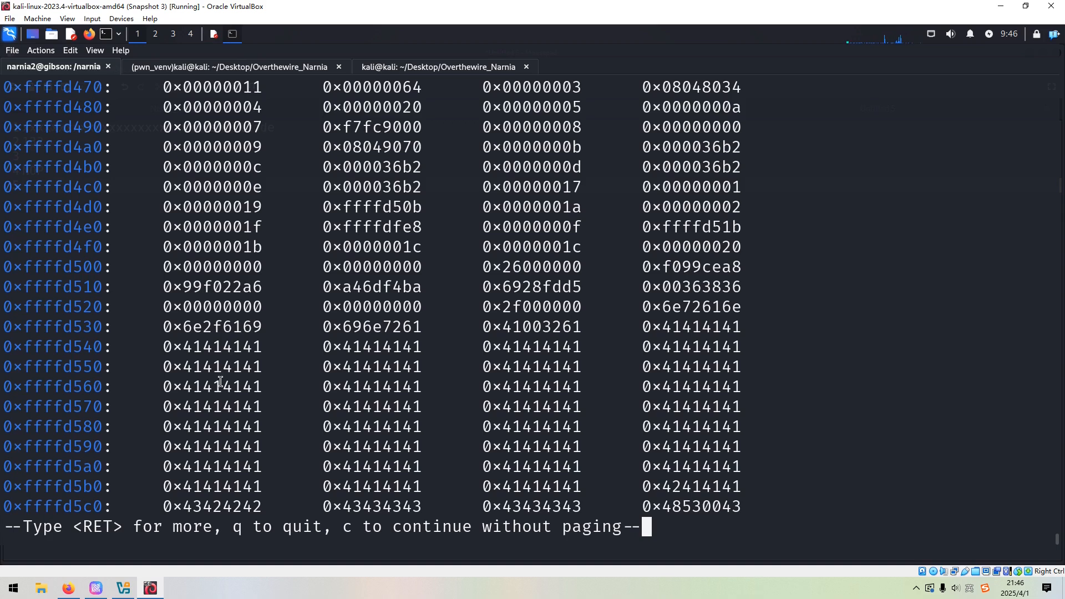
mouse_move(55, 446)
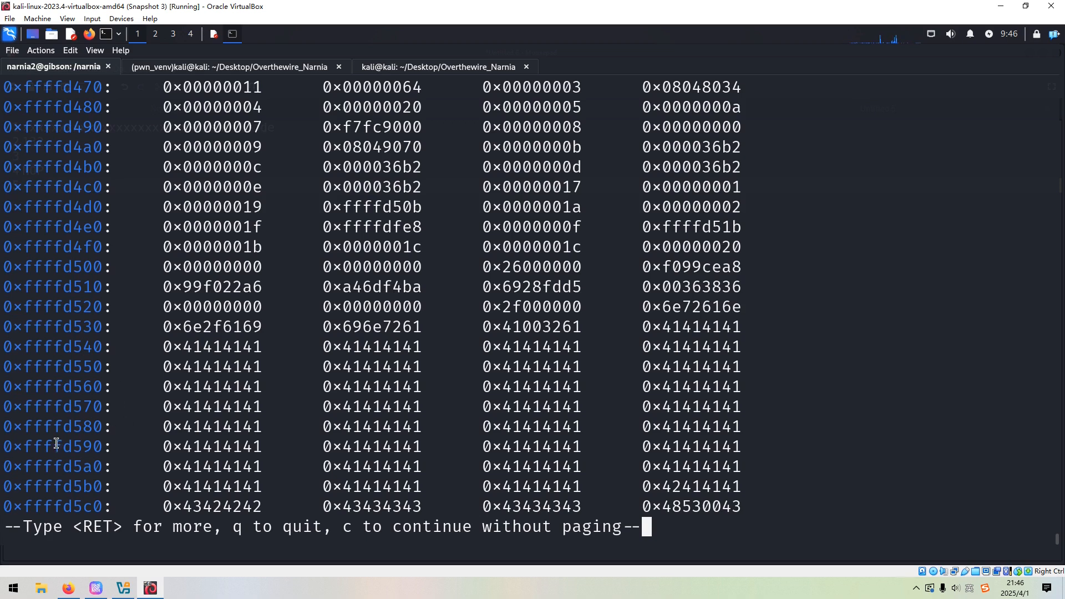
mouse_move(116, 388)
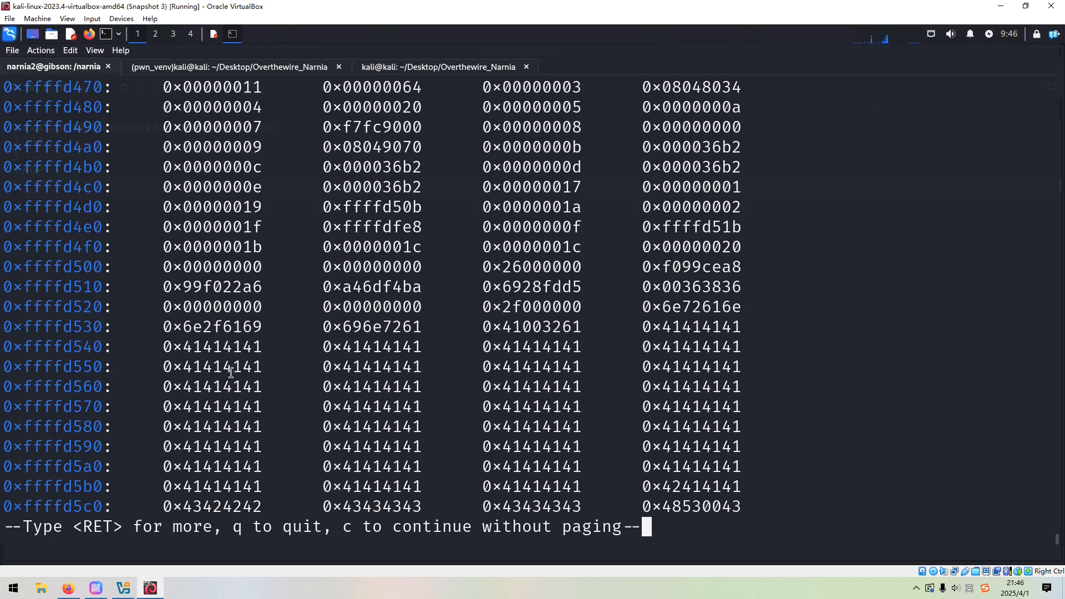
mouse_move(363, 415)
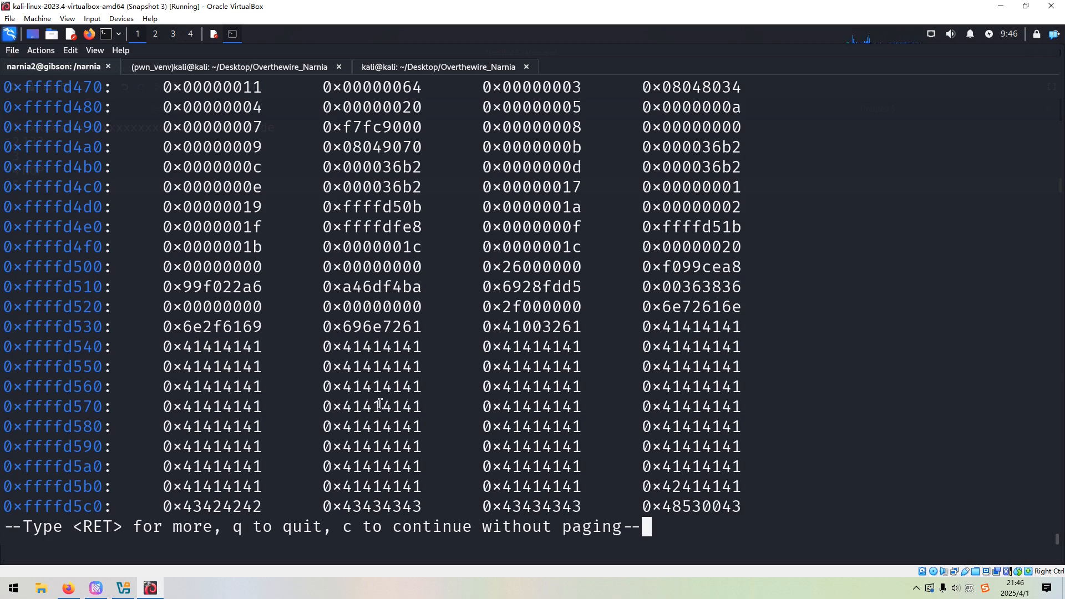
mouse_move(343, 342)
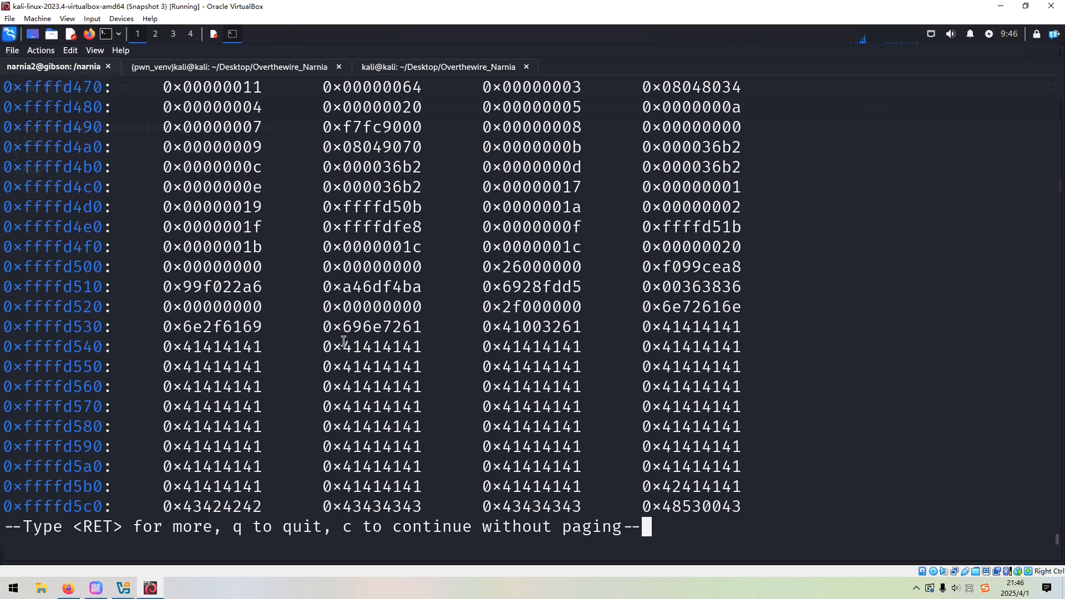
mouse_move(89, 377)
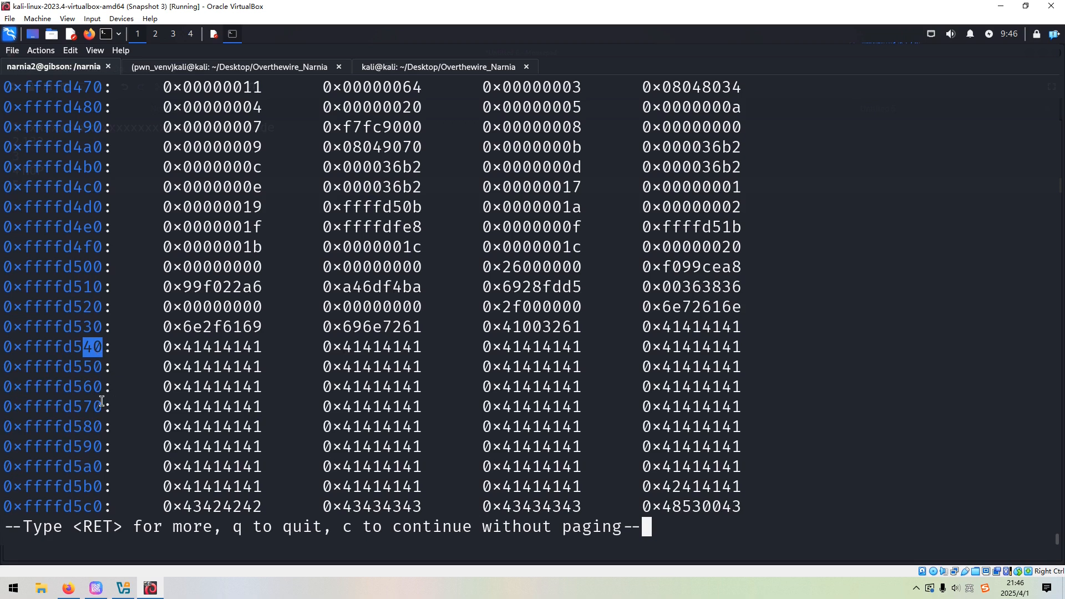
Step: Page the stack dump to its end, past the C's, back to the gdb prompt
key("Return")
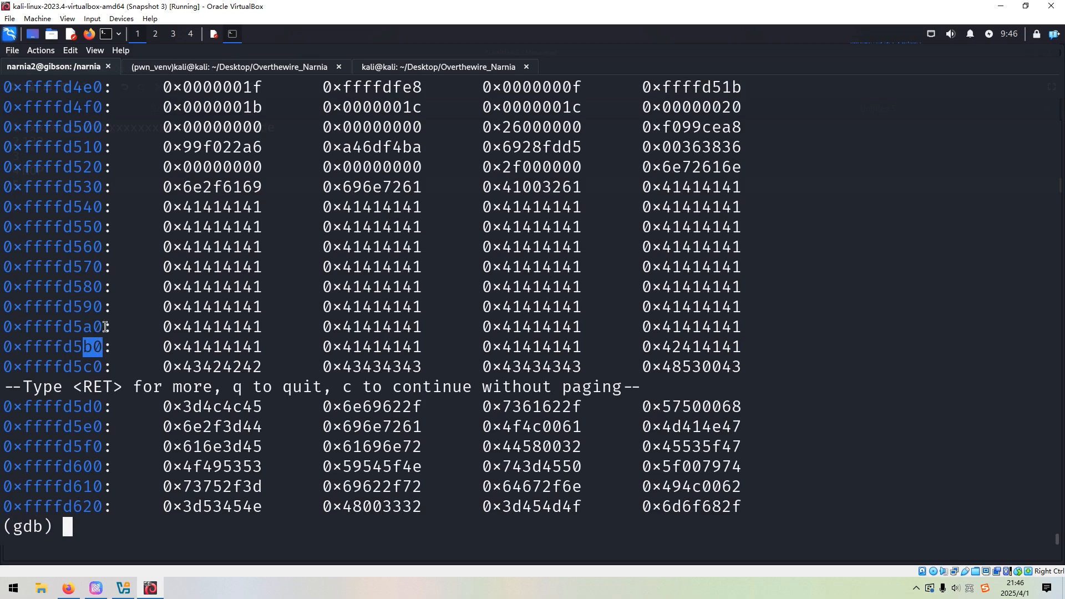
mouse_move(96, 313)
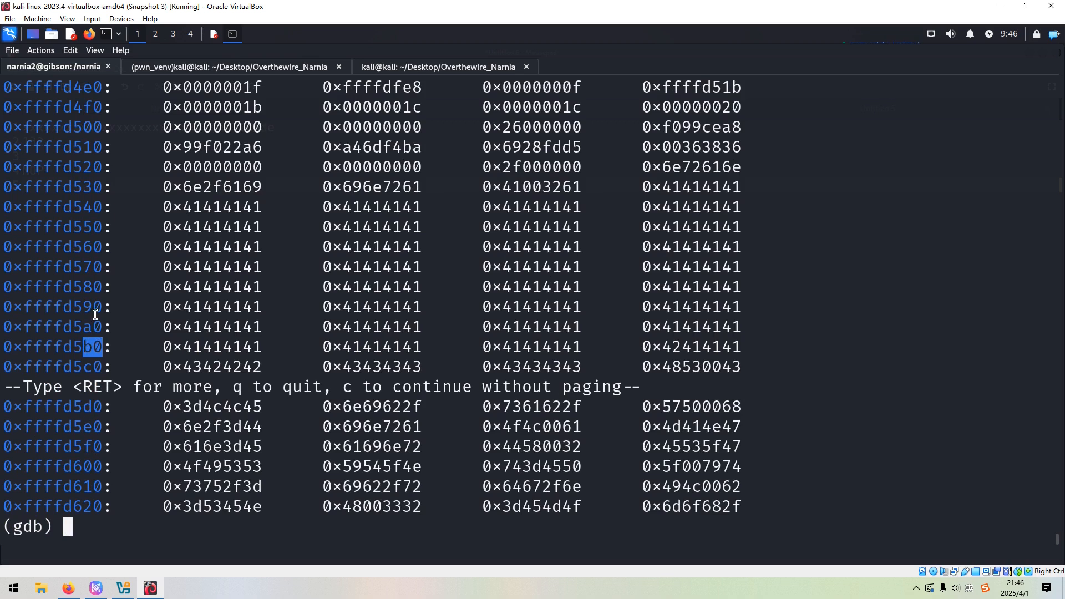
mouse_move(173, 265)
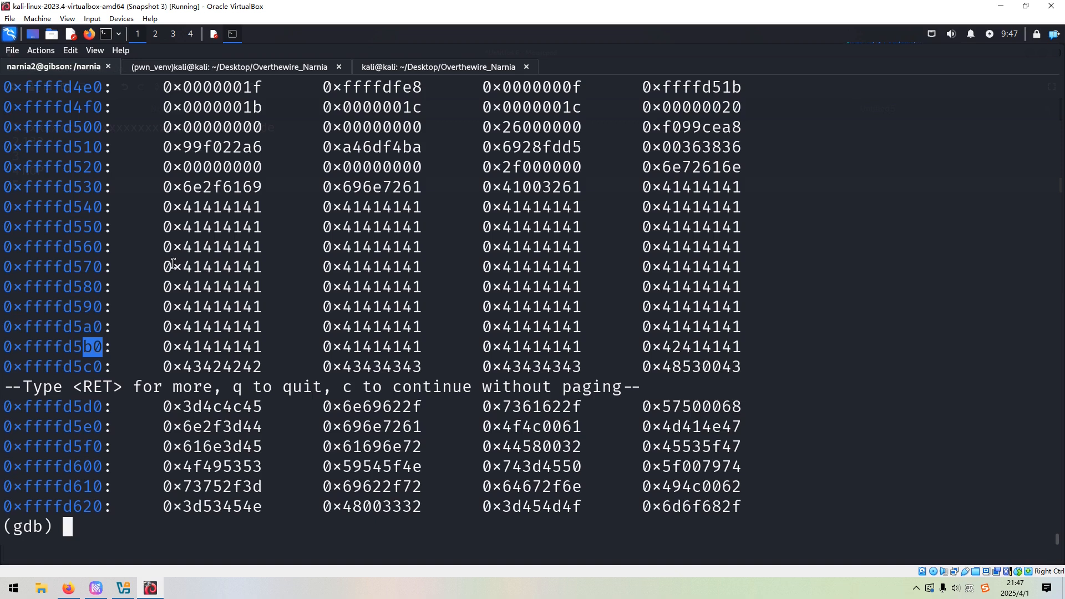
mouse_move(67, 588)
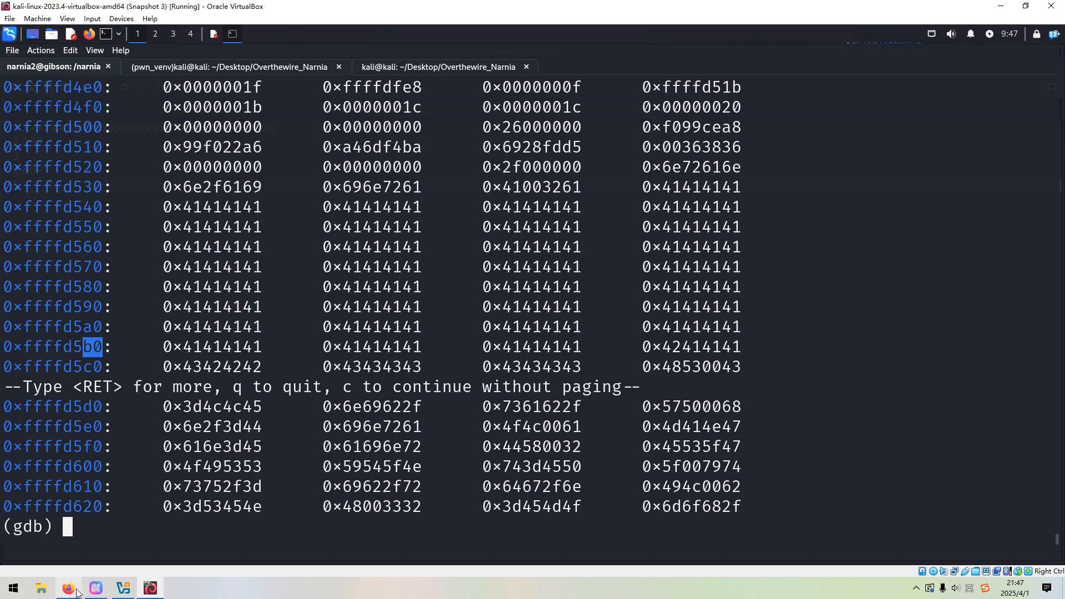
Step: Consult the shell-storm page's 33-byte execve /bin/bash shellcode in Firefox and return to the VM
left_click(68, 588)
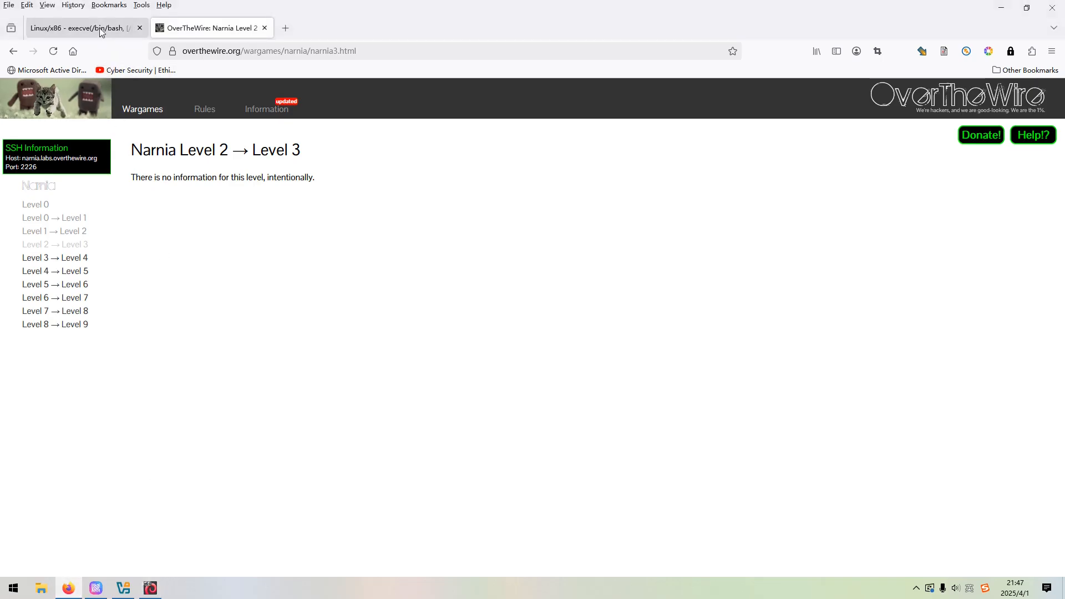
left_click(81, 28)
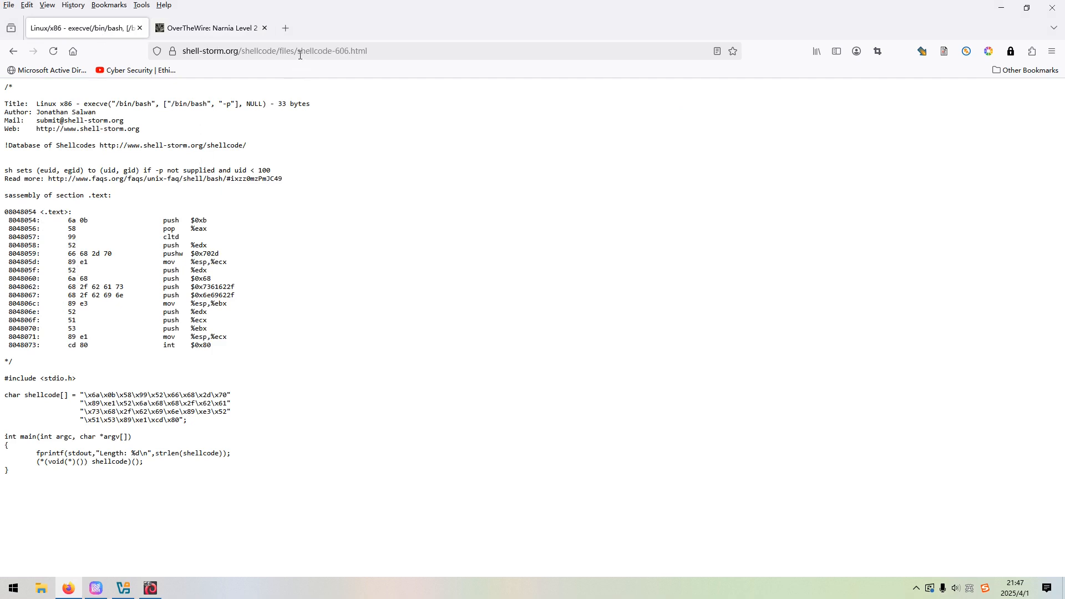
mouse_move(81, 394)
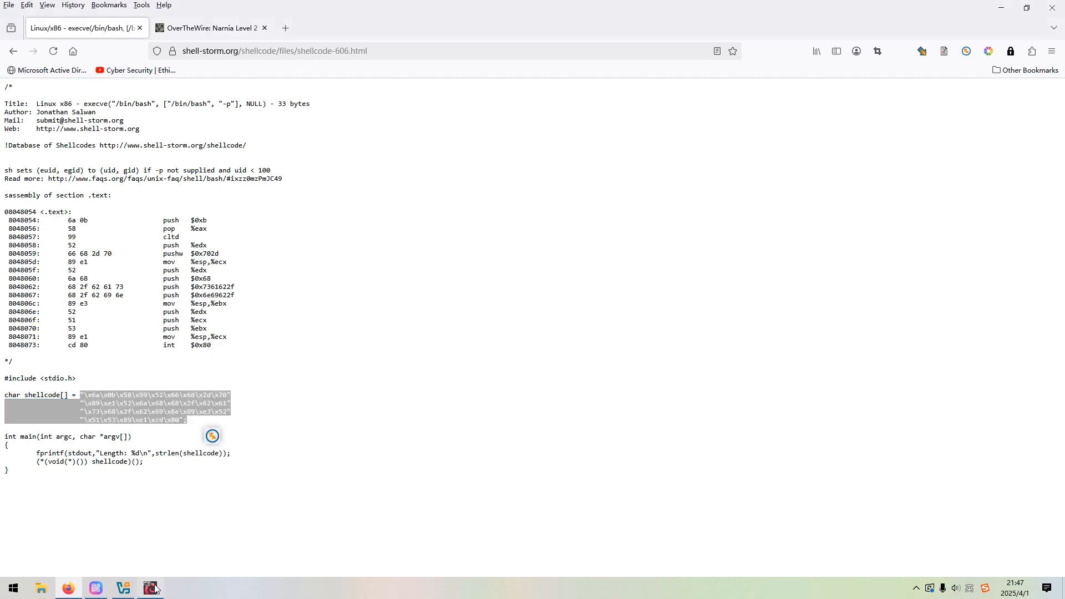
left_click(150, 588)
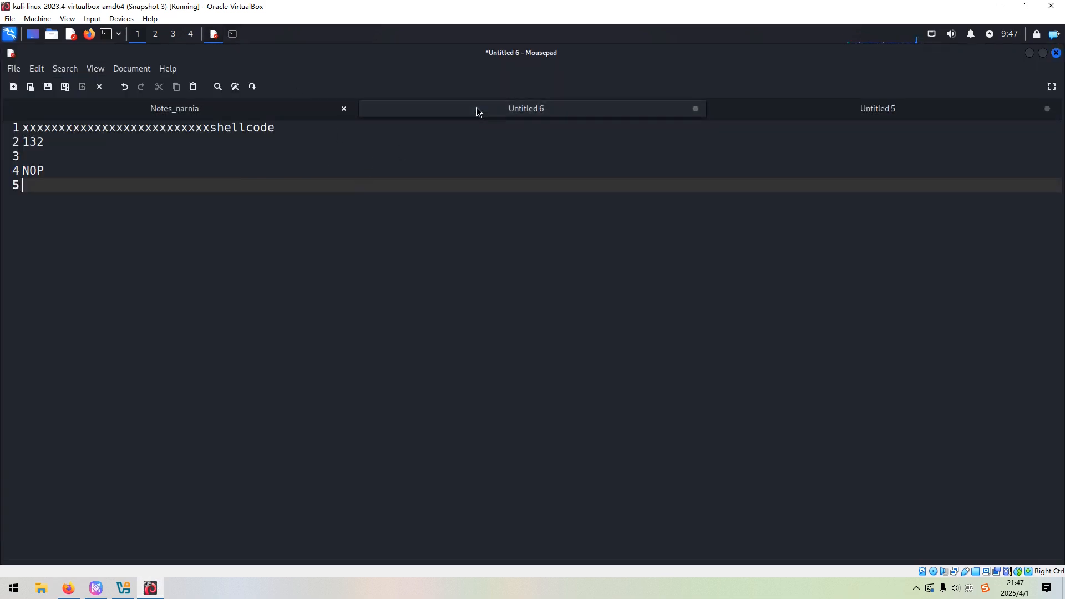
Step: In the local Kali terminal, paste the shellcode into a Python len() check confirming 33 bytes
left_click(877, 108)
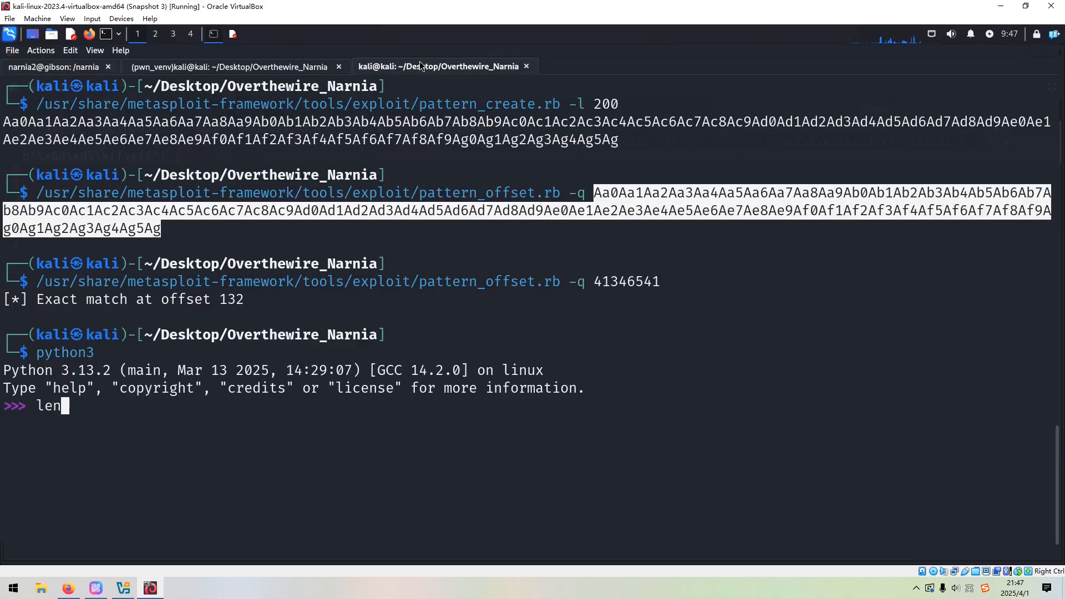
right_click(67, 407)
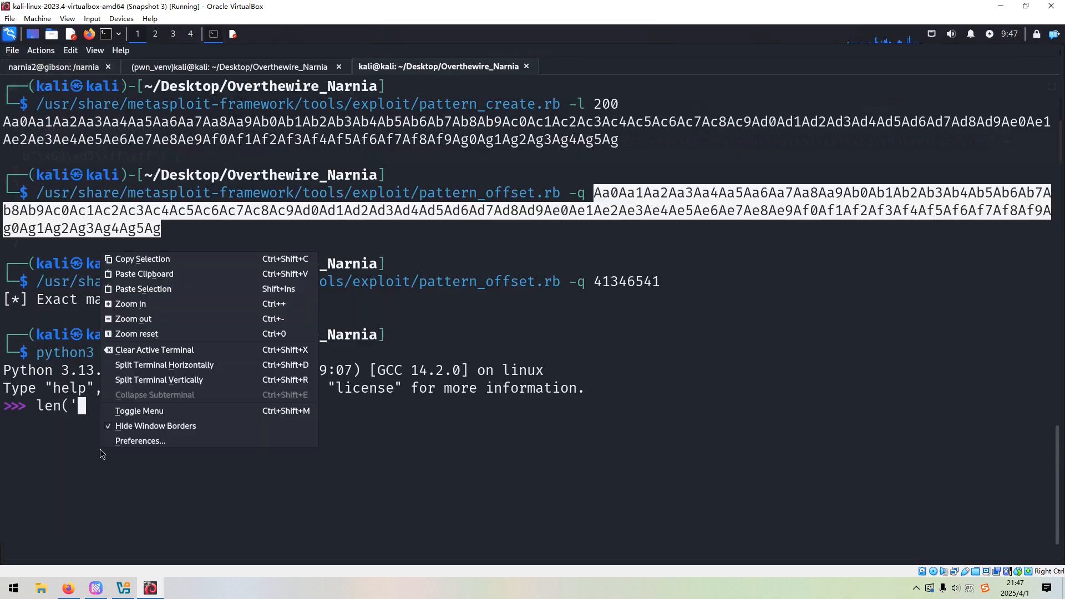
left_click(143, 288)
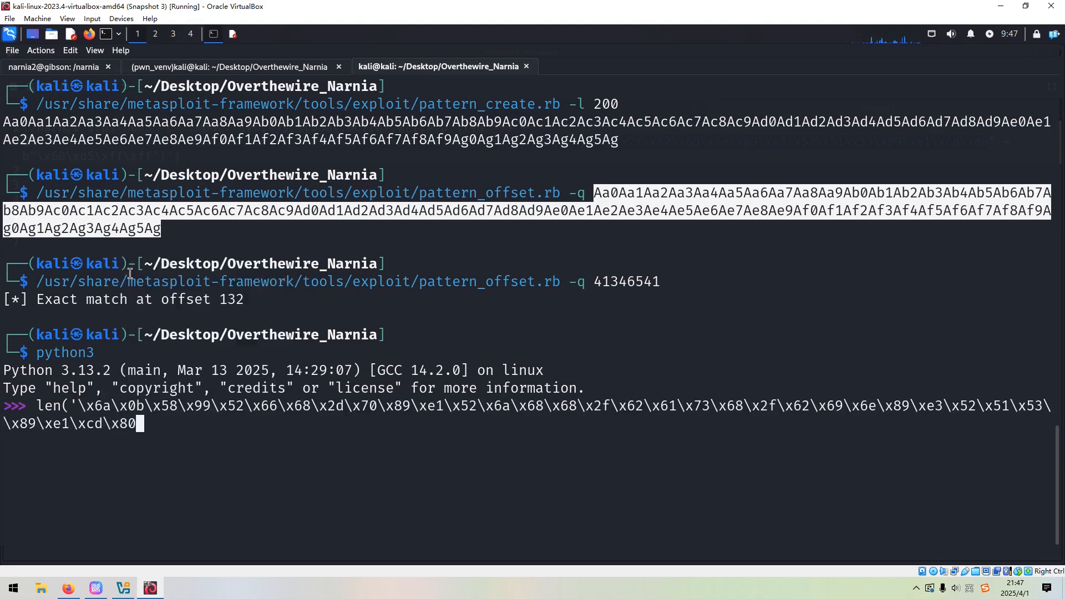
key("Return")
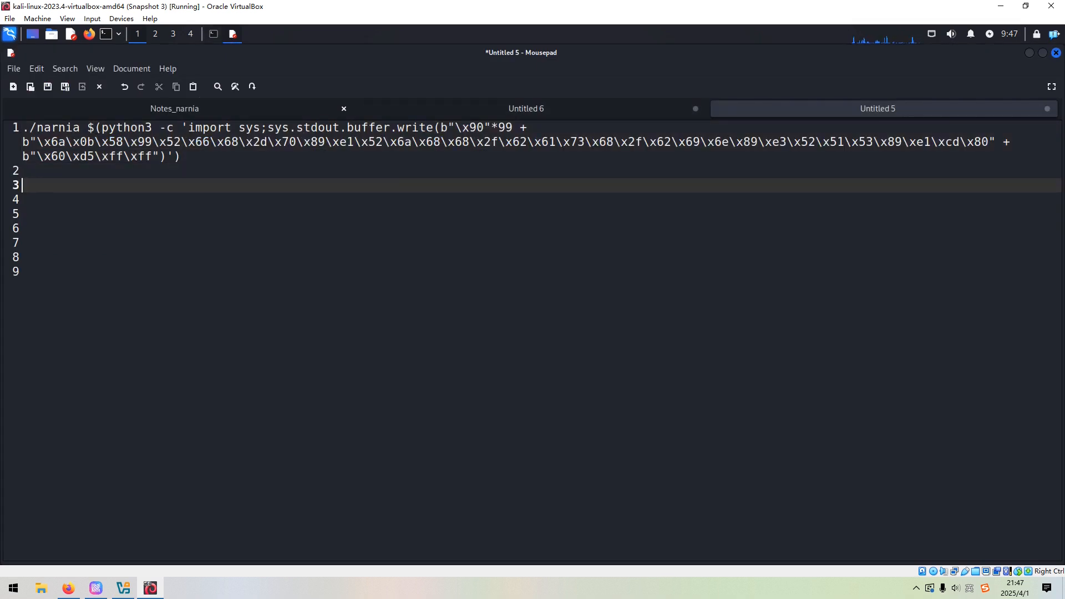
Step: Write the layout note (132-33)*NOP + shellcode(33)+ under the exploit command
type("(132")
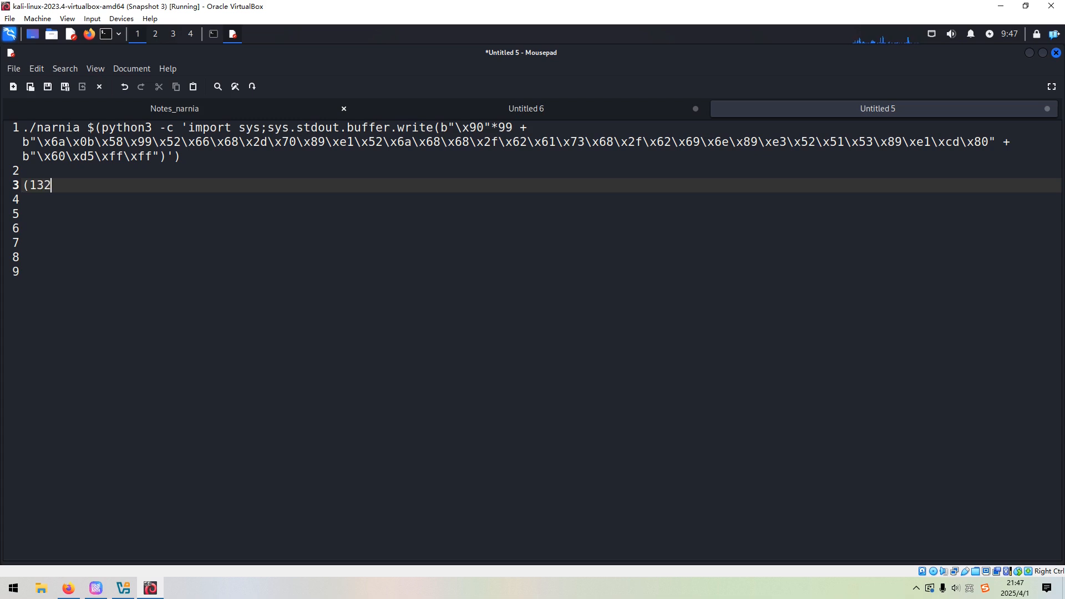
type("-")
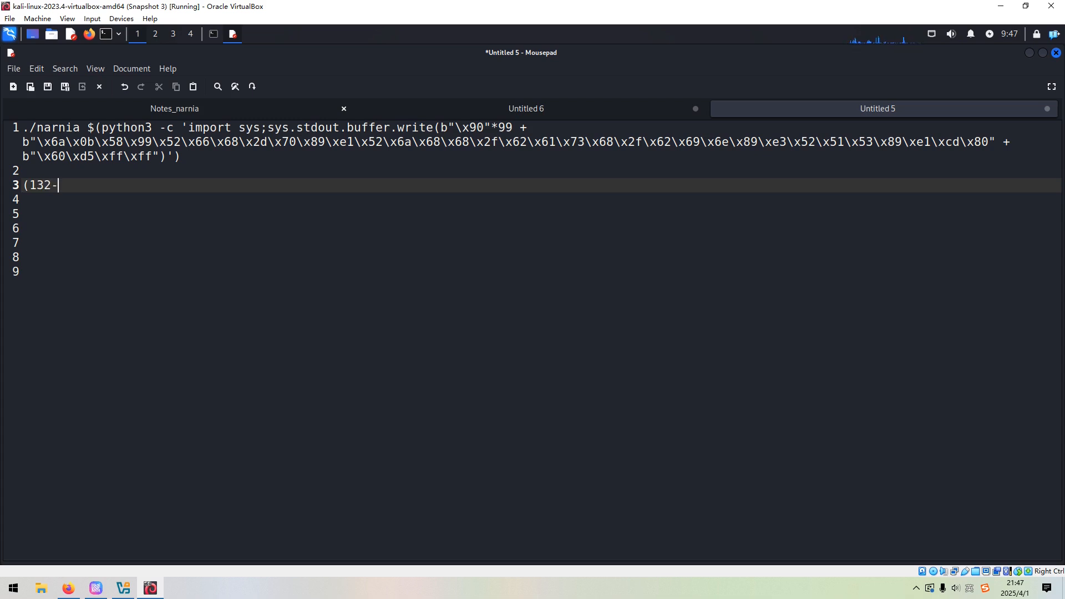
type("33)")
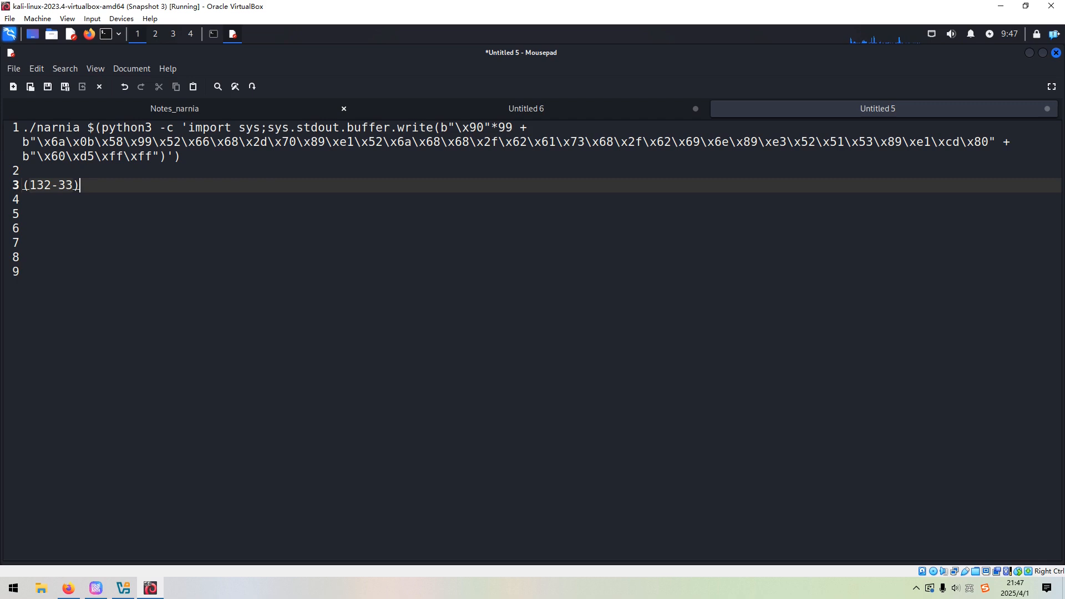
type("*NOP")
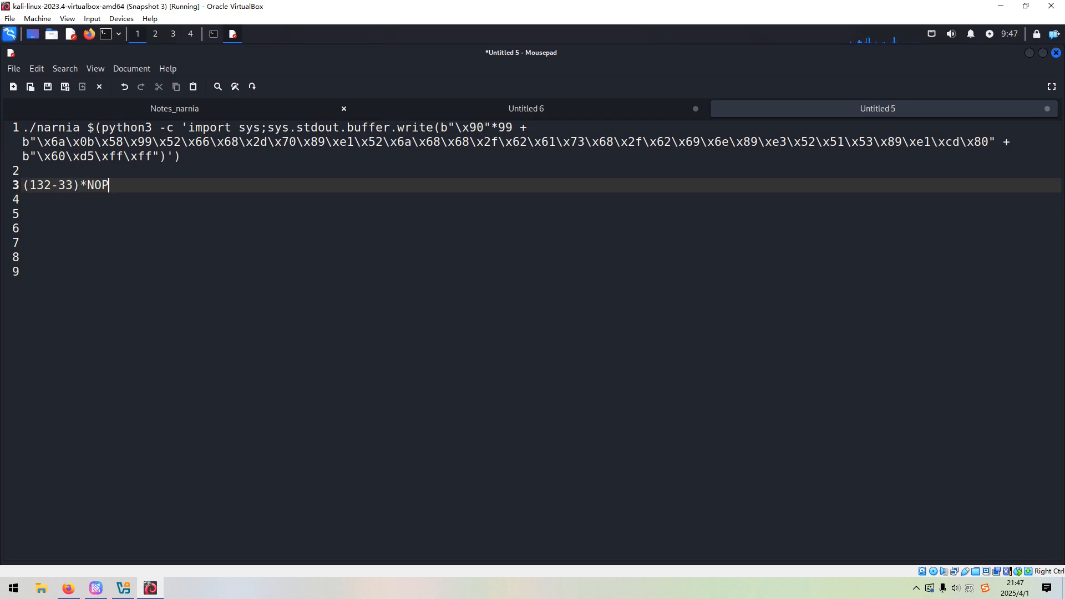
type("+ shel")
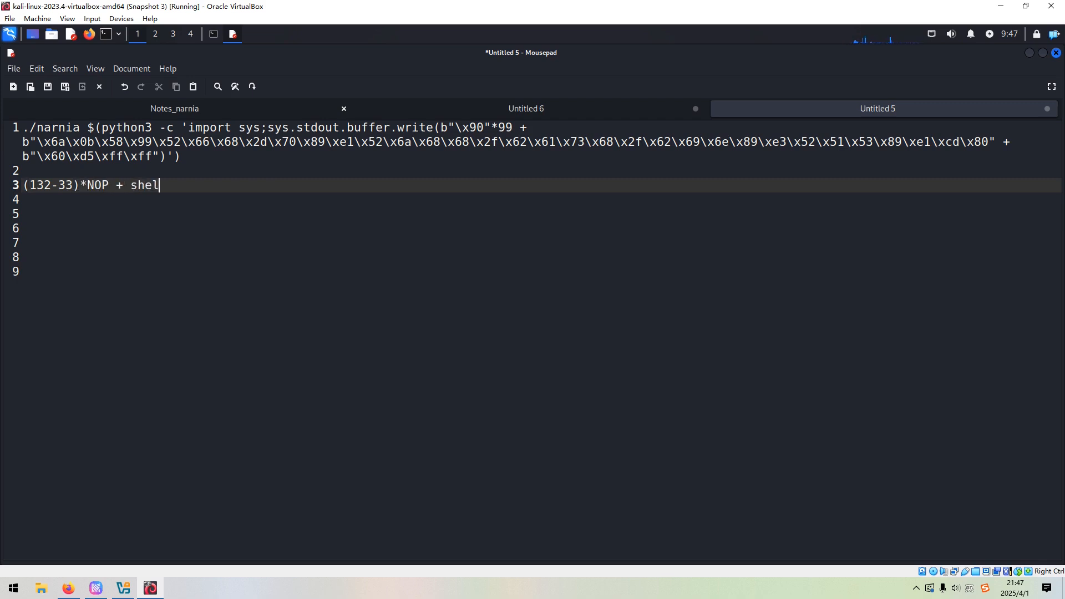
type("lcode(33")
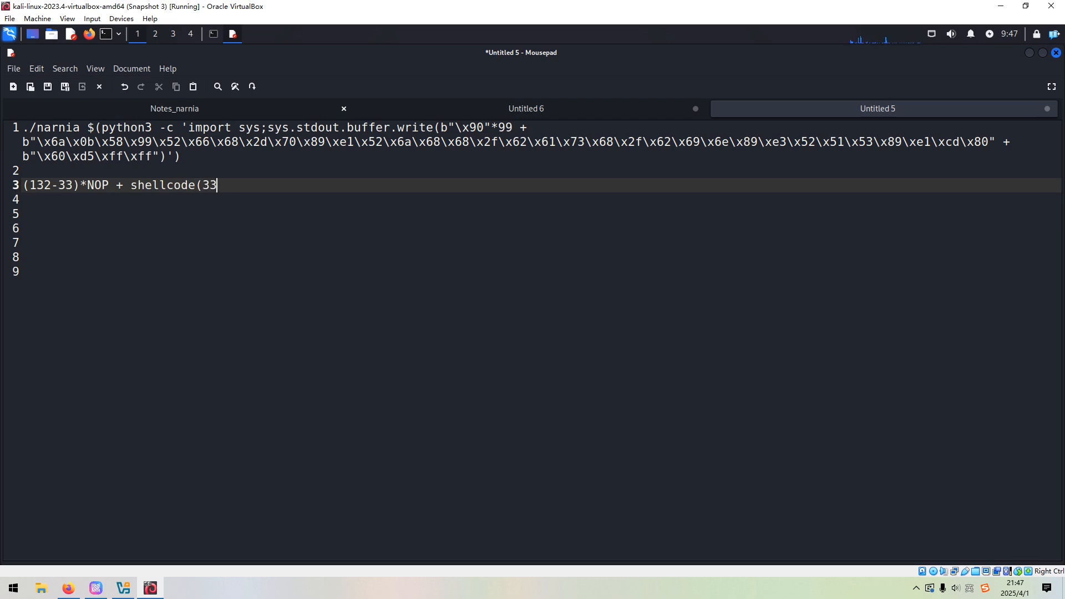
type(")+")
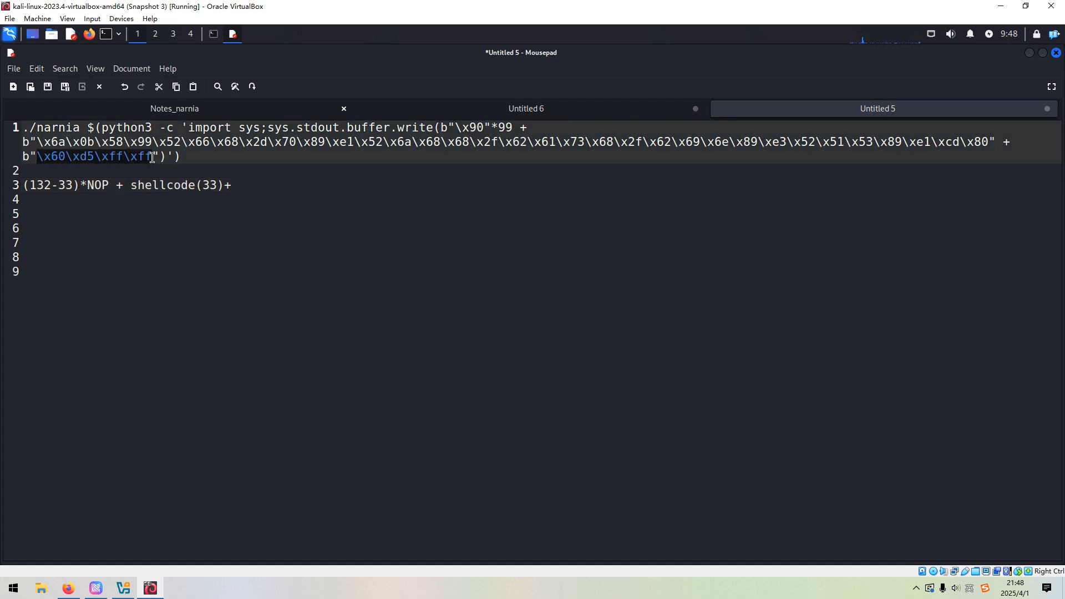
mouse_move(147, 160)
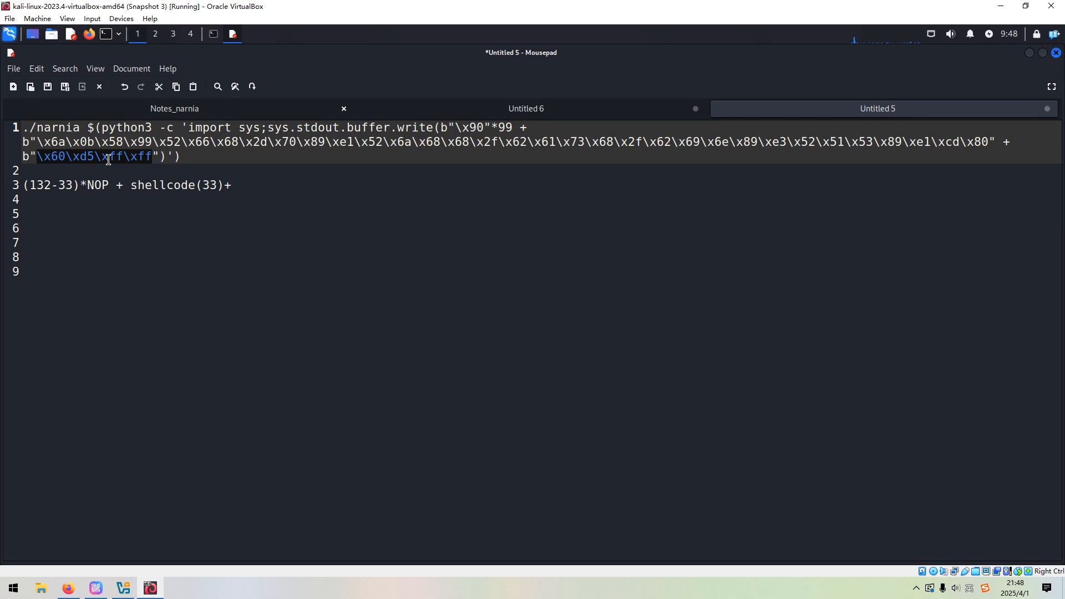
mouse_move(304, 186)
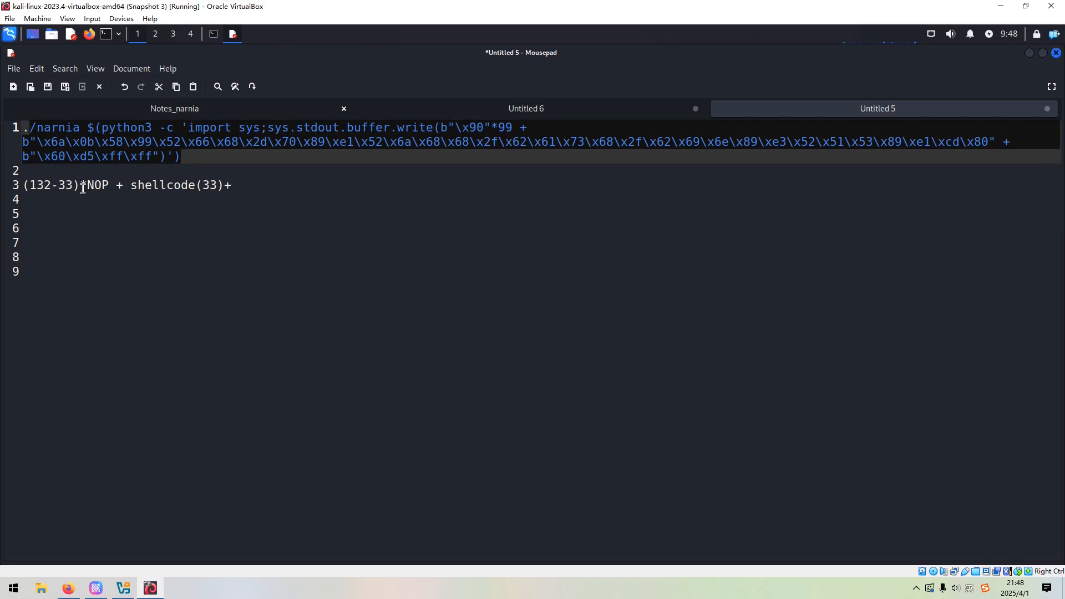
type("2")
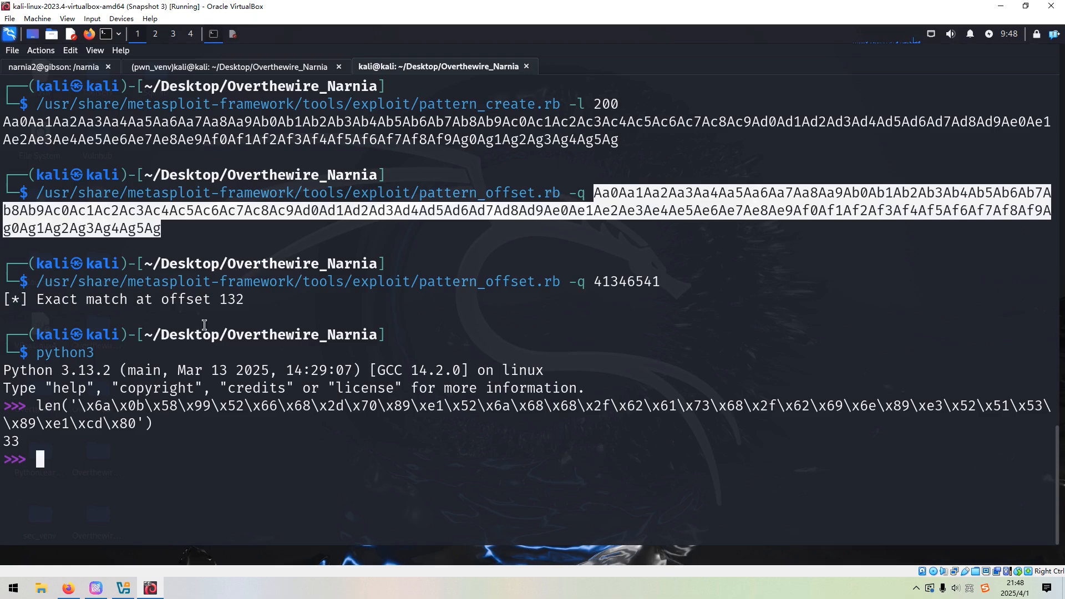
Step: Quit gdb on the narnia2 session, confirming with y, back to the shell prompt
left_click(54, 67)
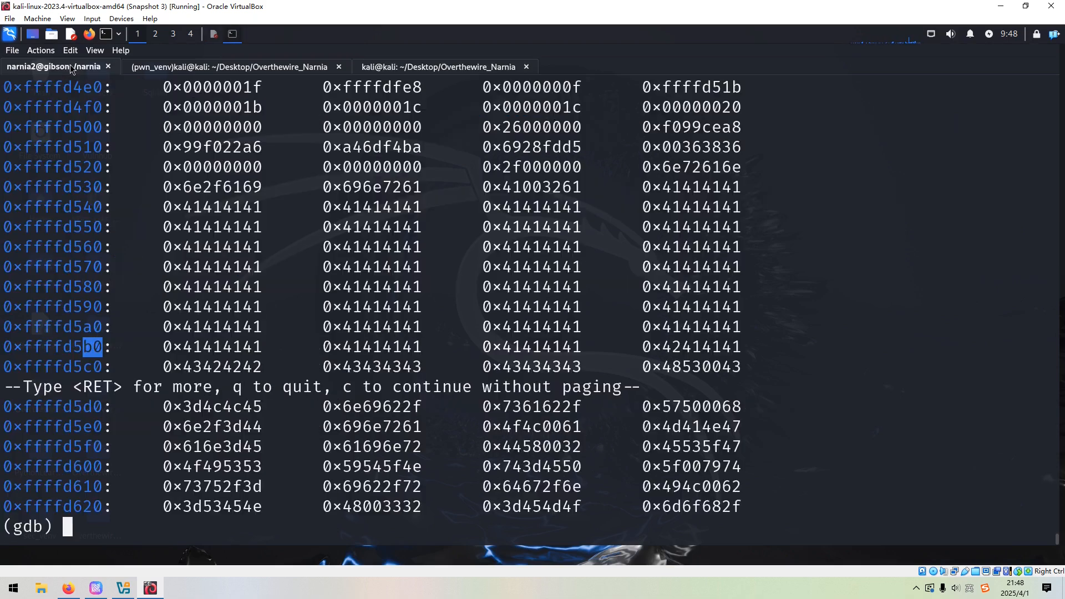
type("exit")
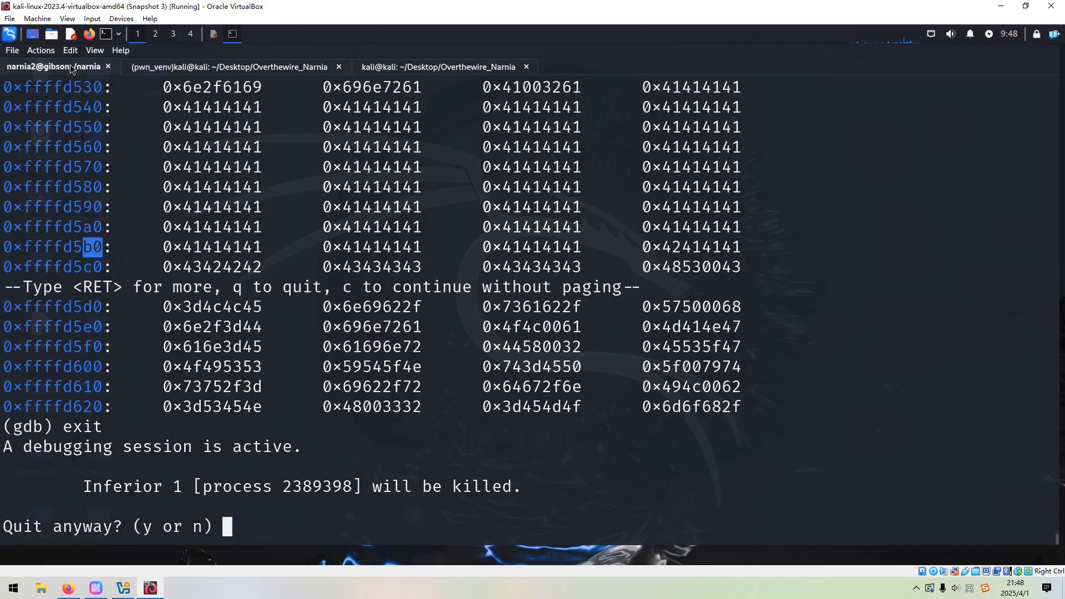
type("y")
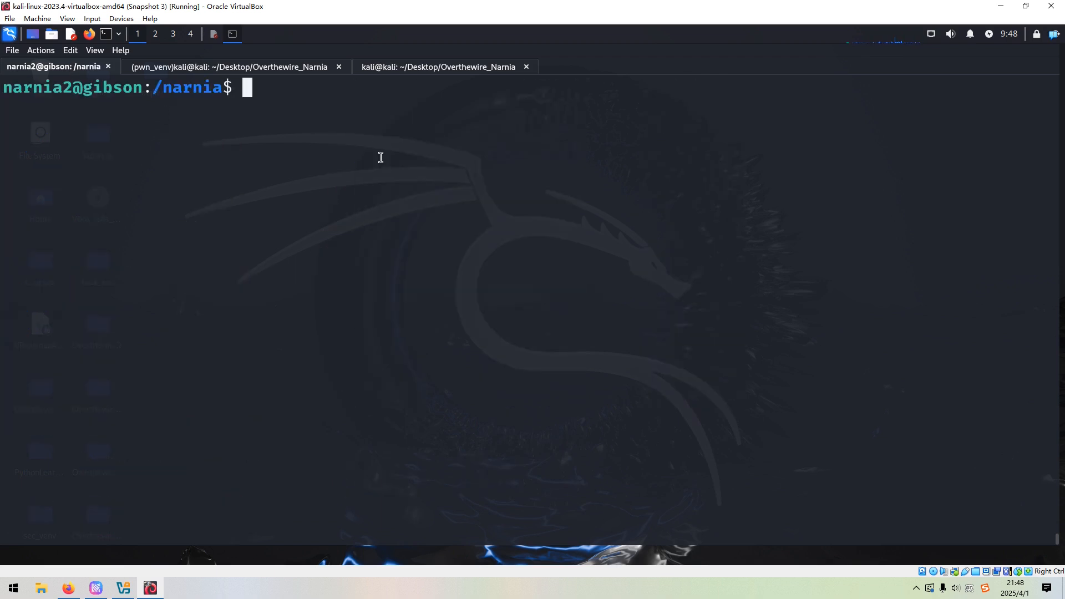
Step: Run the narnia2 exploit and cat /etc/narnia_pass/narnia3 from the spawned shell
key("Return")
type("id")
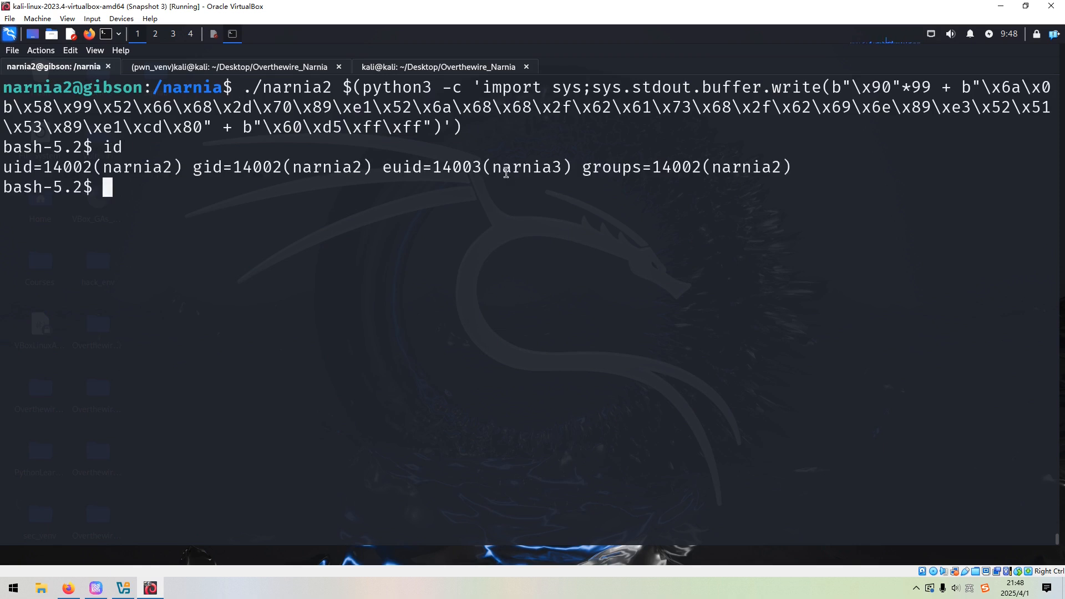
mouse_move(530, 180)
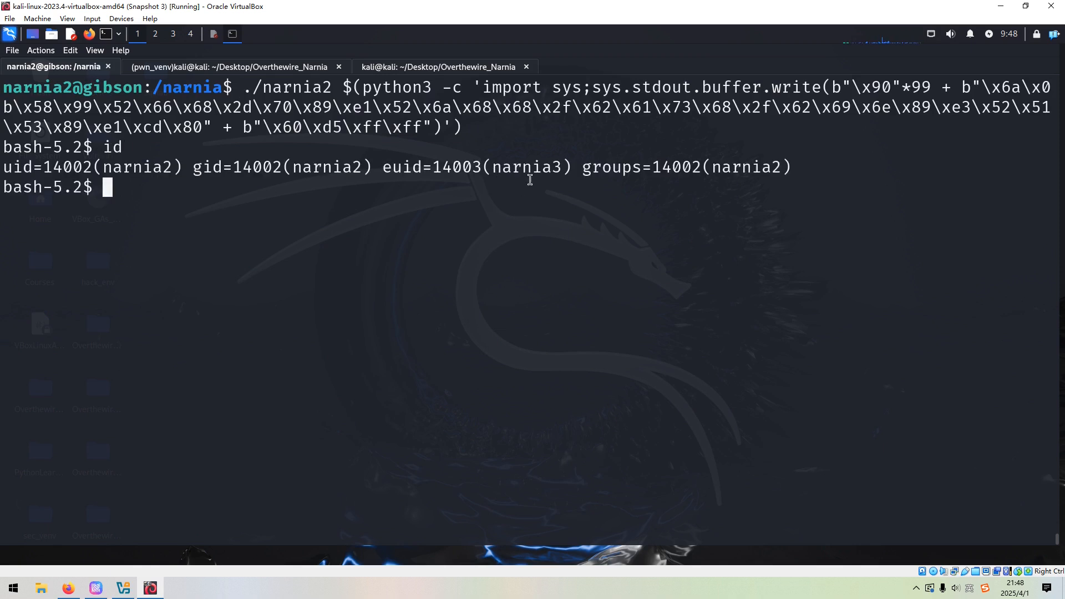
type("cat")
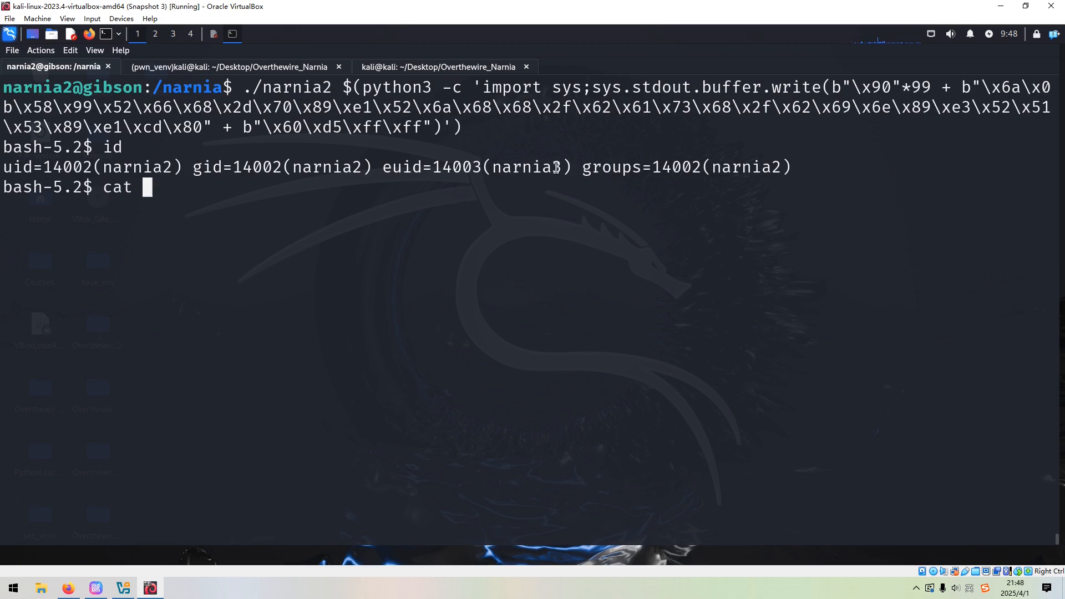
type("/etc/")
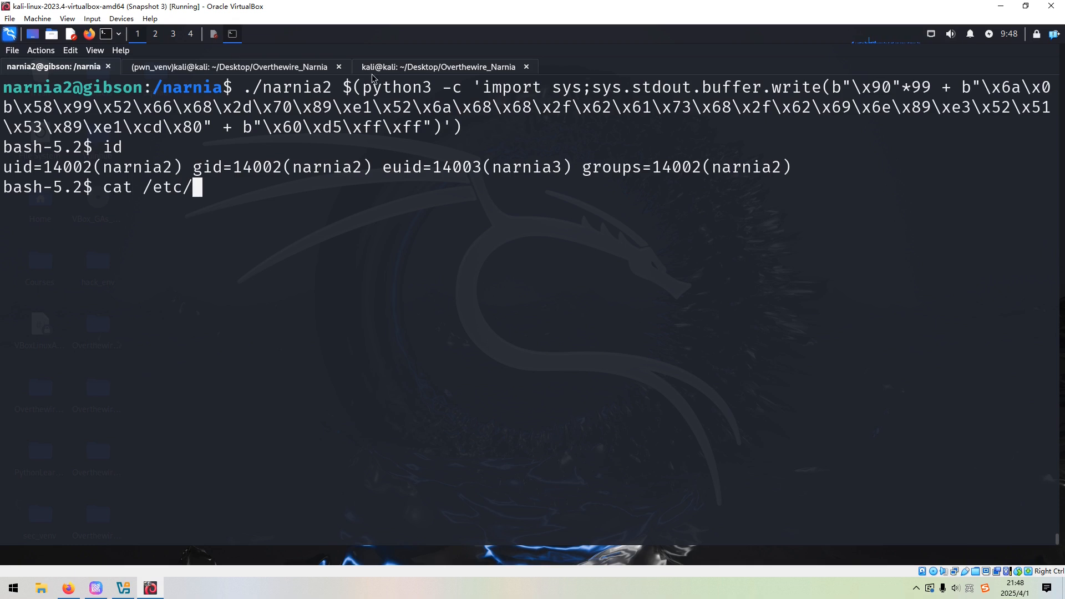
mouse_move(217, 40)
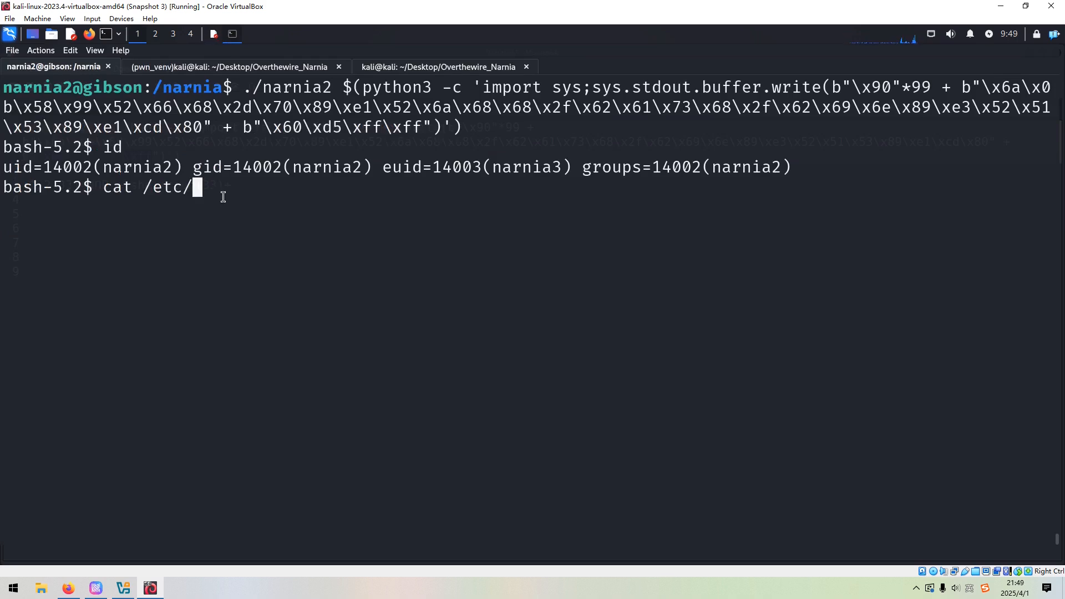
type("narnia")
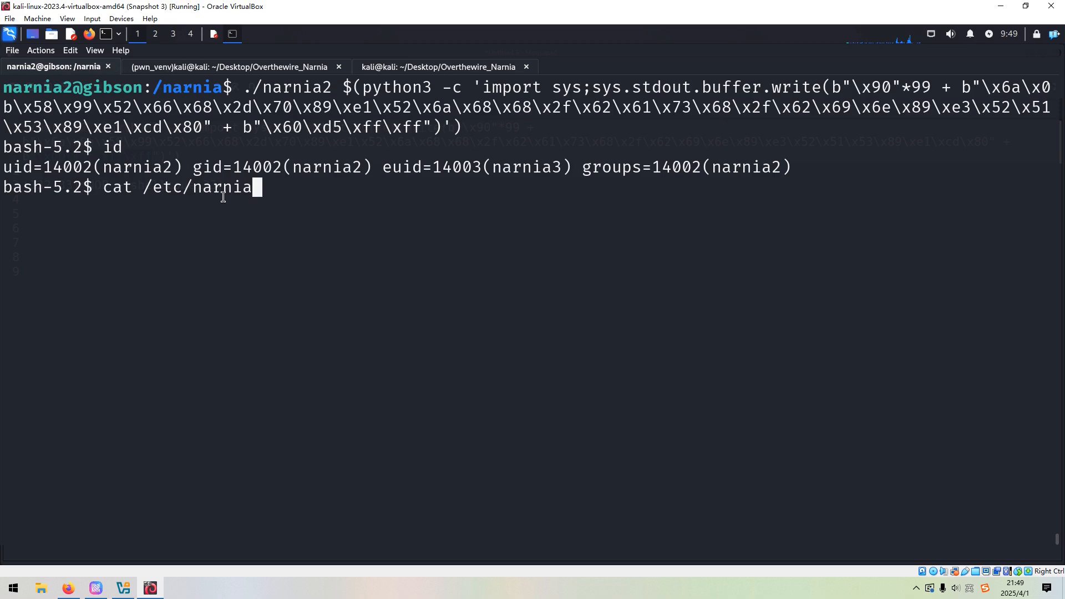
type("_p")
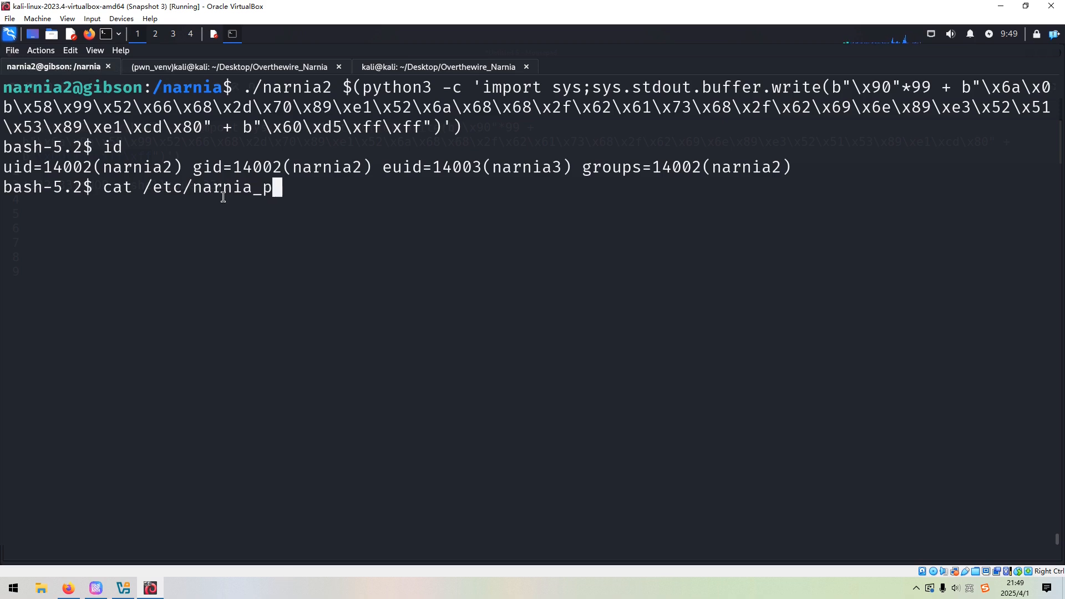
type("ass")
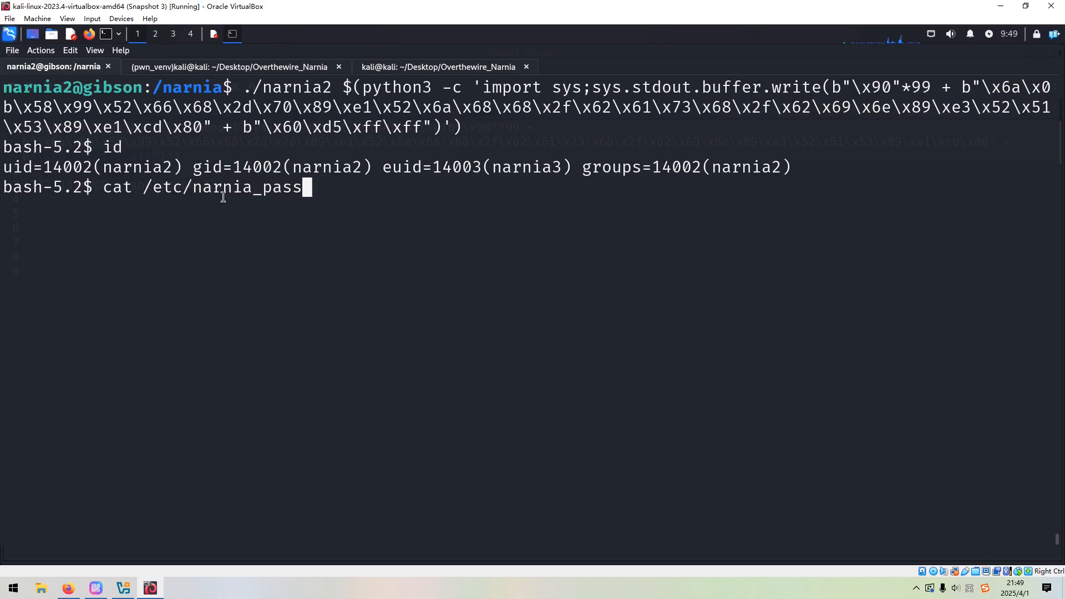
type("/narnia")
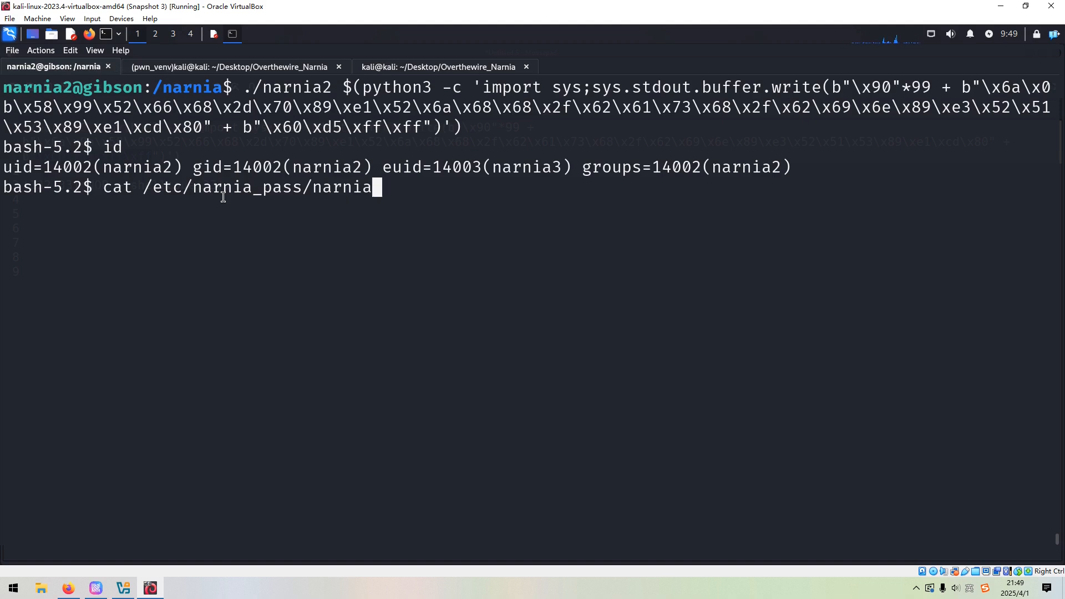
key("Return")
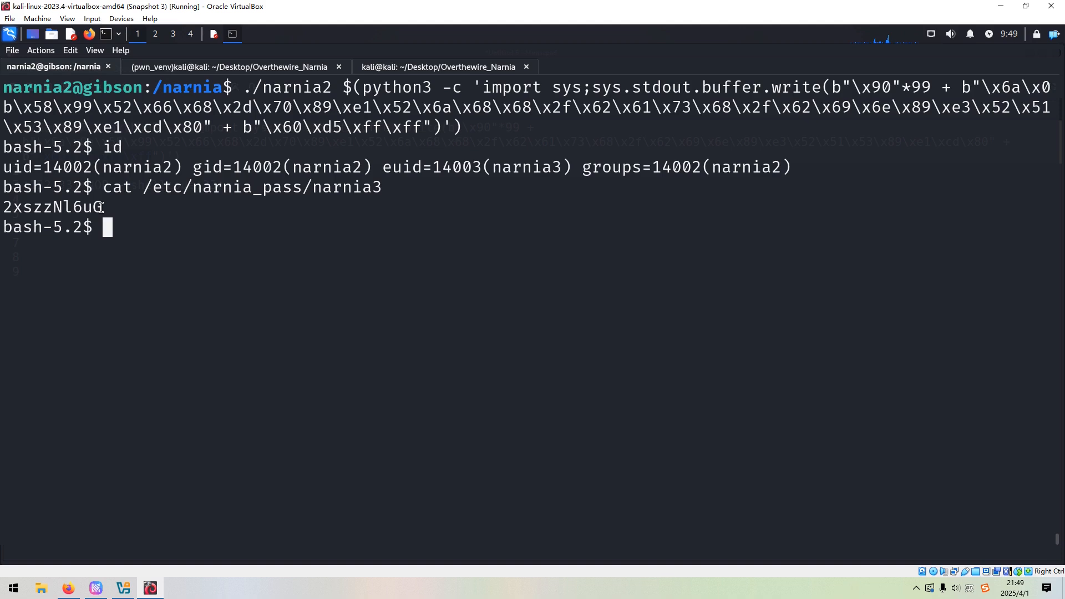
mouse_move(228, 348)
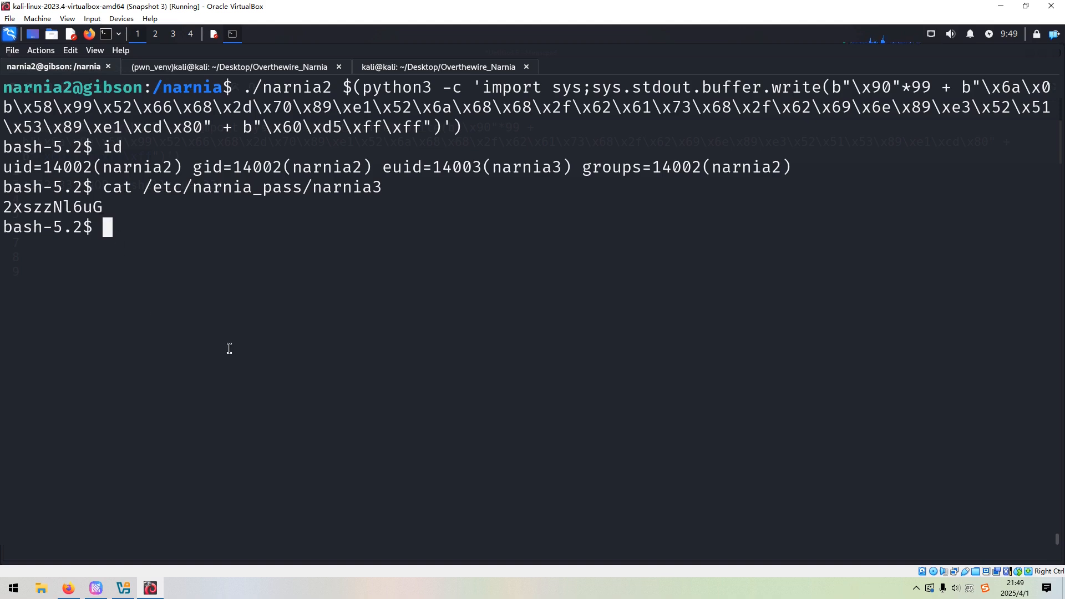
mouse_move(637, 428)
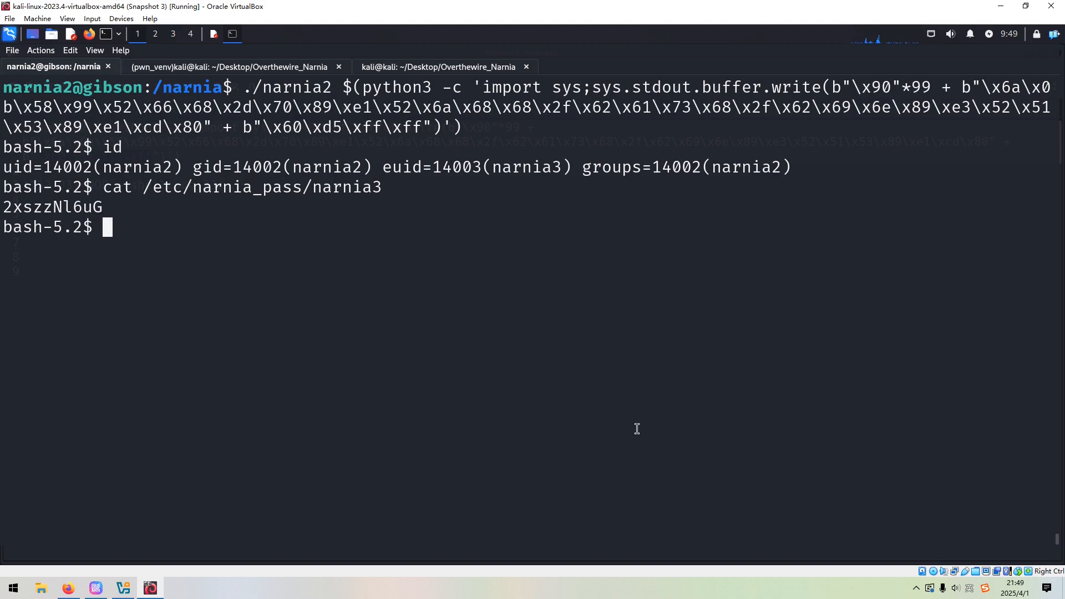